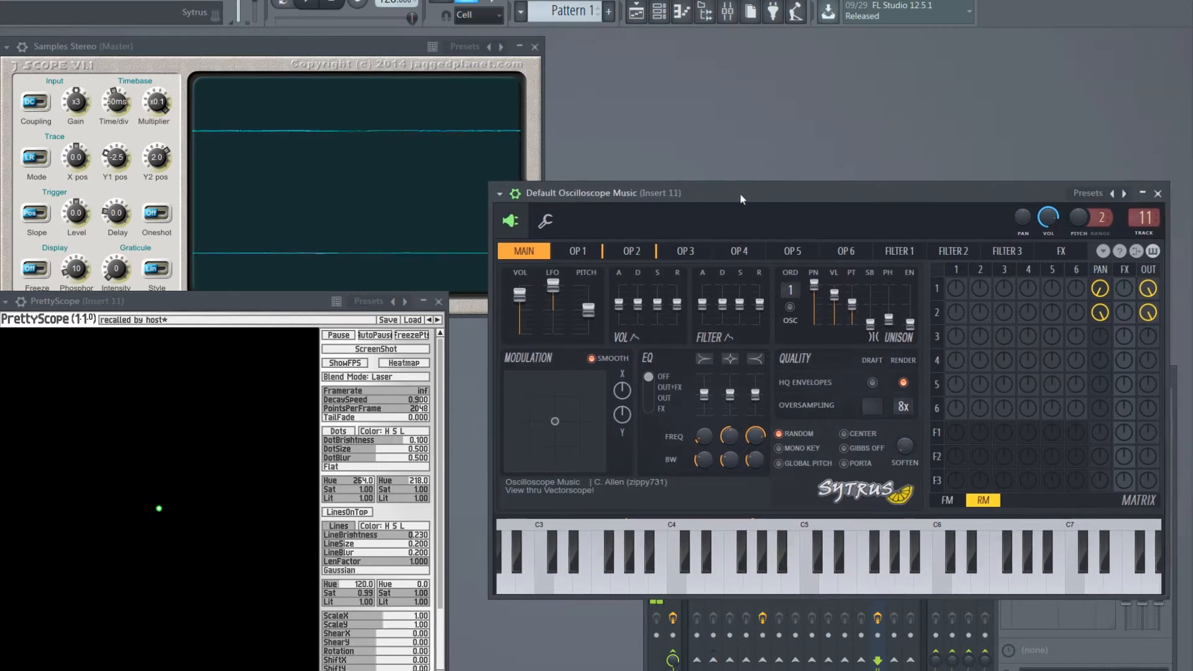
# Step: Inspect operators 1 and 2, both sine waves at ratio 1.0000, then operator 3
pyautogui.click(576, 250)
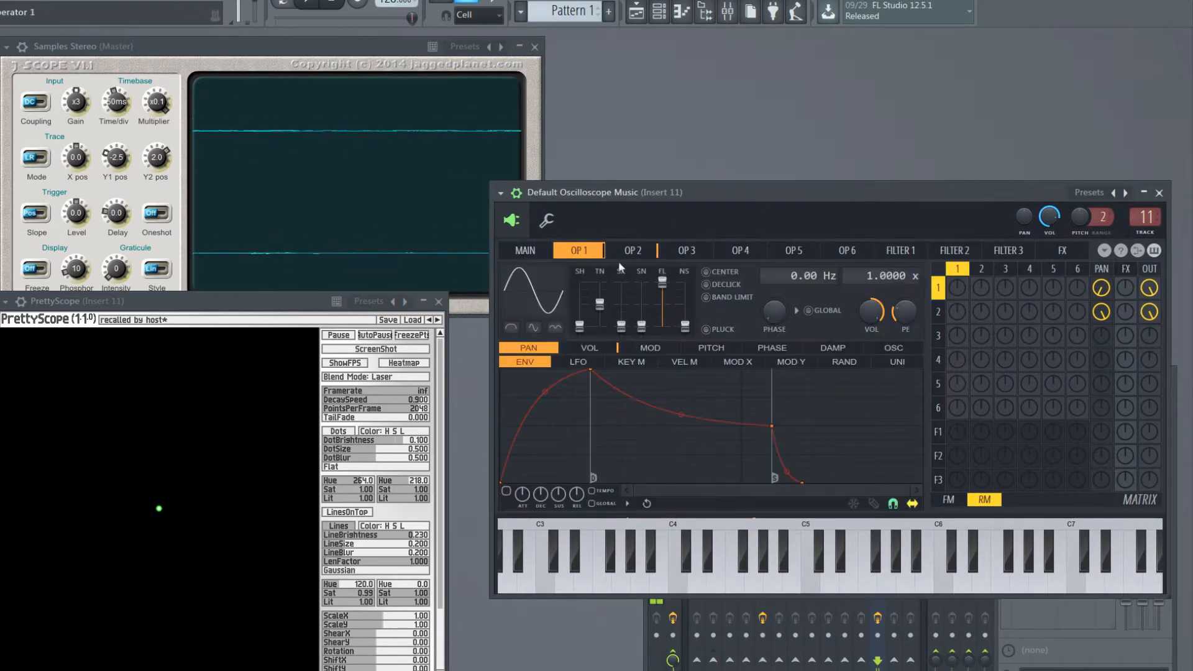
pyautogui.click(630, 250)
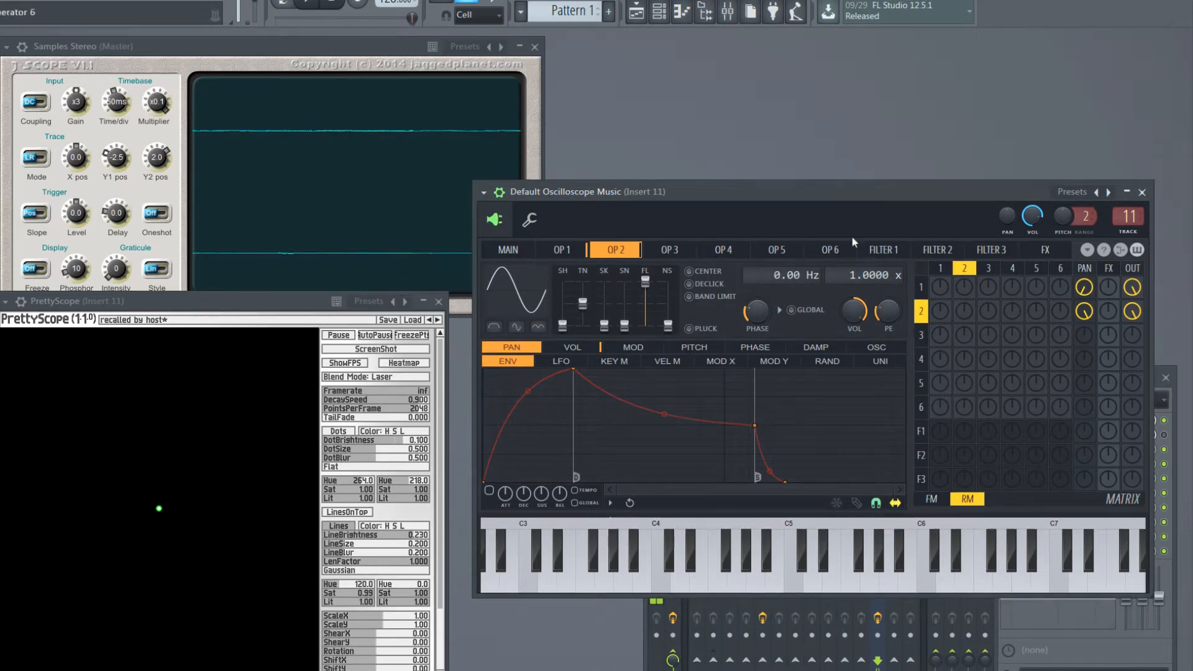
pyautogui.click(722, 555)
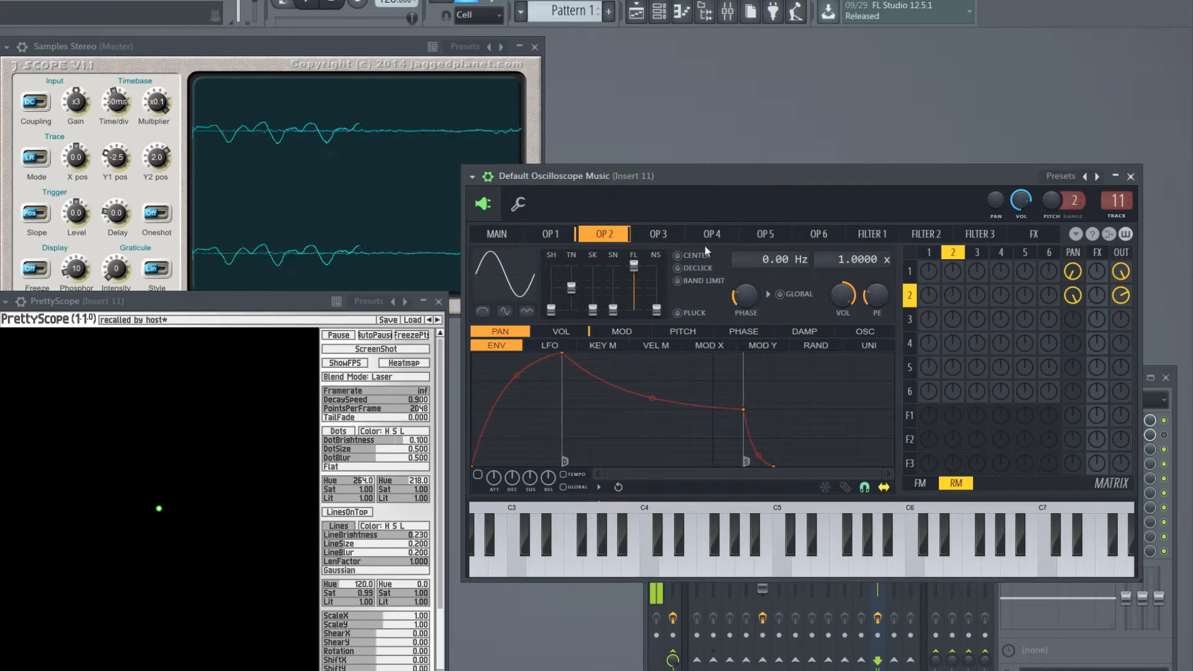
pyautogui.click(656, 234)
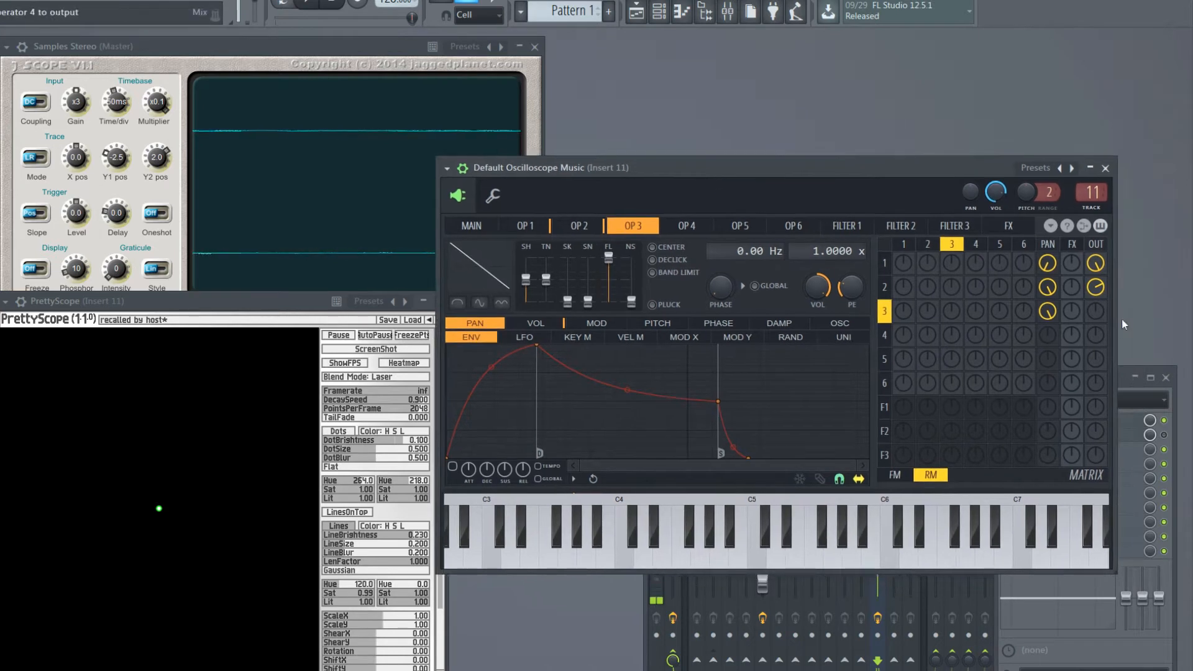
pyautogui.moveTo(1073, 312)
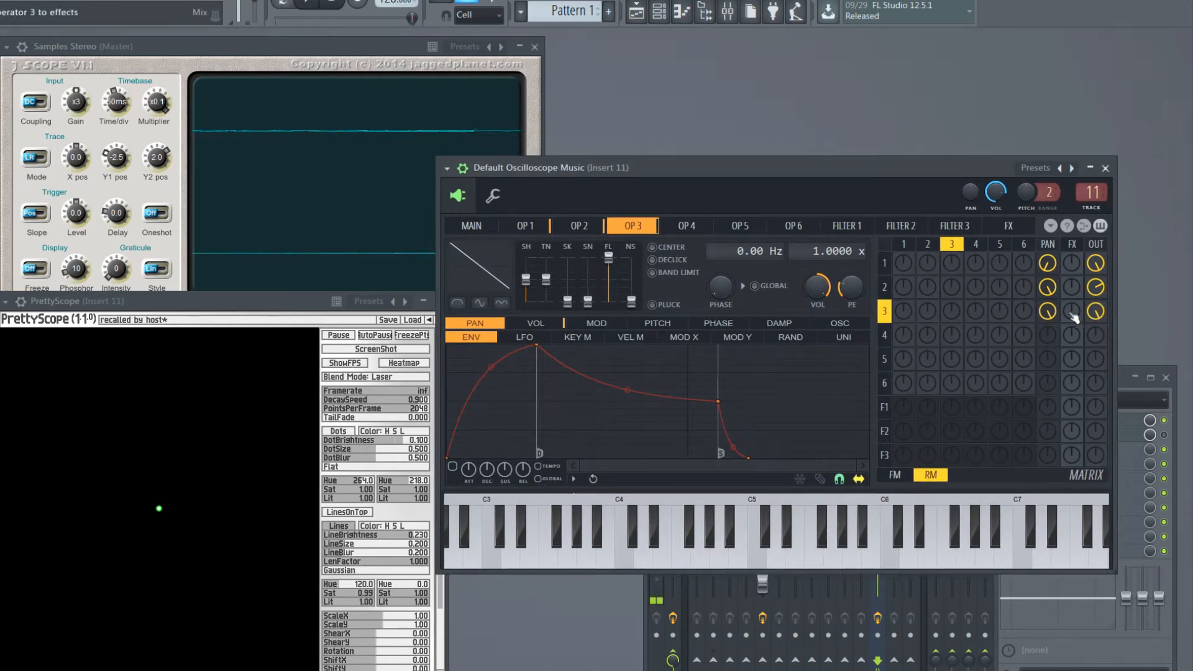
# Step: Route operator 3 to the output at a 0.1000 frequency ratio, then return to the main page
pyautogui.click(679, 548)
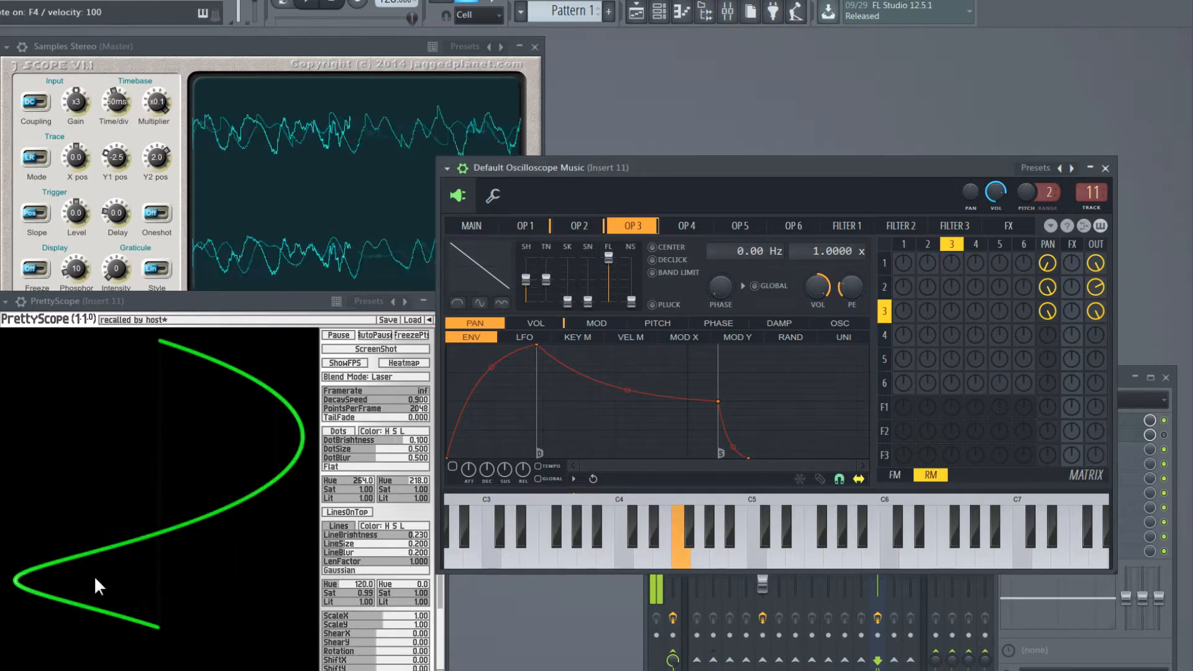
pyautogui.moveTo(44, 572)
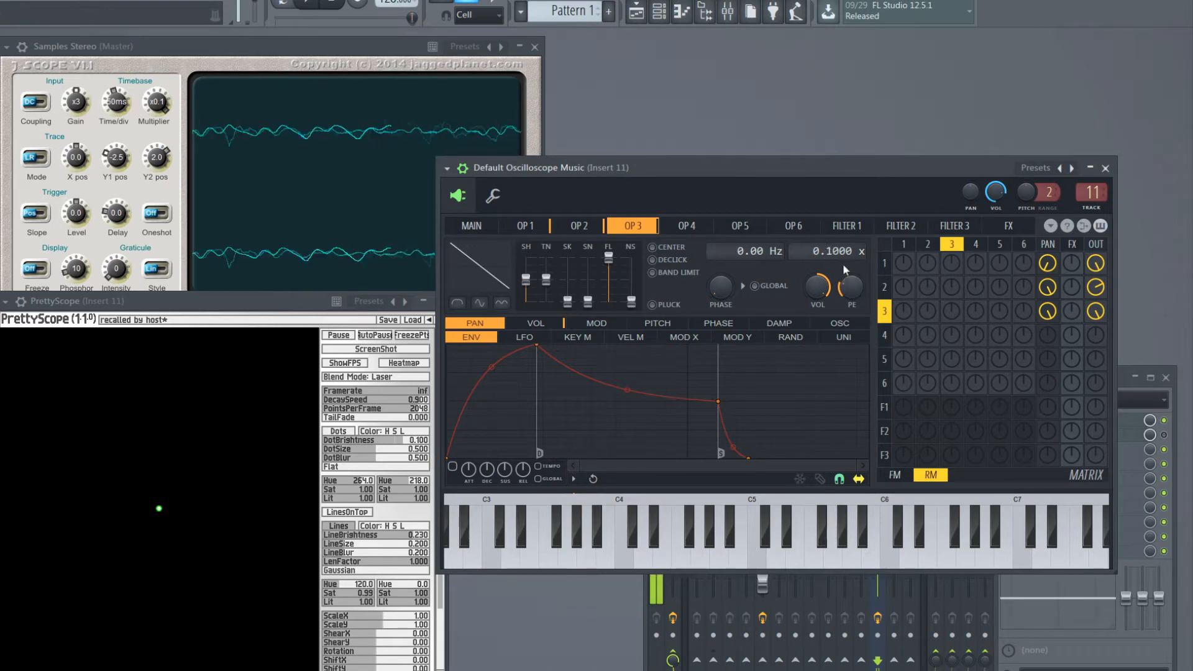
pyautogui.click(578, 225)
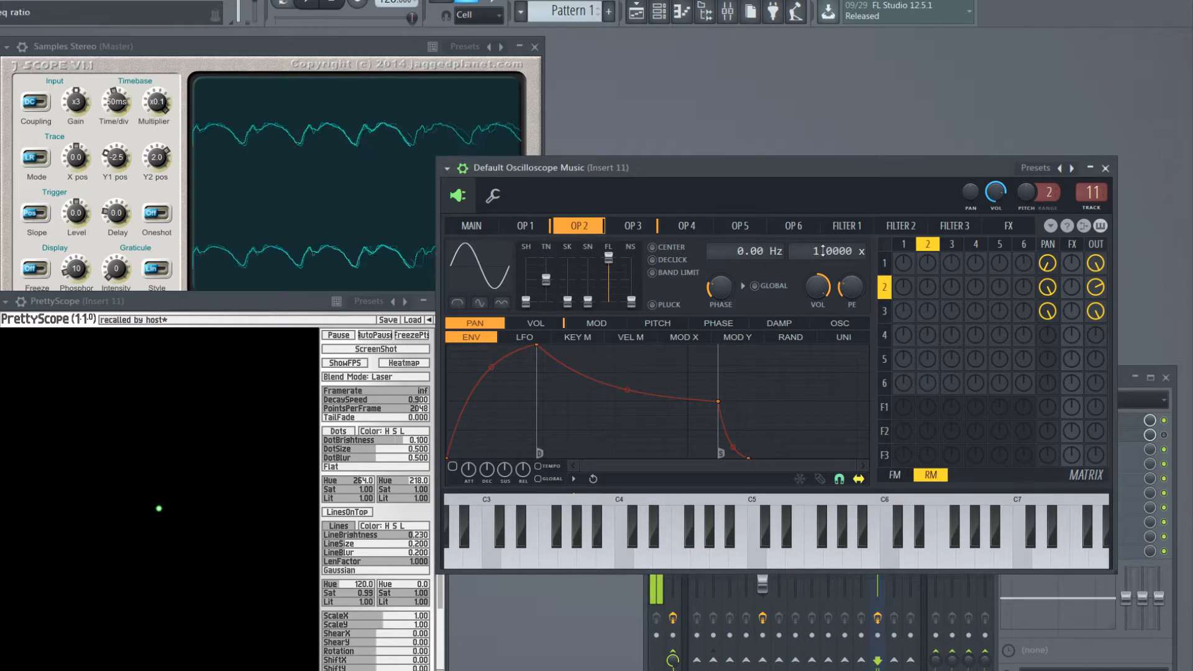
pyautogui.click(631, 227)
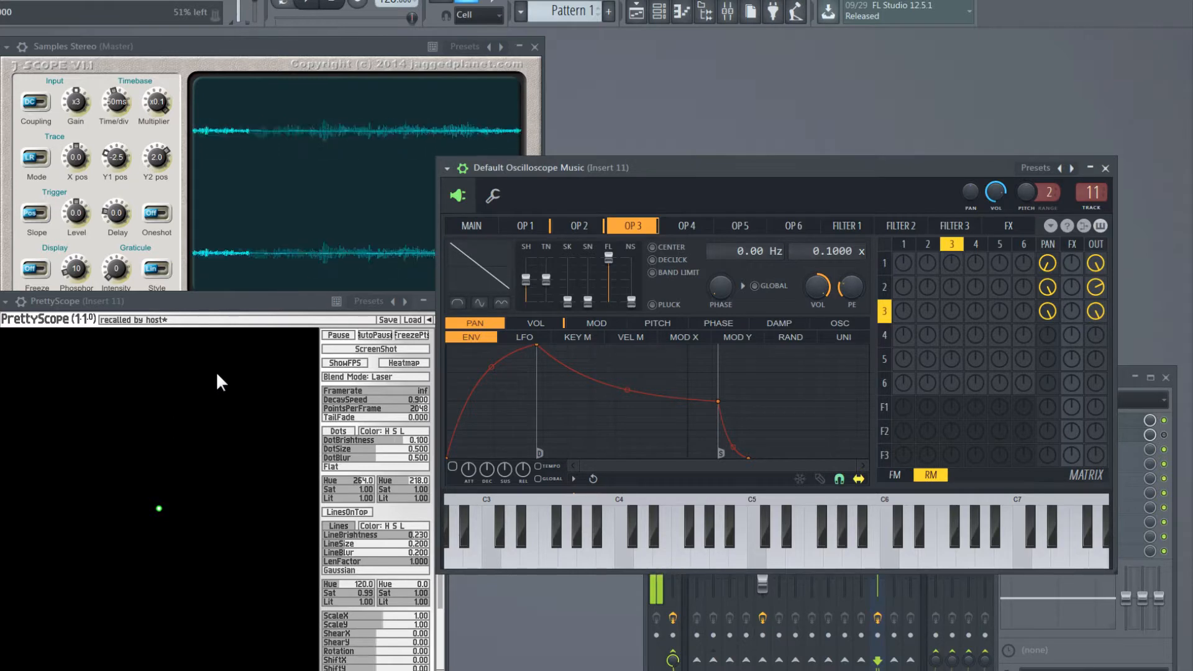
pyautogui.click(671, 540)
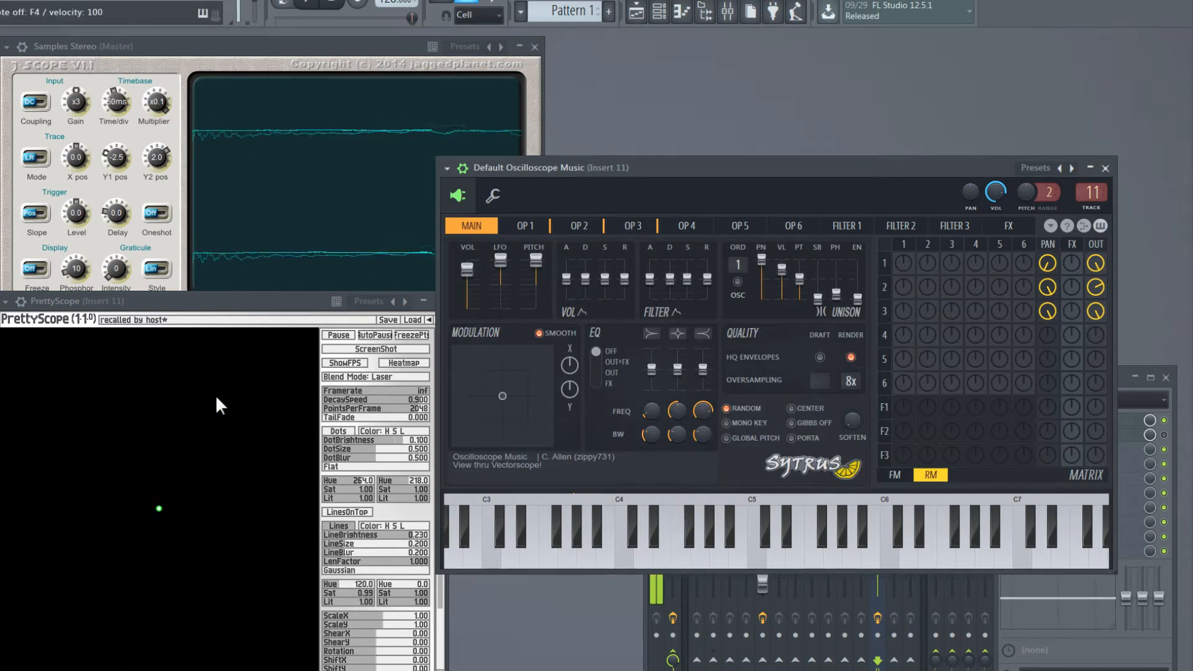
# Step: Arrange the PrettyScope and Sytrus windows side by side so they don't overlap
pyautogui.click(682, 532)
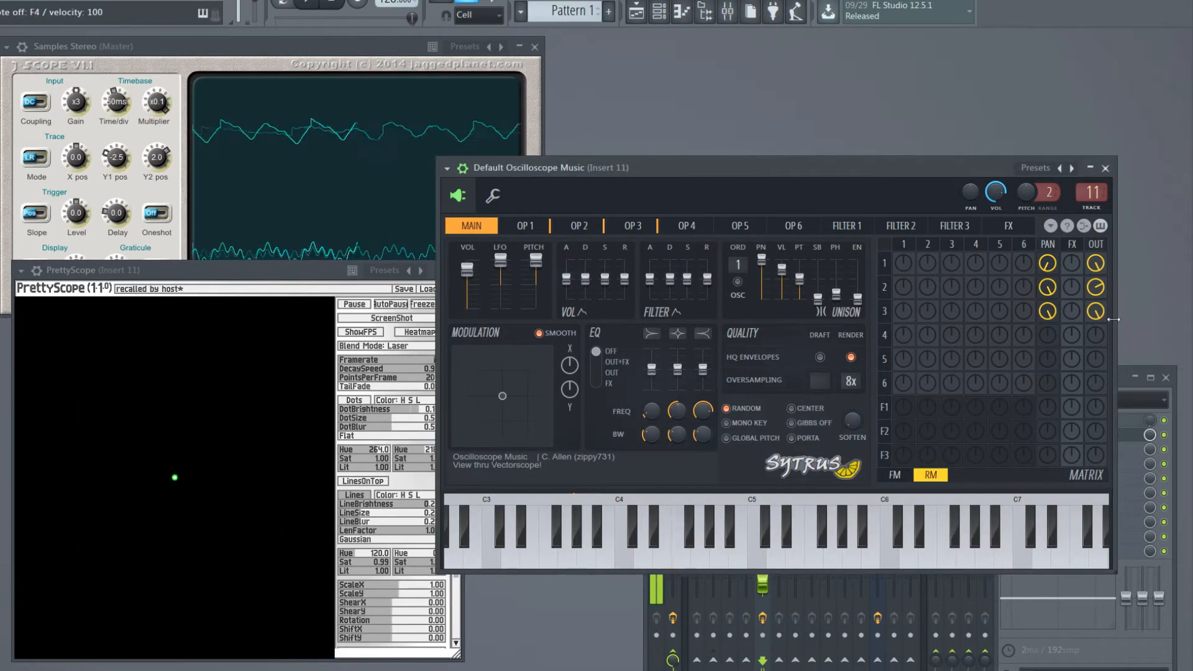
pyautogui.click(677, 540)
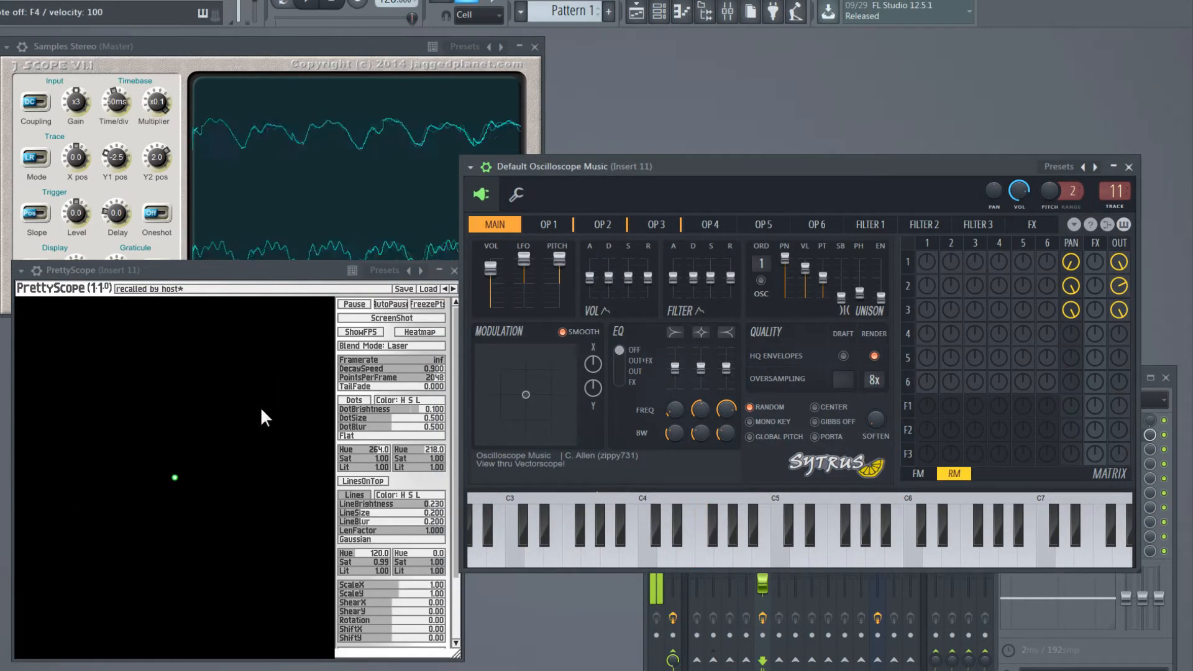
pyautogui.click(702, 532)
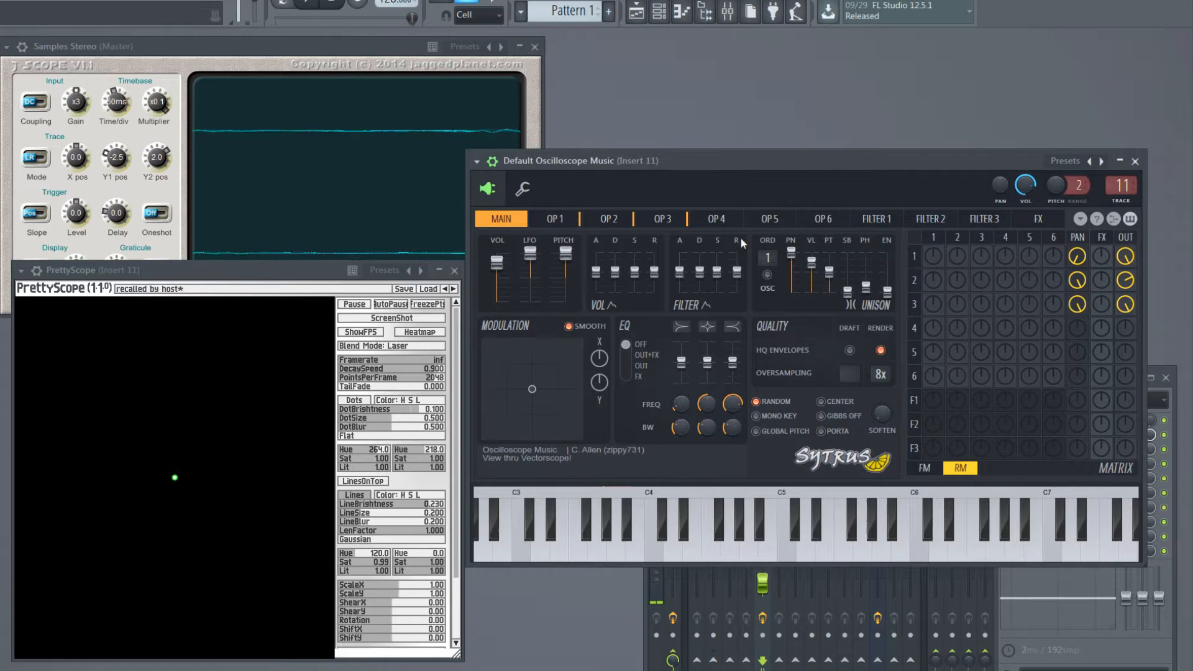
# Step: Compare operators 1, 2 and 3 while notes play, ending on operator 2
pyautogui.click(607, 218)
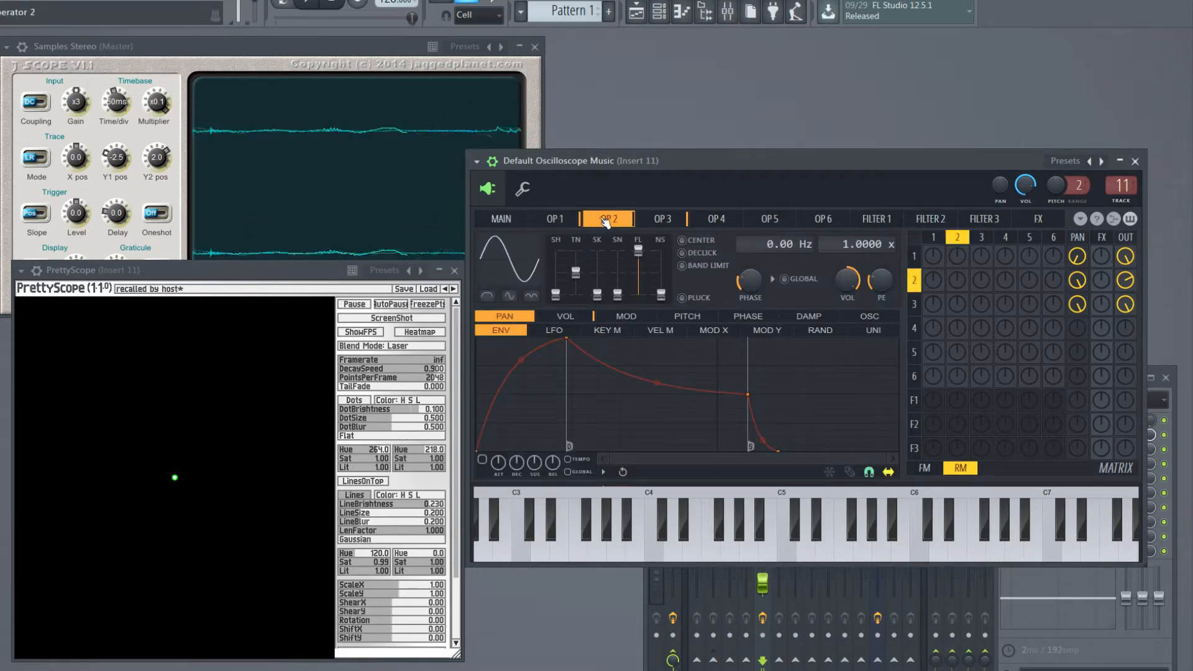
pyautogui.click(661, 219)
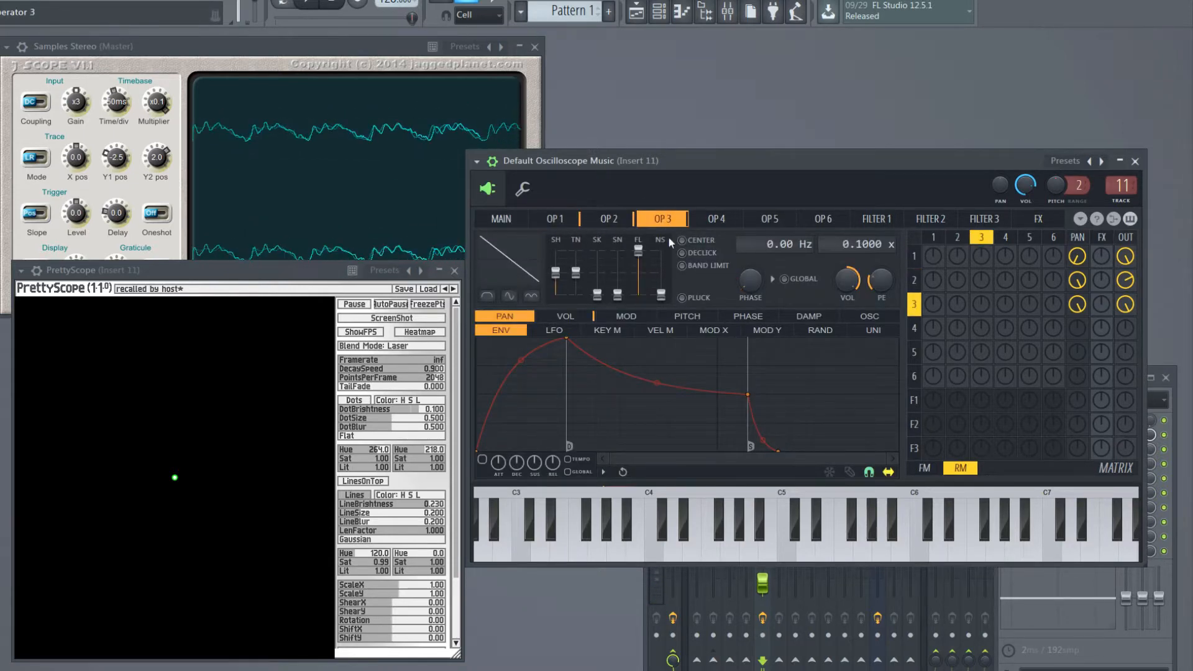
pyautogui.click(553, 218)
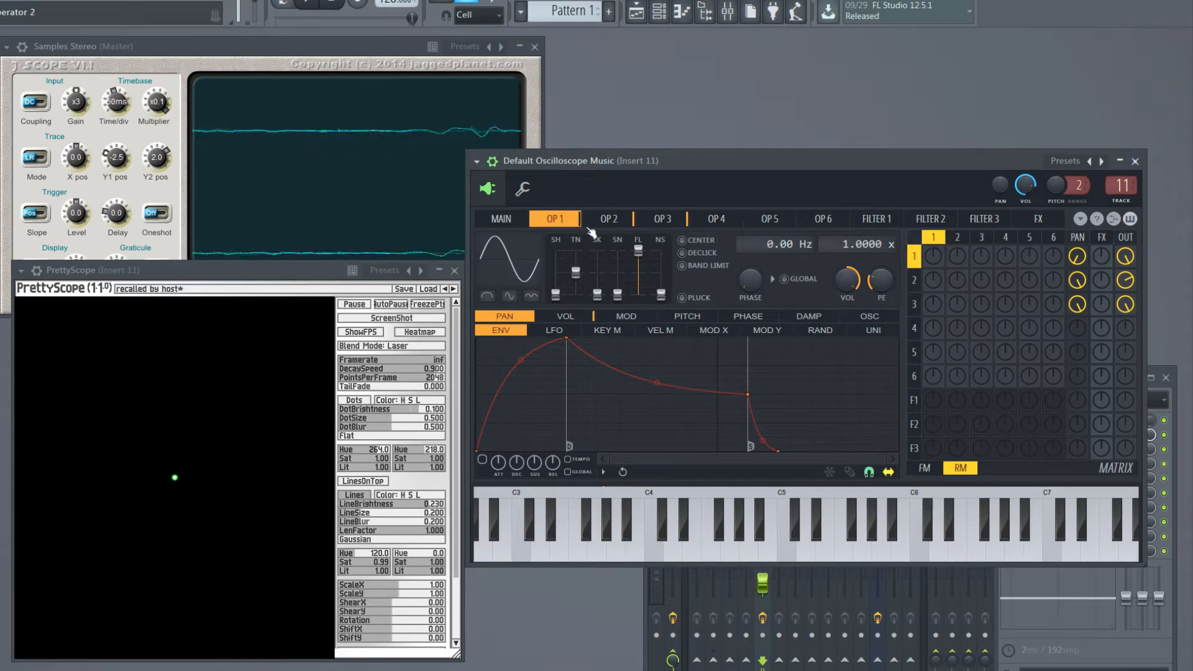
pyautogui.click(606, 219)
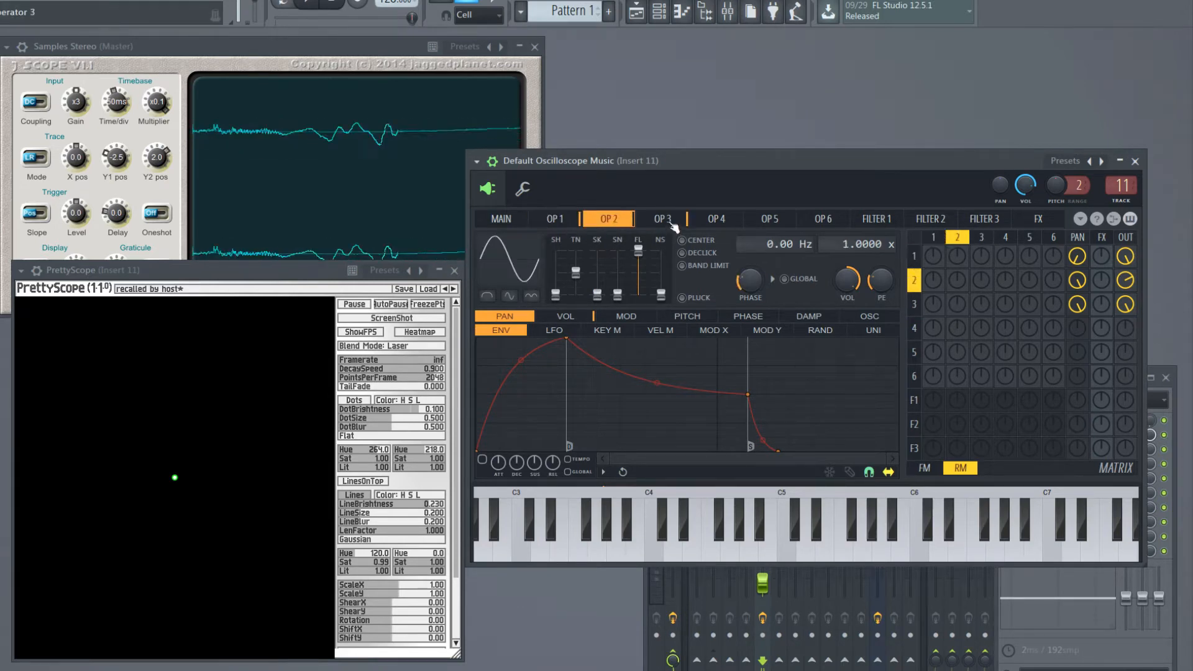
pyautogui.click(660, 218)
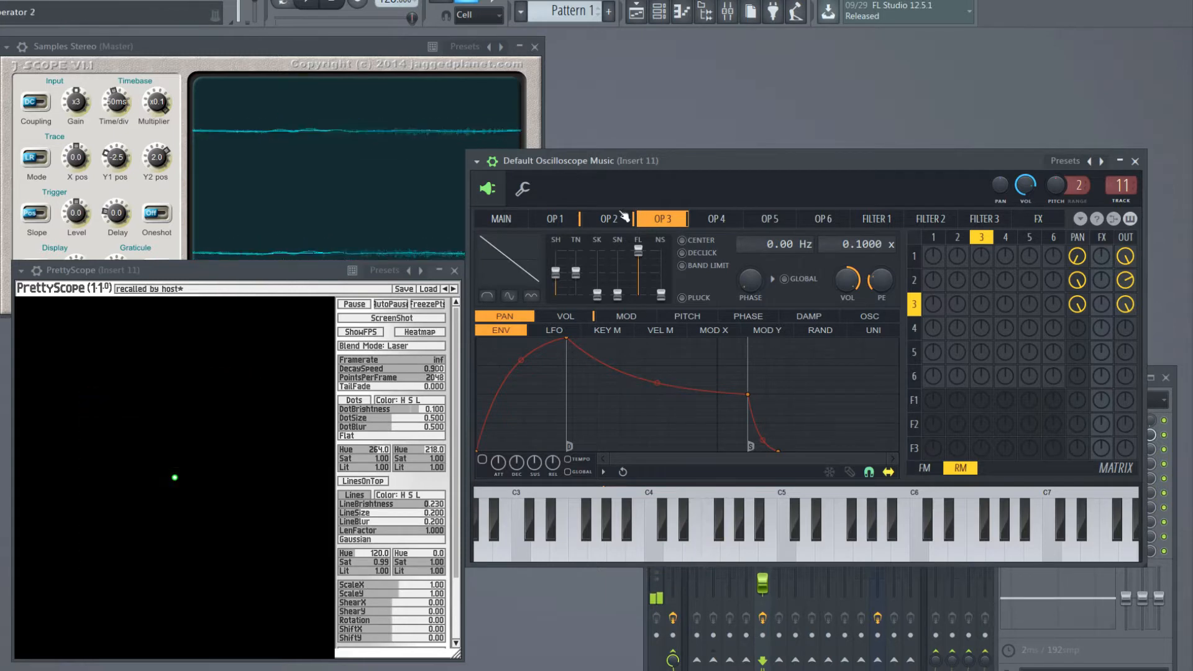
pyautogui.click(607, 218)
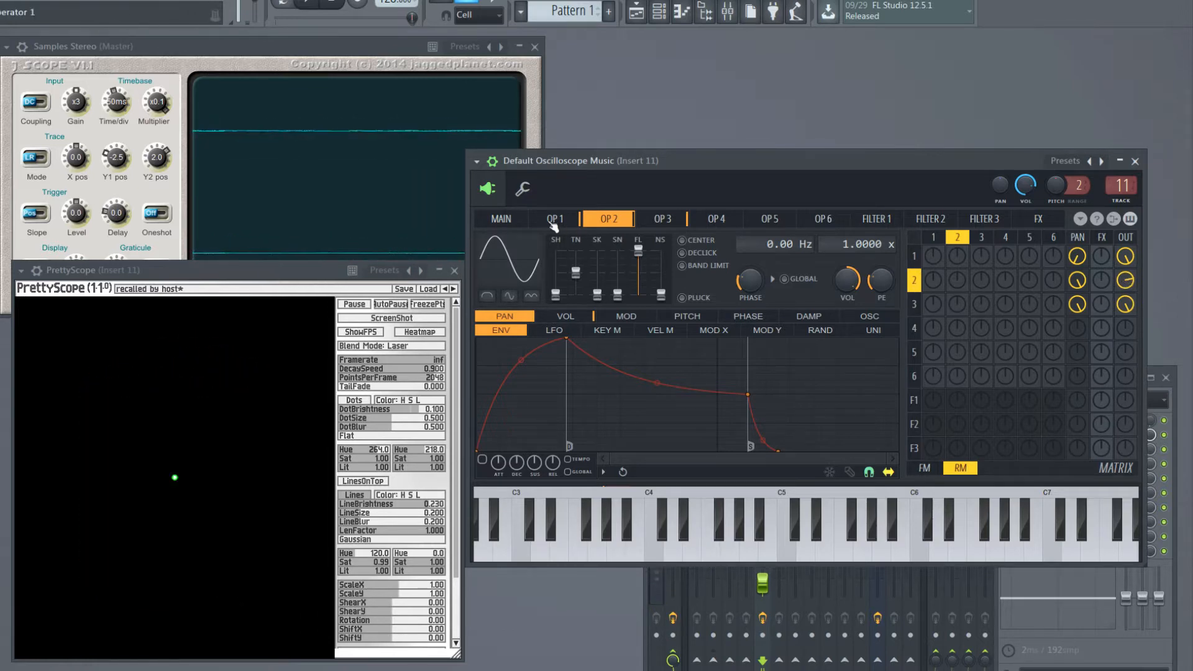
pyautogui.click(606, 218)
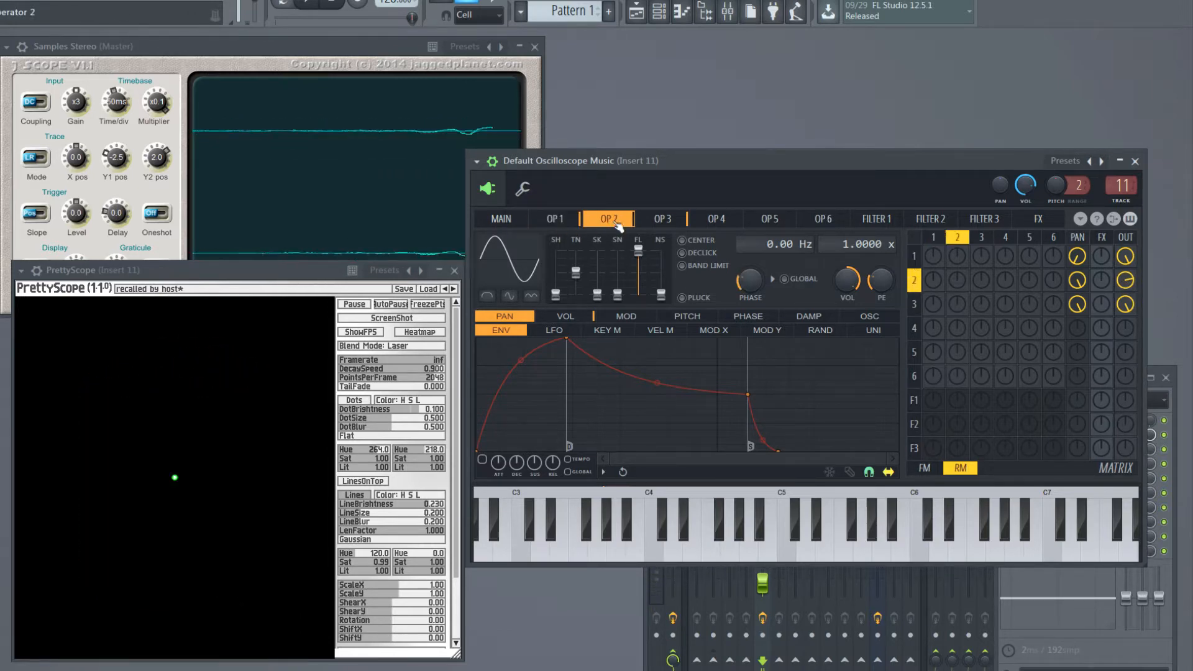
pyautogui.click(660, 220)
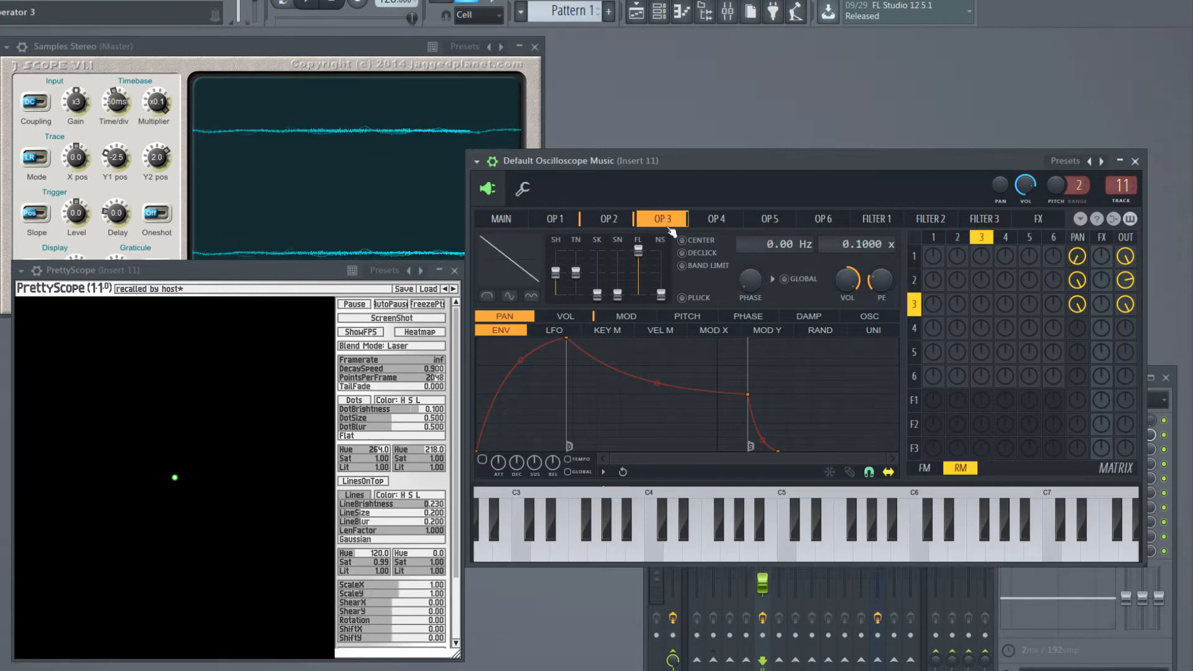
pyautogui.click(606, 218)
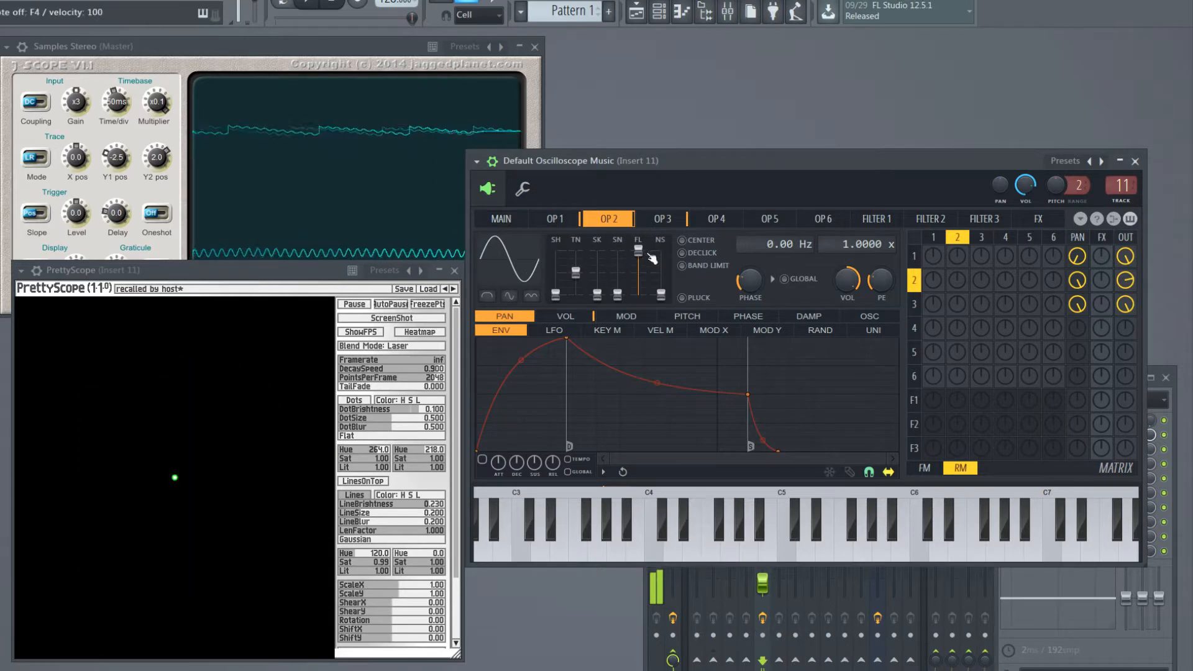
# Step: In RM mode, route operator 4 at 0.1000 ratio to modulate operators 1–3
pyautogui.click(713, 219)
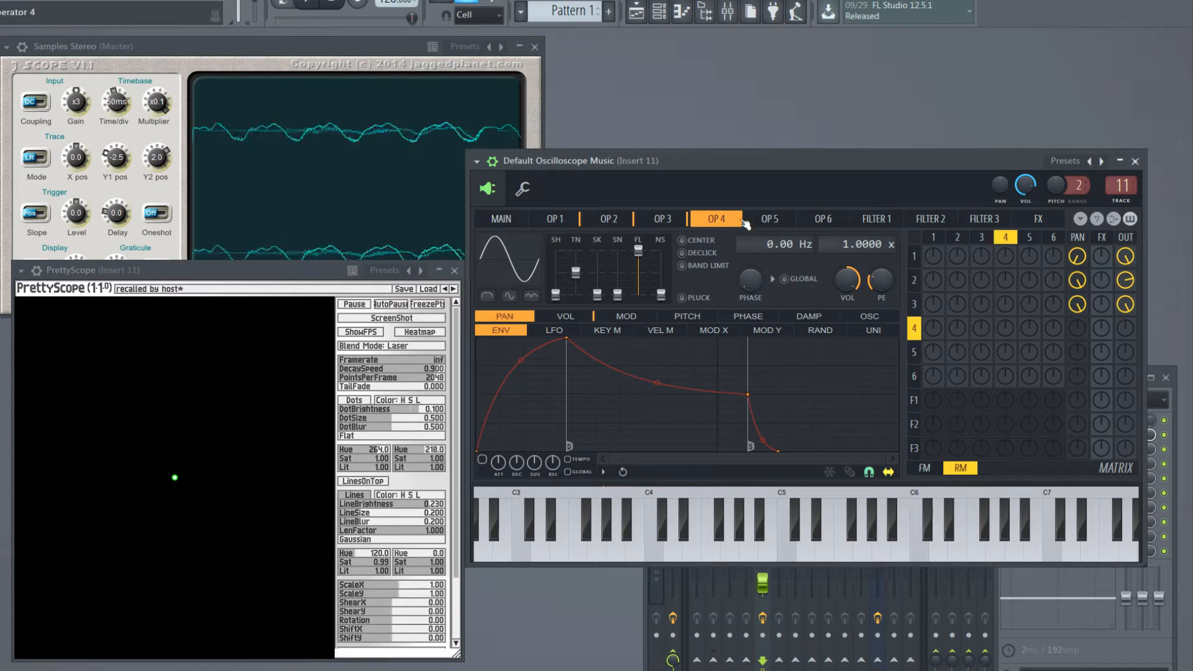
pyautogui.click(662, 220)
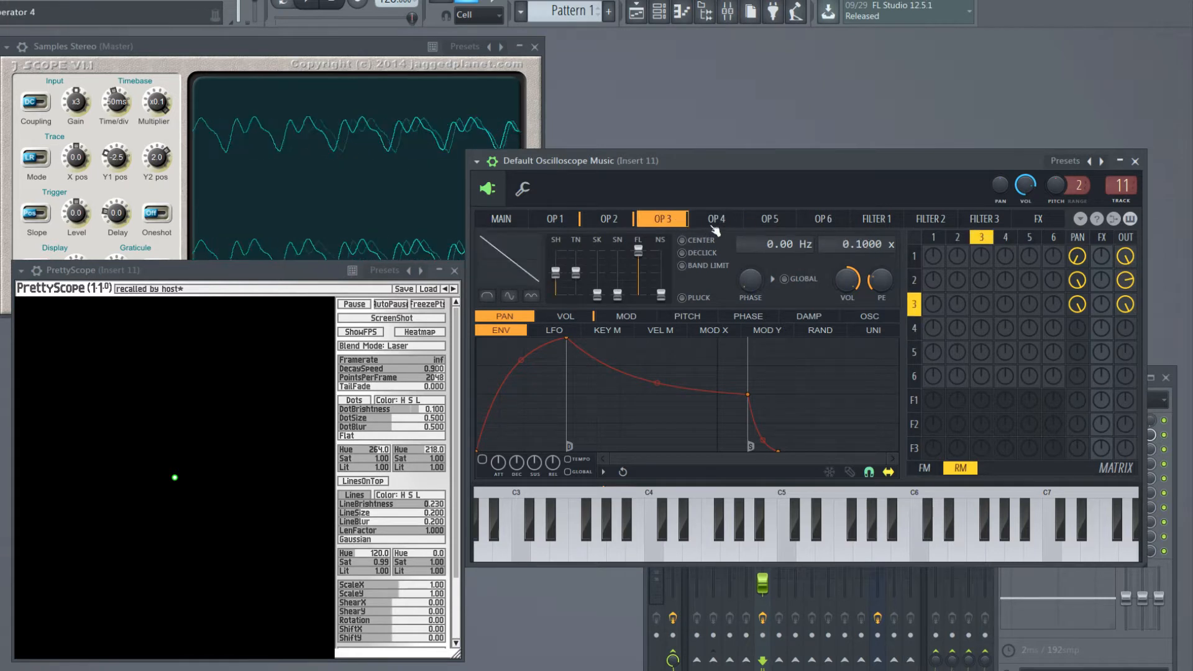
pyautogui.click(713, 218)
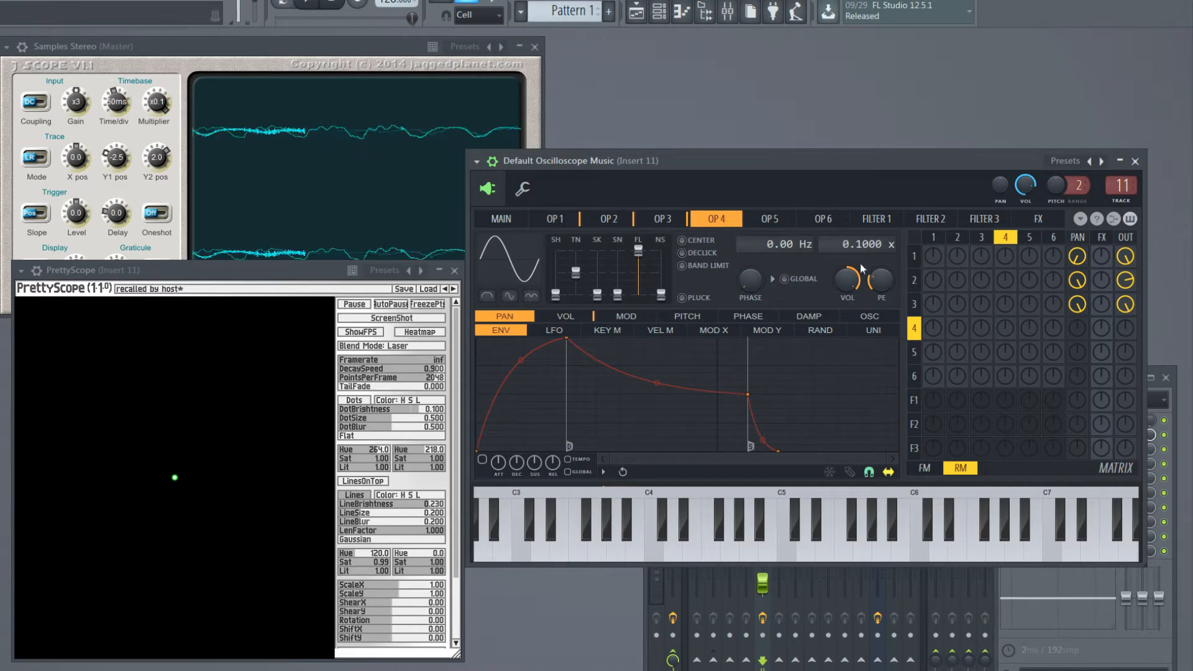
pyautogui.moveTo(183, 523)
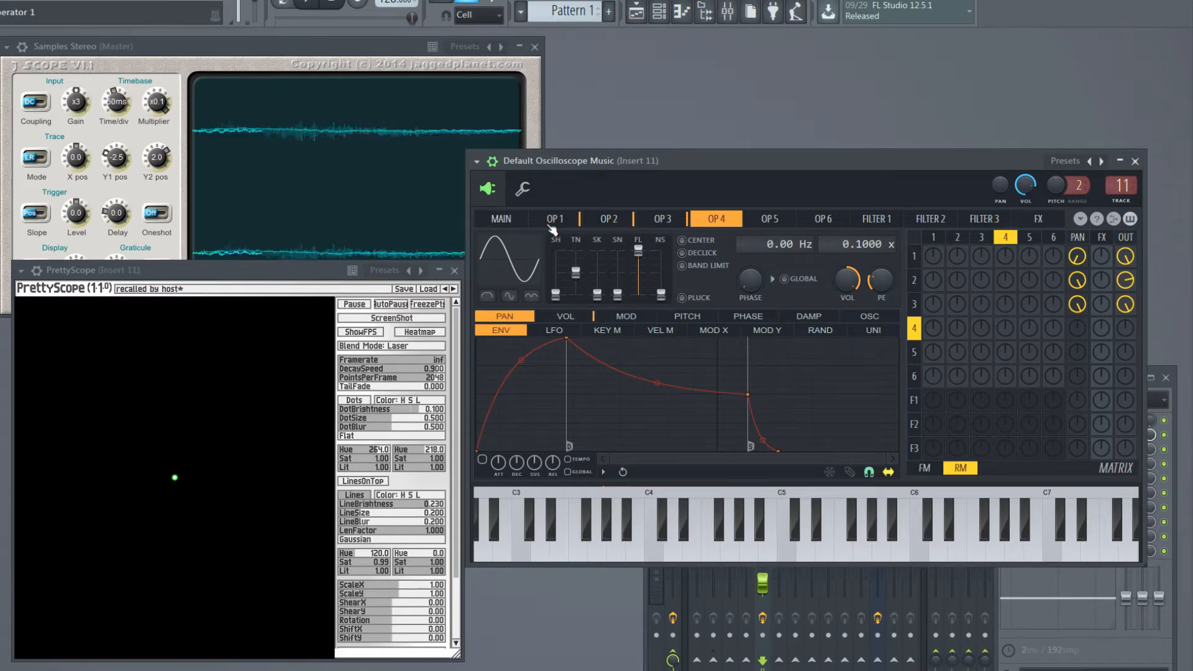
pyautogui.click(555, 219)
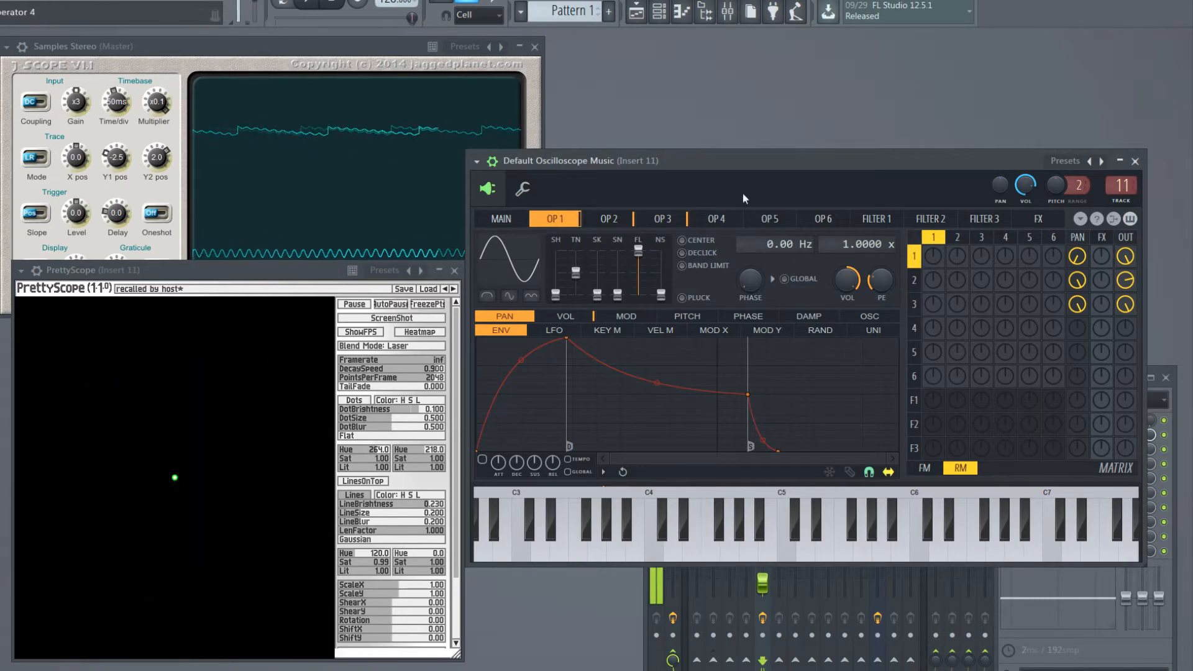
pyautogui.click(661, 219)
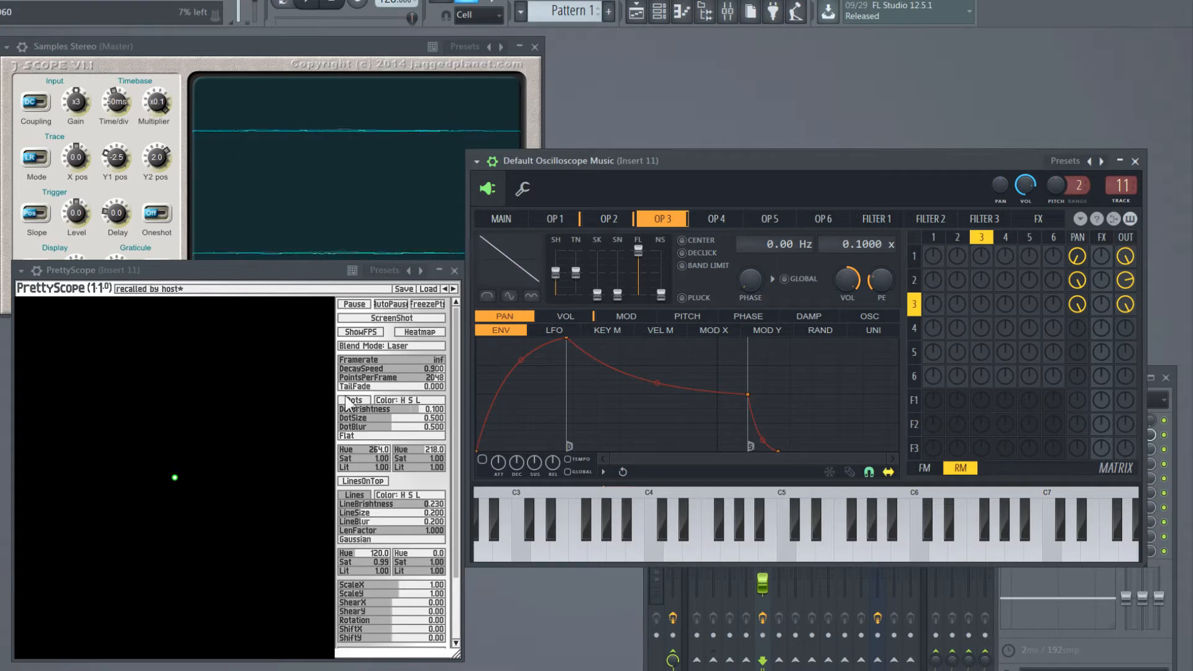
pyautogui.click(714, 219)
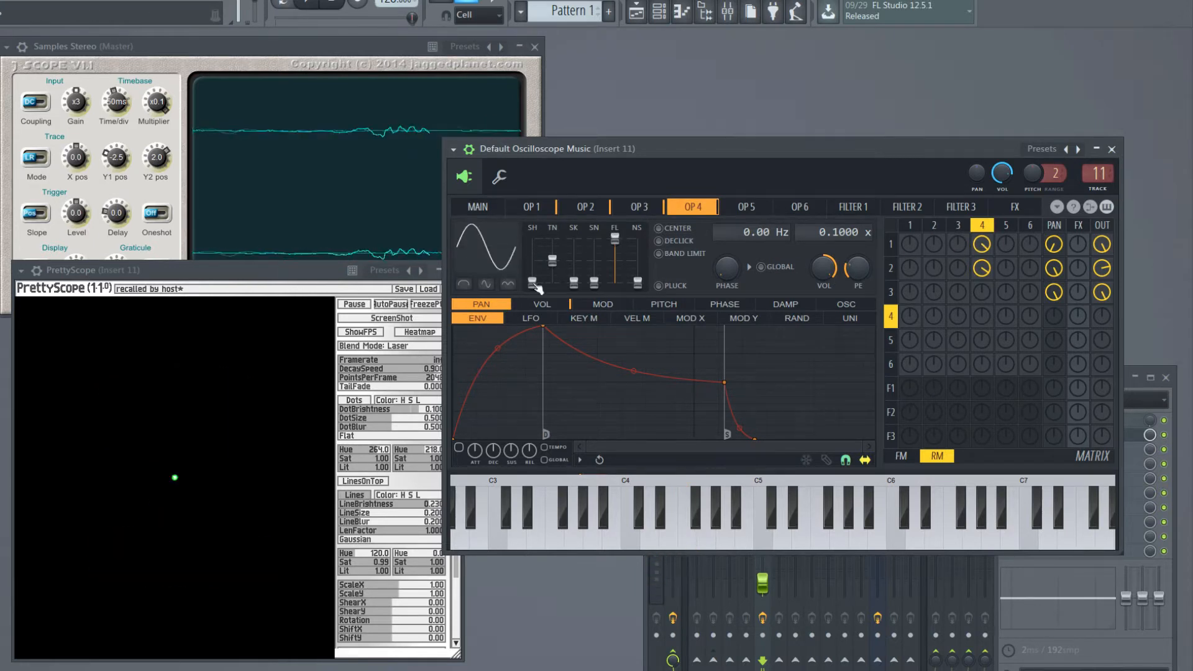
# Step: Give operator 4 a rounded hump waveform and raised phase, drawing a wide-capped mushroom
pyautogui.click(485, 283)
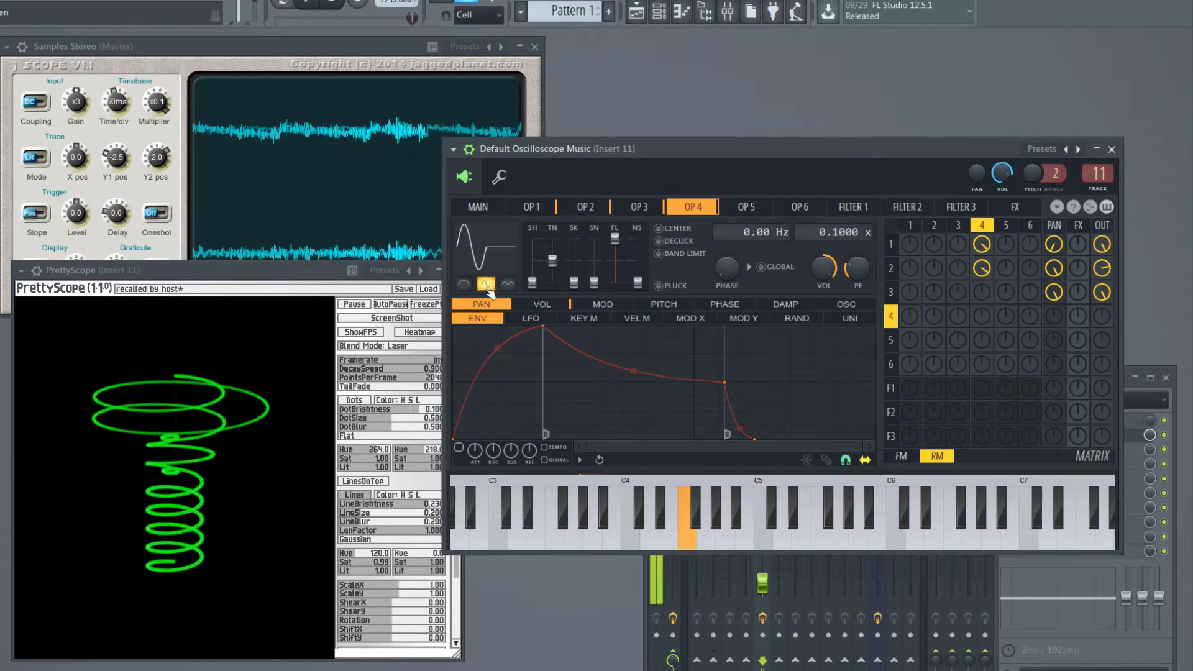
pyautogui.click(462, 283)
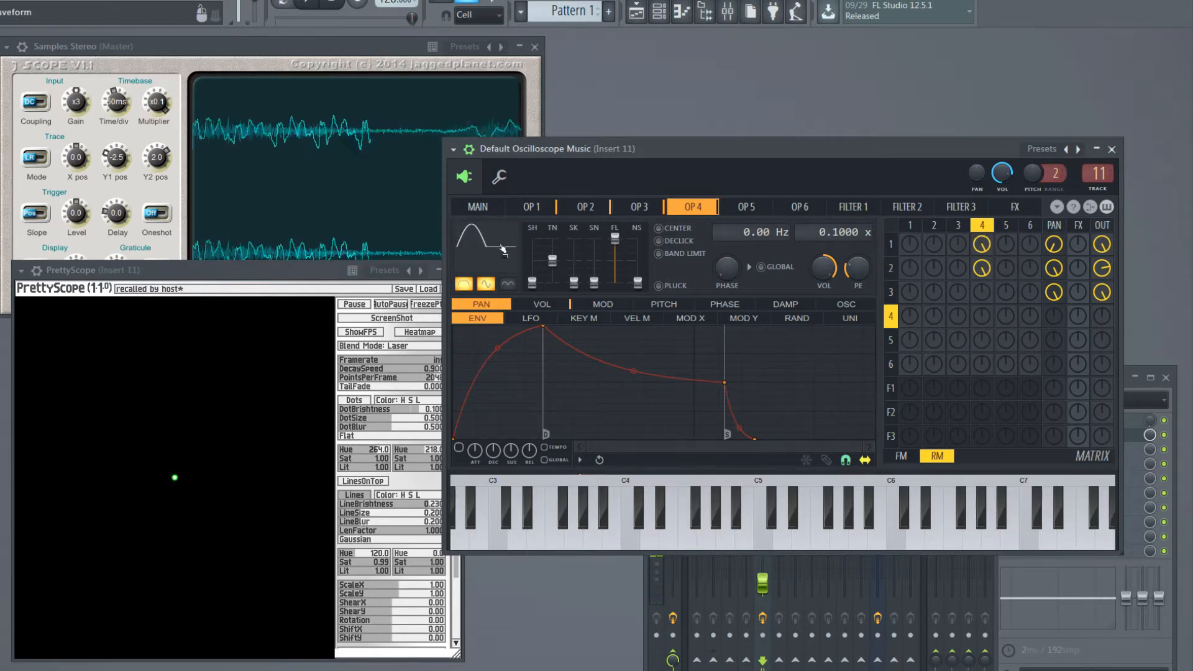
pyautogui.click(684, 525)
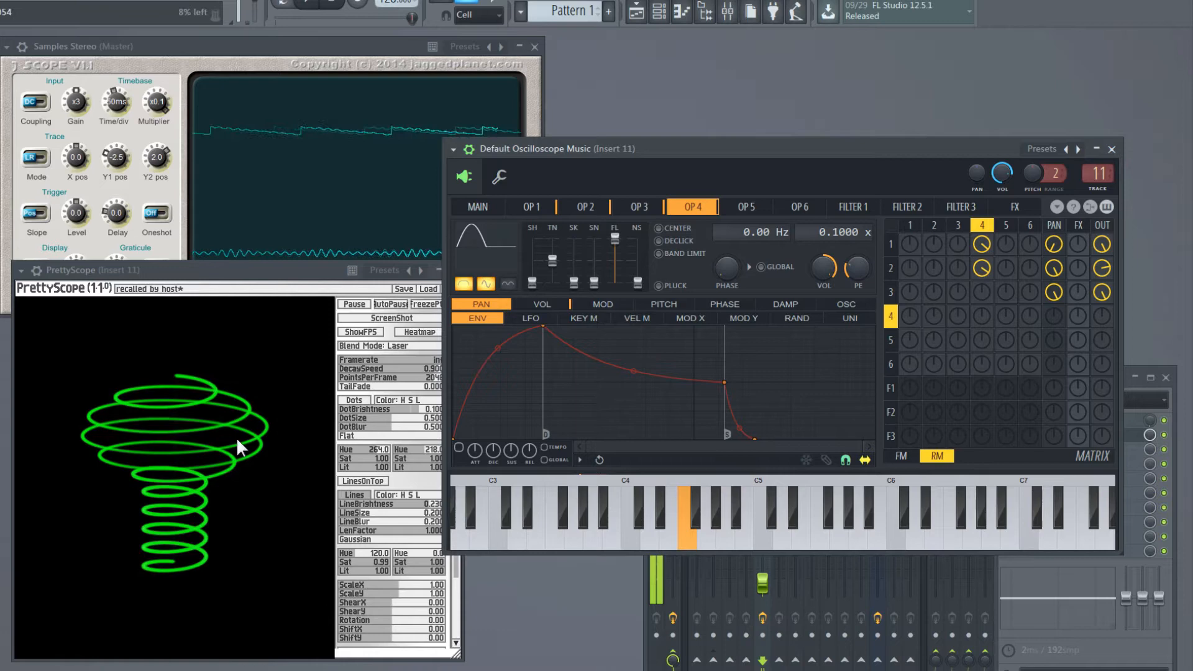
pyautogui.moveTo(182, 508)
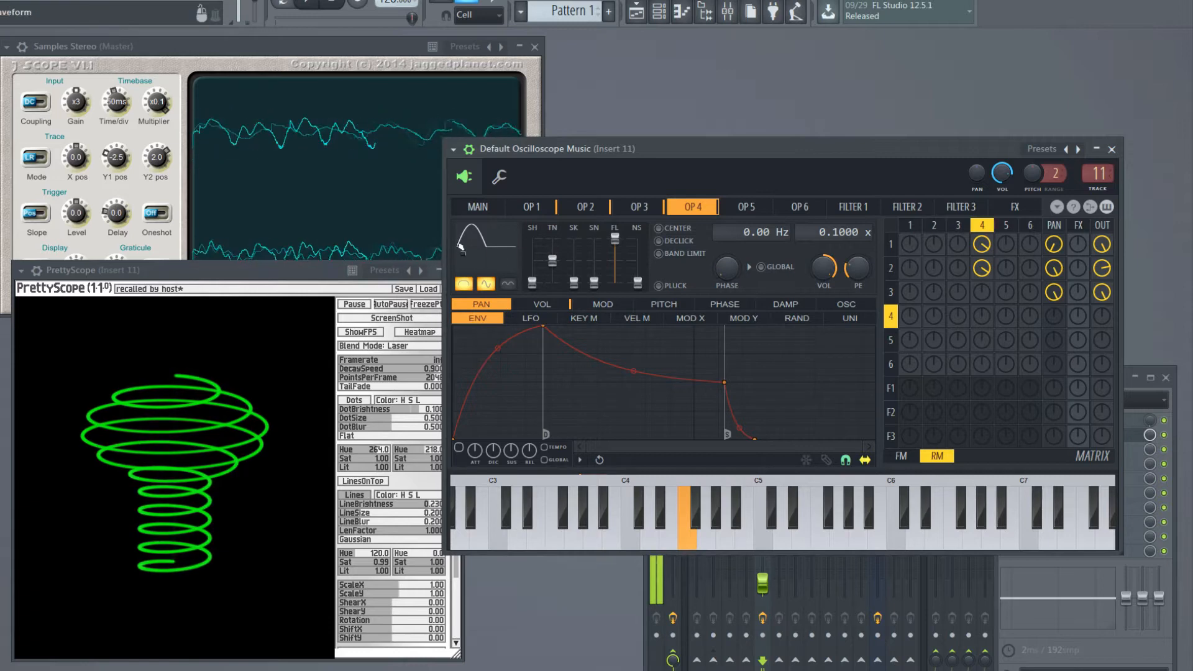
pyautogui.moveTo(257, 424)
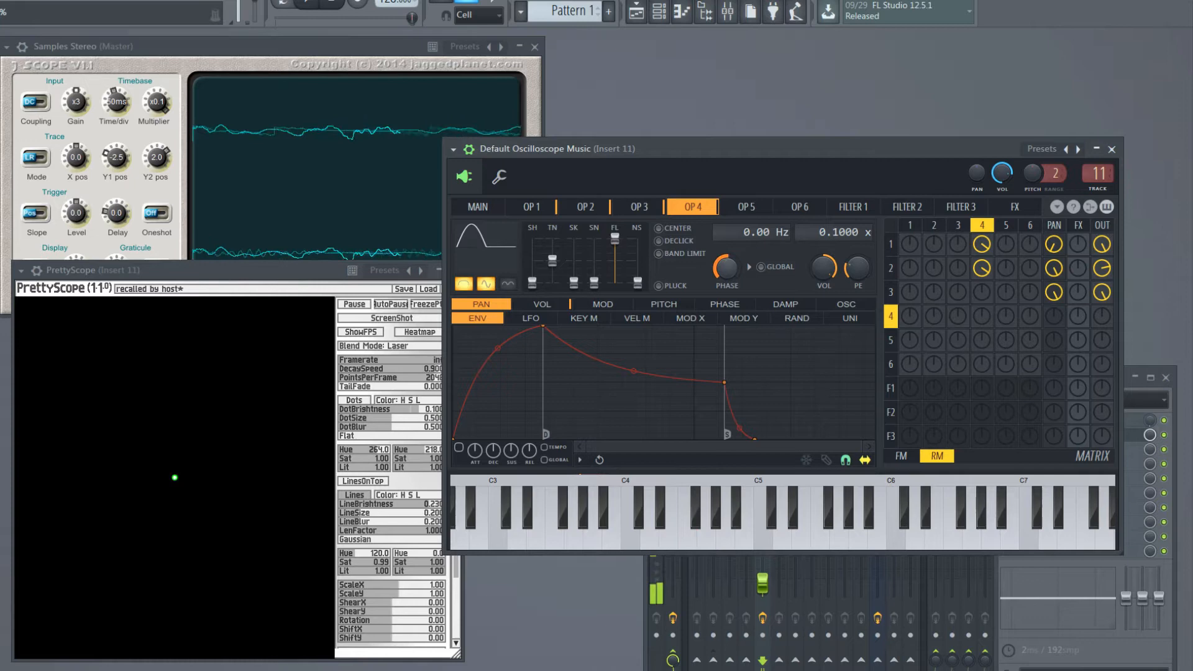
pyautogui.click(680, 517)
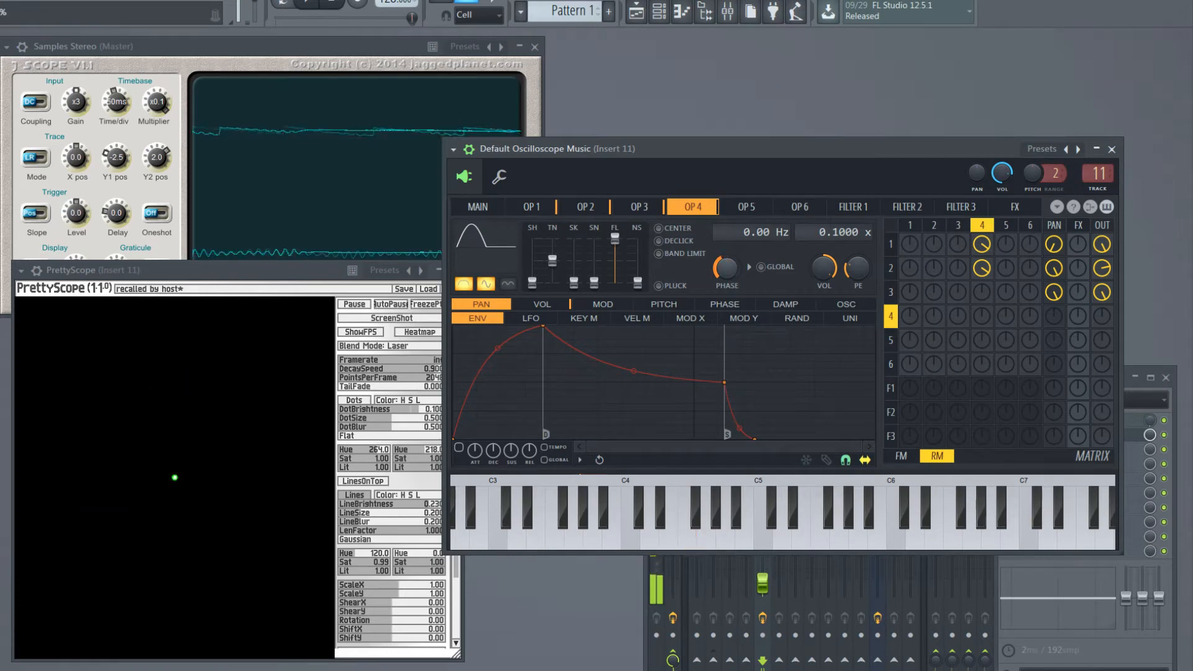
pyautogui.click(681, 525)
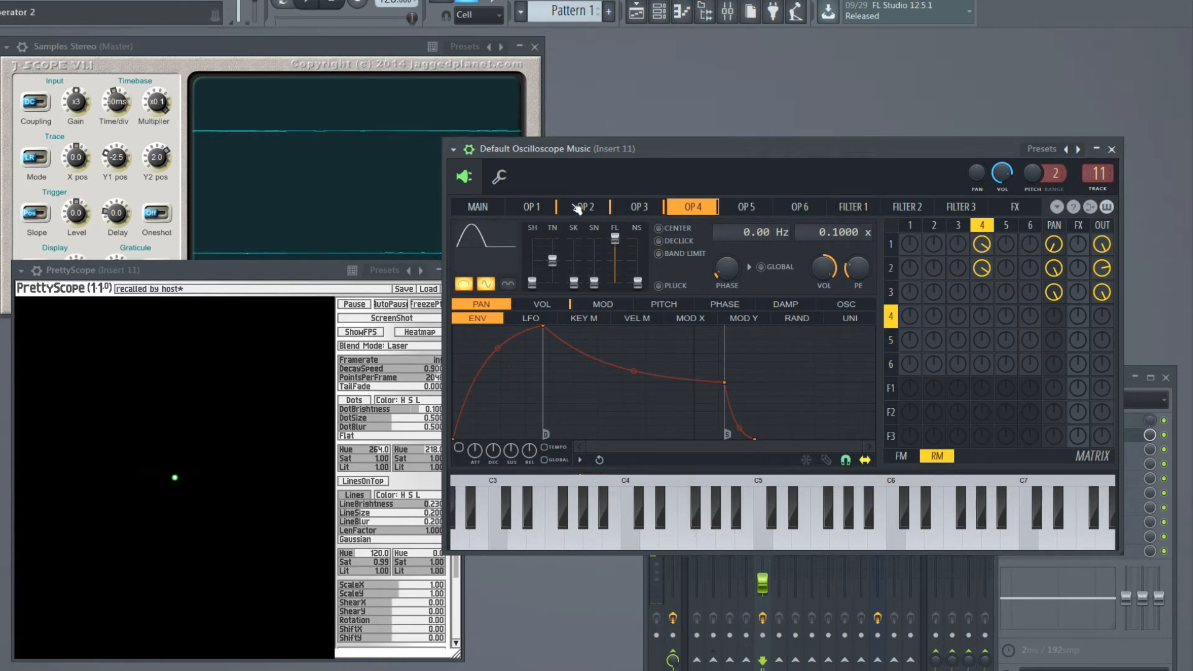
pyautogui.click(529, 206)
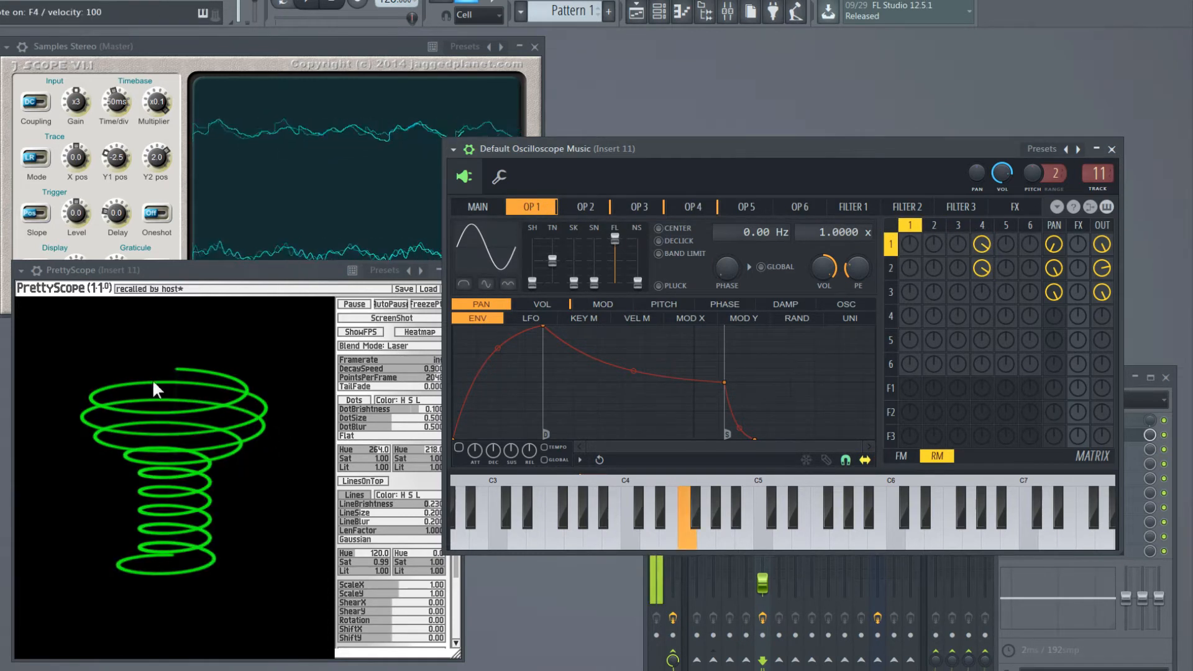
pyautogui.moveTo(232, 515)
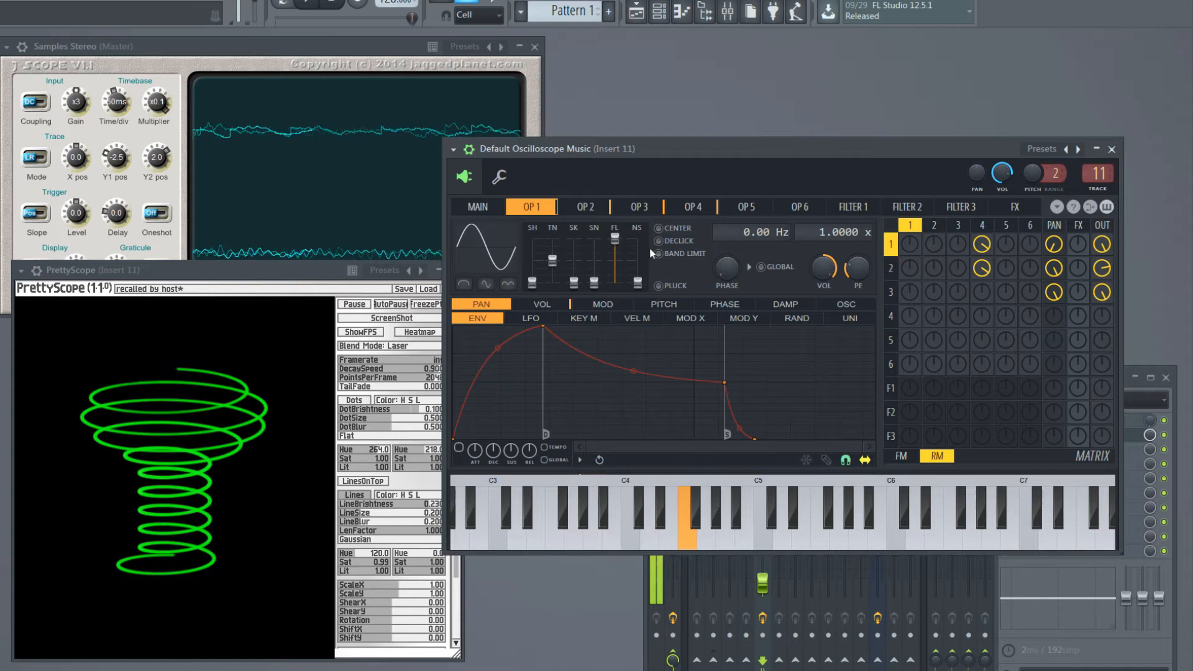
pyautogui.click(690, 206)
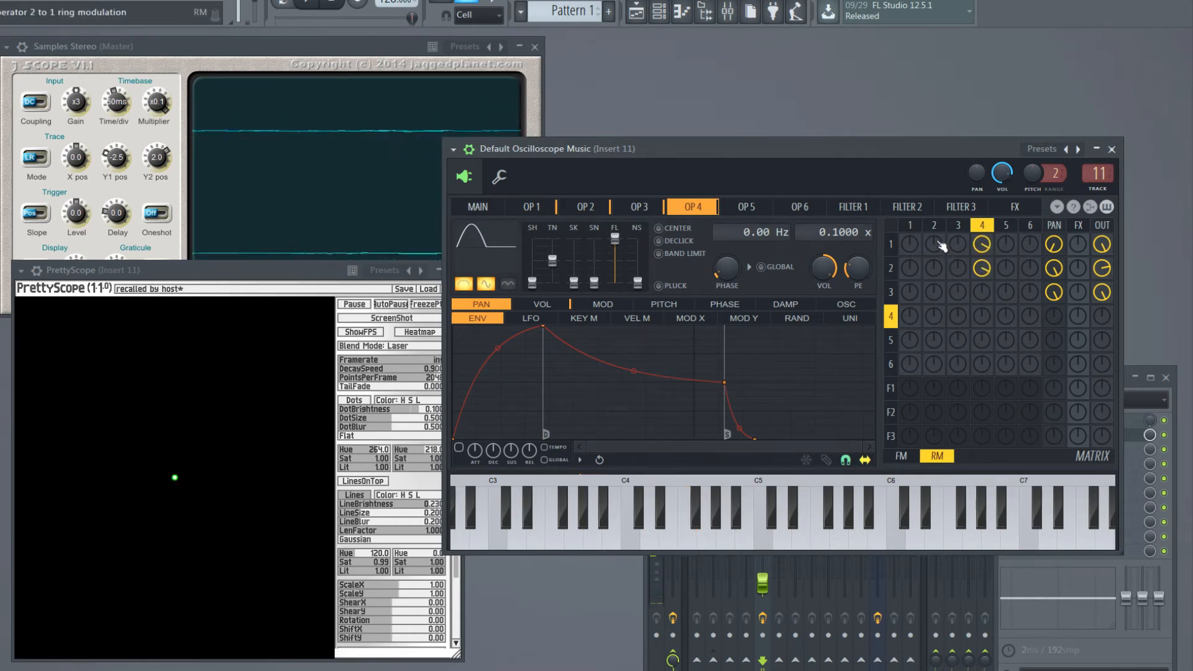
# Step: Switch off operator 4's modulation of operators 1 and 2, then compare those operators
pyautogui.click(684, 521)
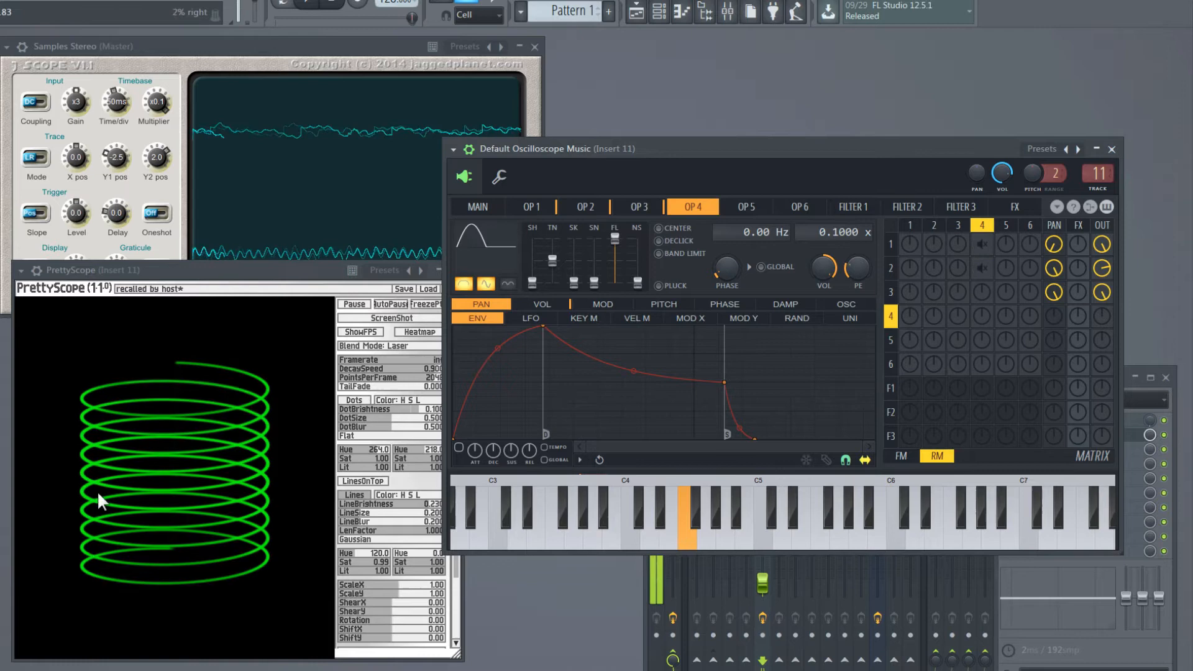
pyautogui.moveTo(262, 571)
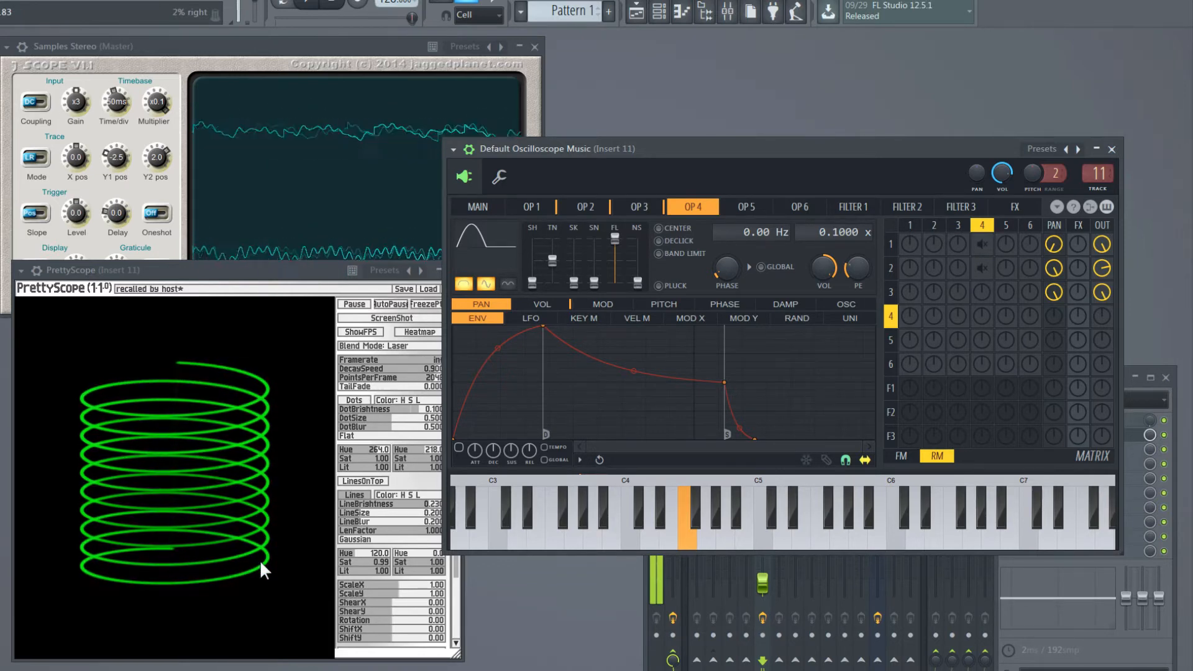
pyautogui.click(530, 206)
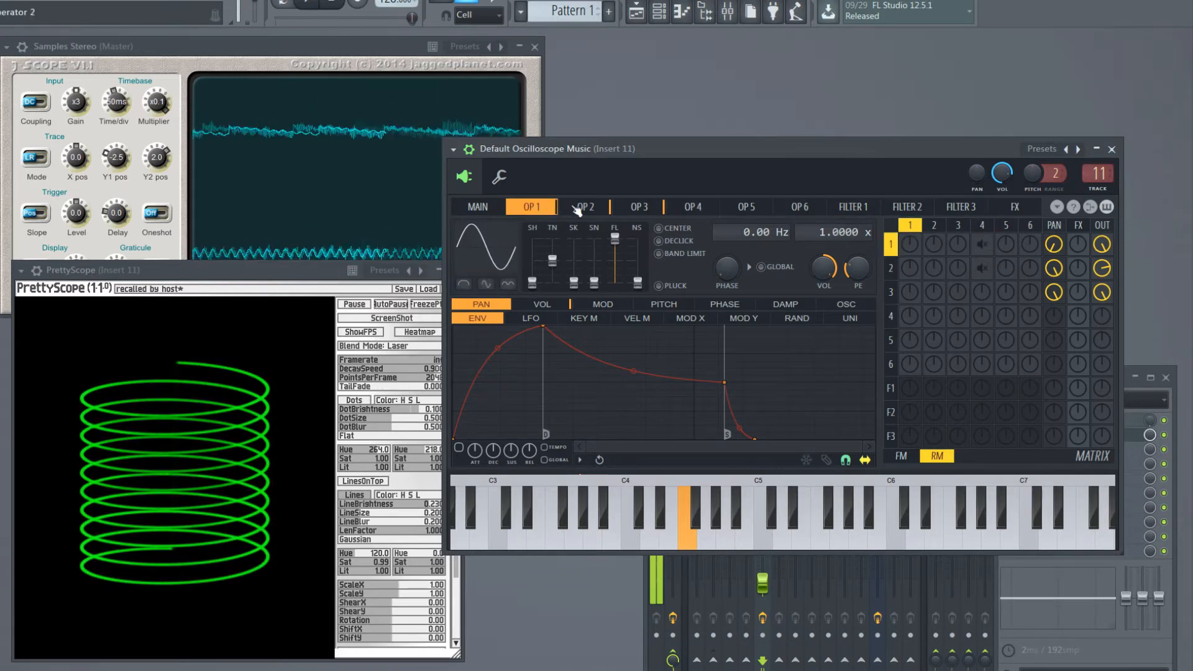
pyautogui.click(584, 206)
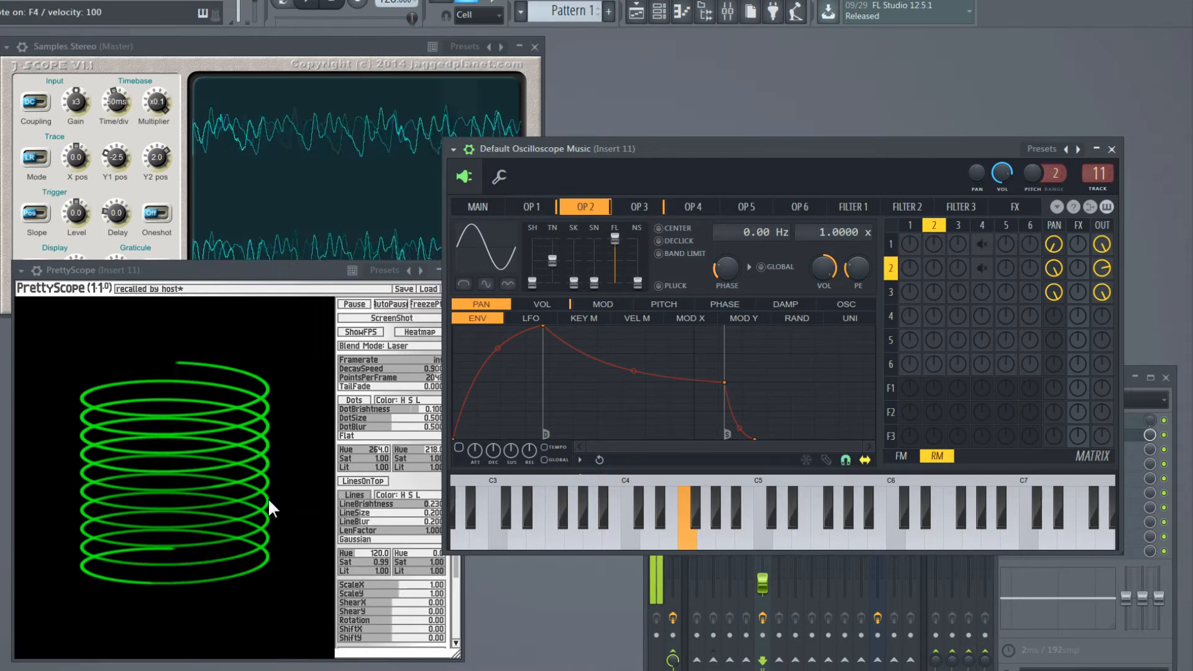
pyautogui.click(531, 206)
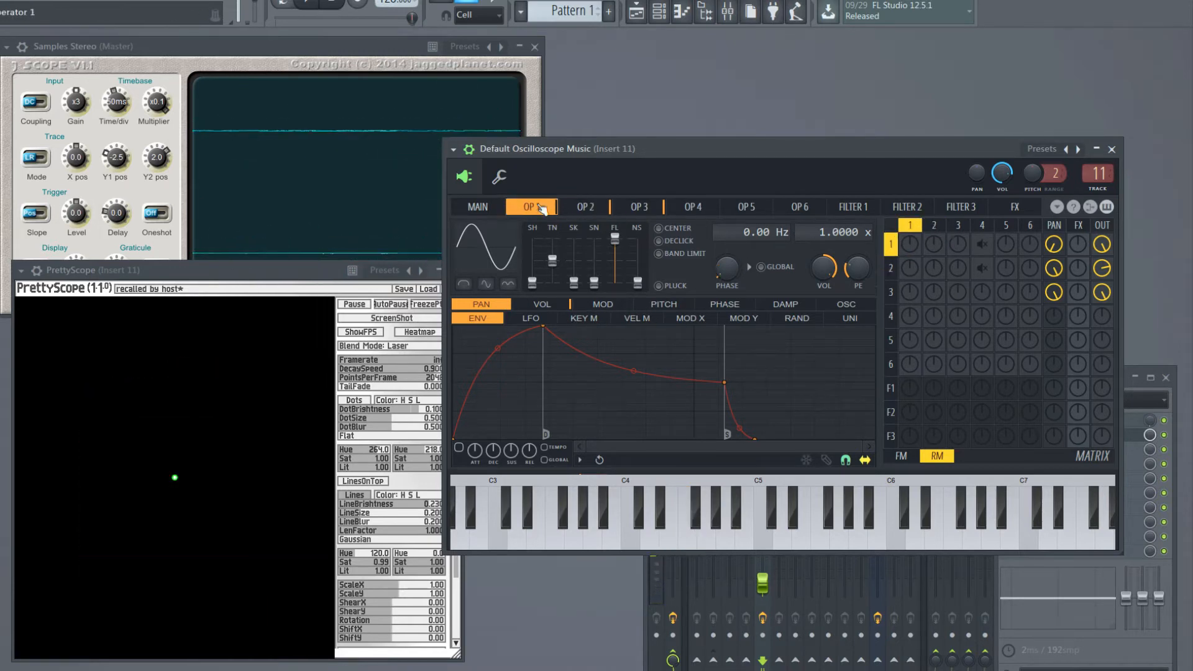
pyautogui.click(688, 518)
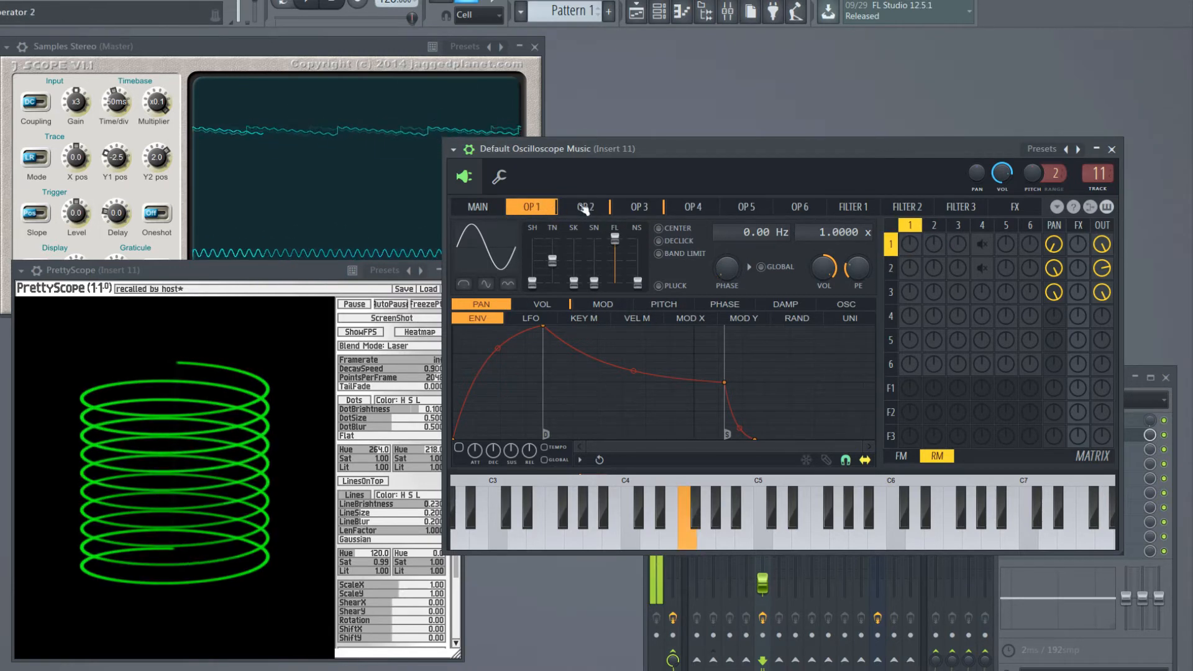
# Step: Review operators 3, 2 and 1, ending on operator 1's sine at 2× ratio
pyautogui.click(637, 207)
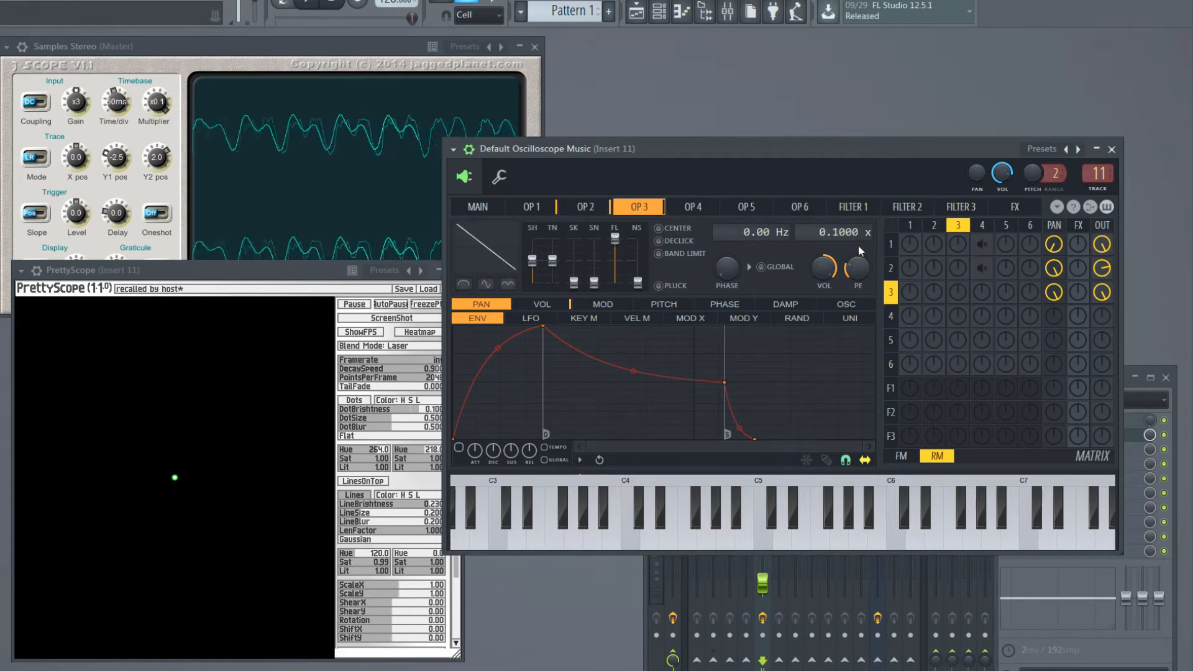
pyautogui.click(583, 206)
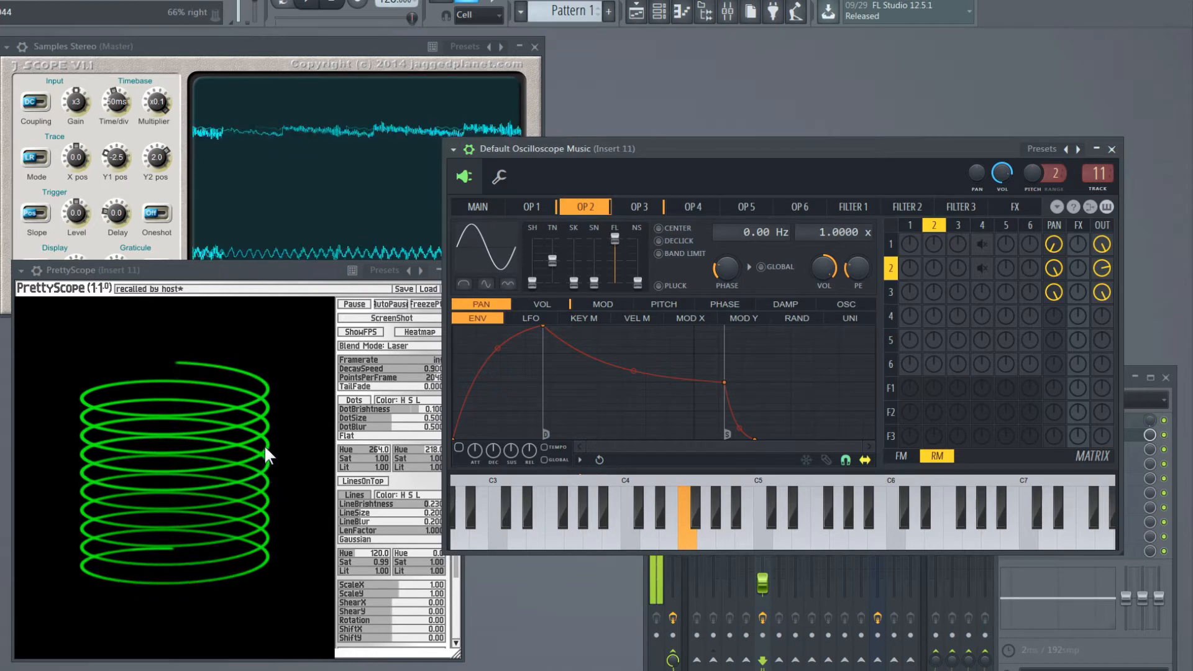
pyautogui.moveTo(275, 569)
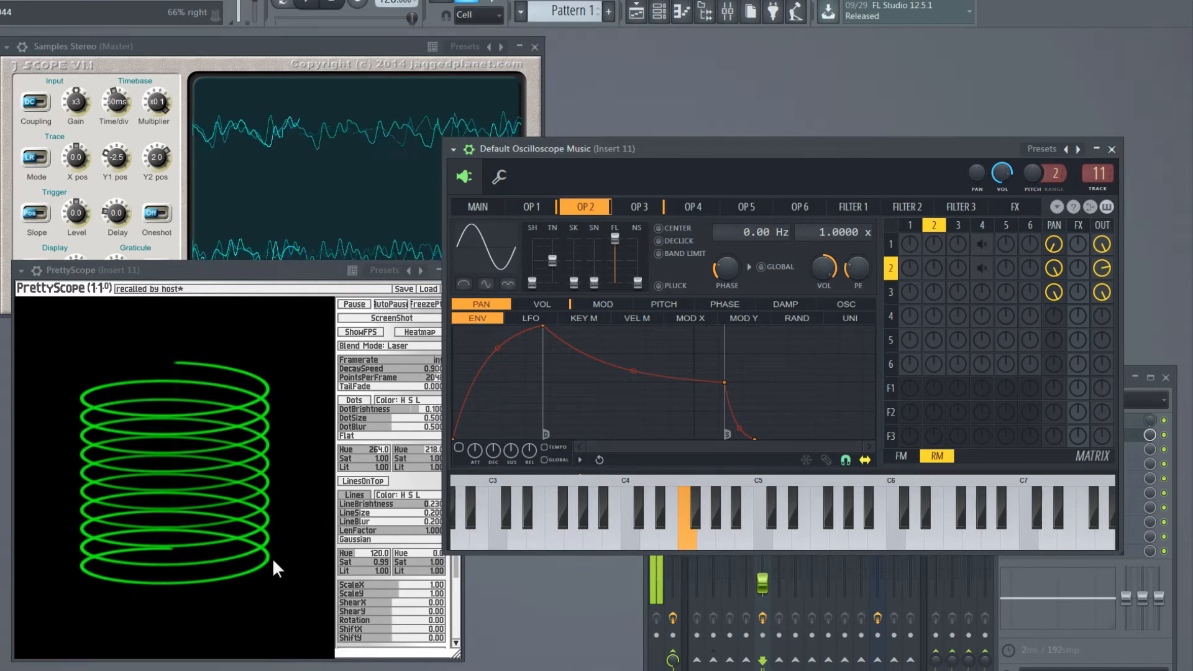
pyautogui.click(530, 206)
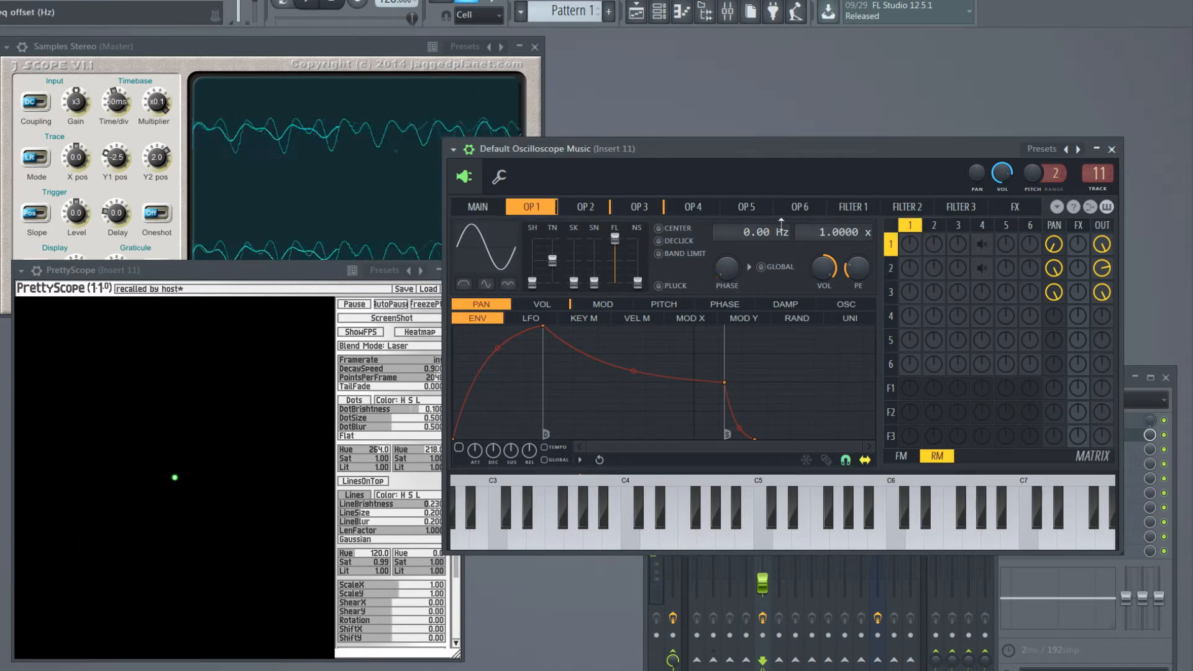
pyautogui.click(637, 206)
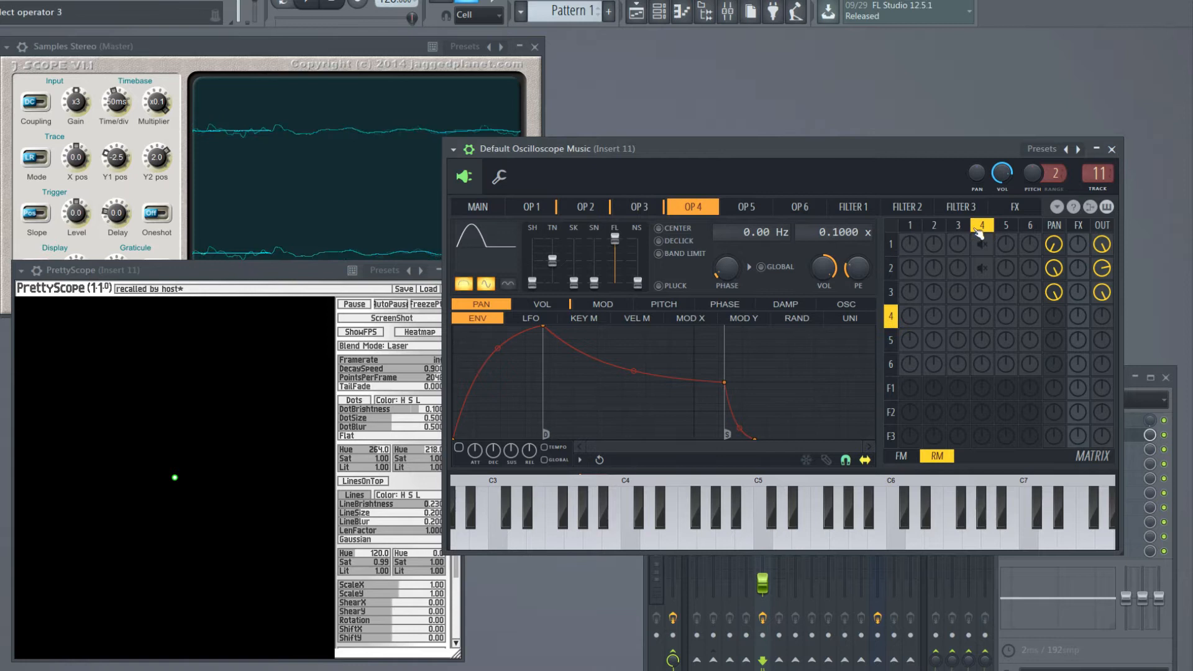
pyautogui.click(637, 206)
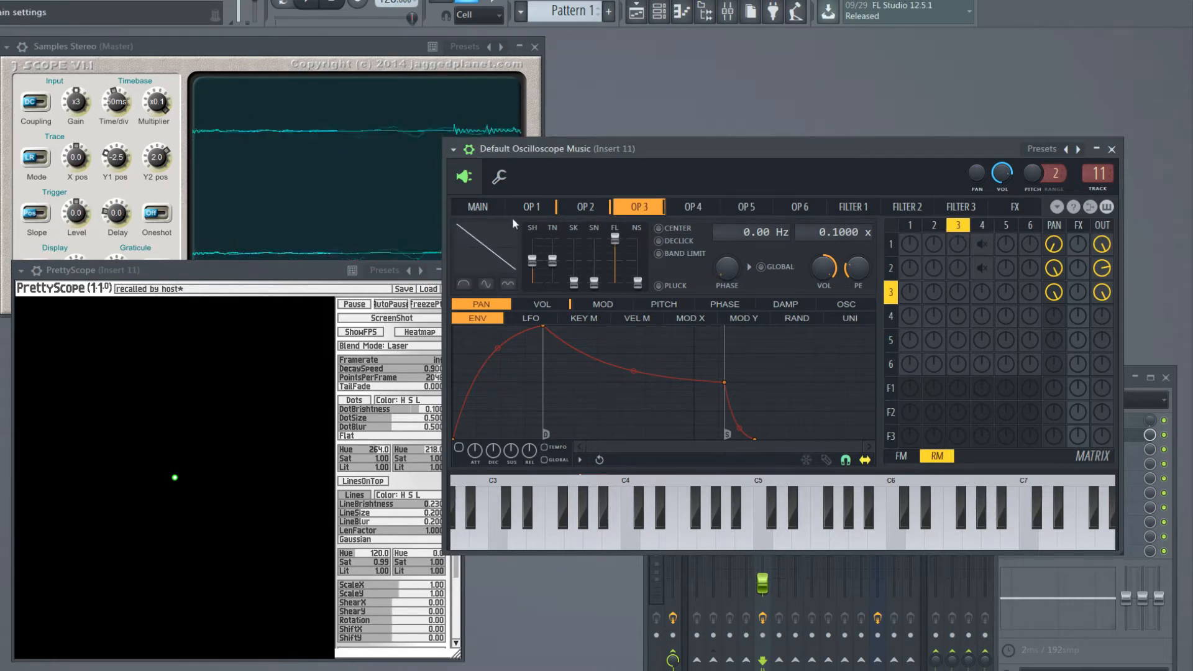
pyautogui.click(530, 207)
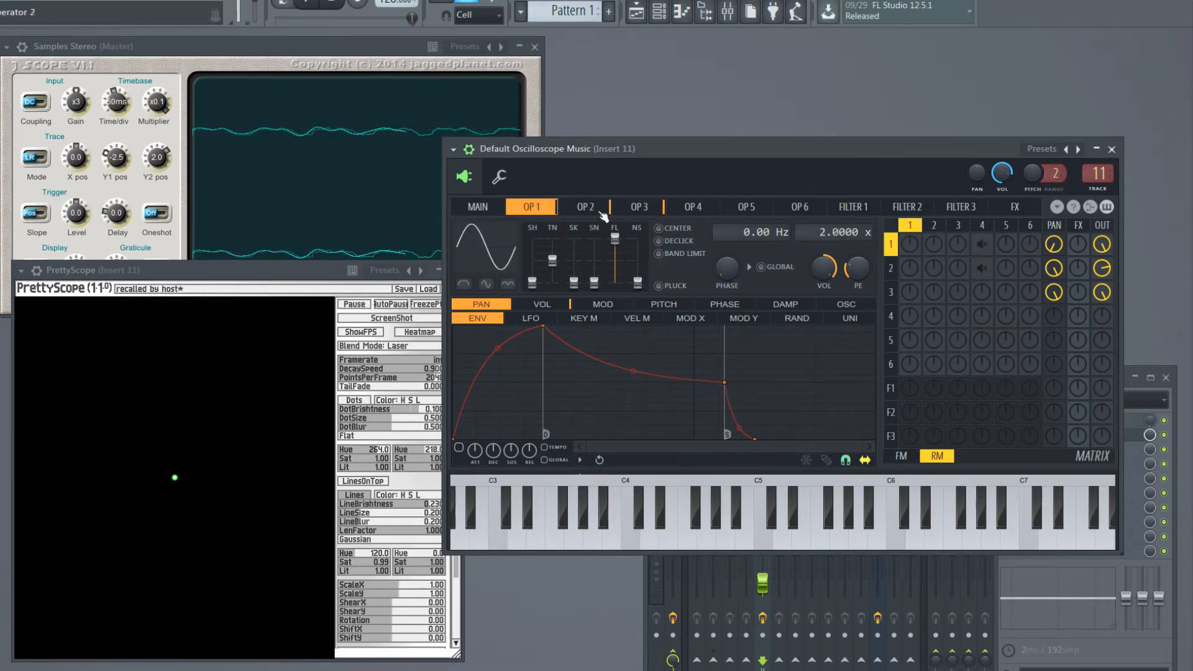
# Step: Set operator 4's frequency offset to 0.20 Hz with a narrow twin-peaked waveform
pyautogui.click(583, 206)
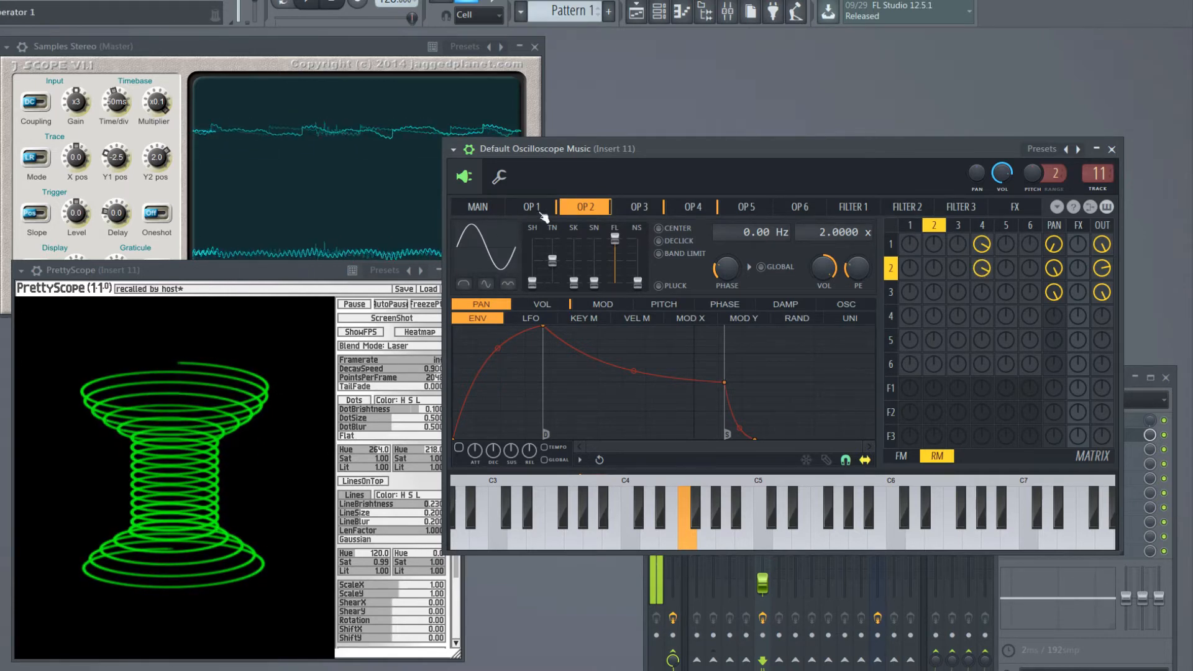
pyautogui.click(638, 206)
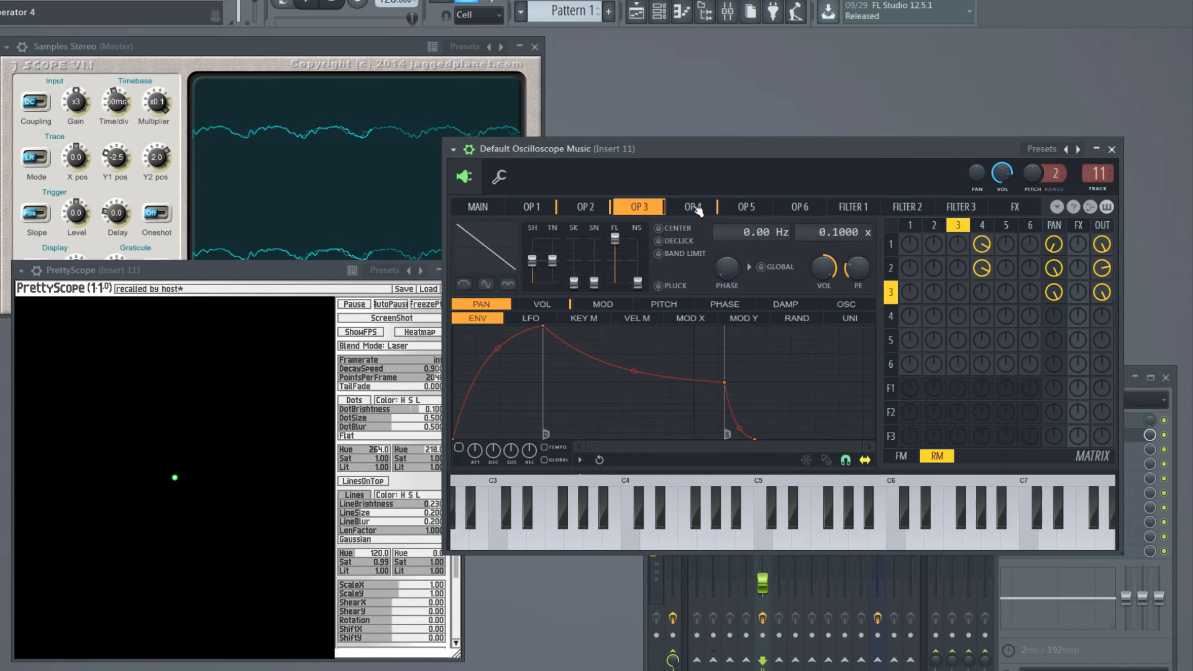
pyautogui.click(691, 206)
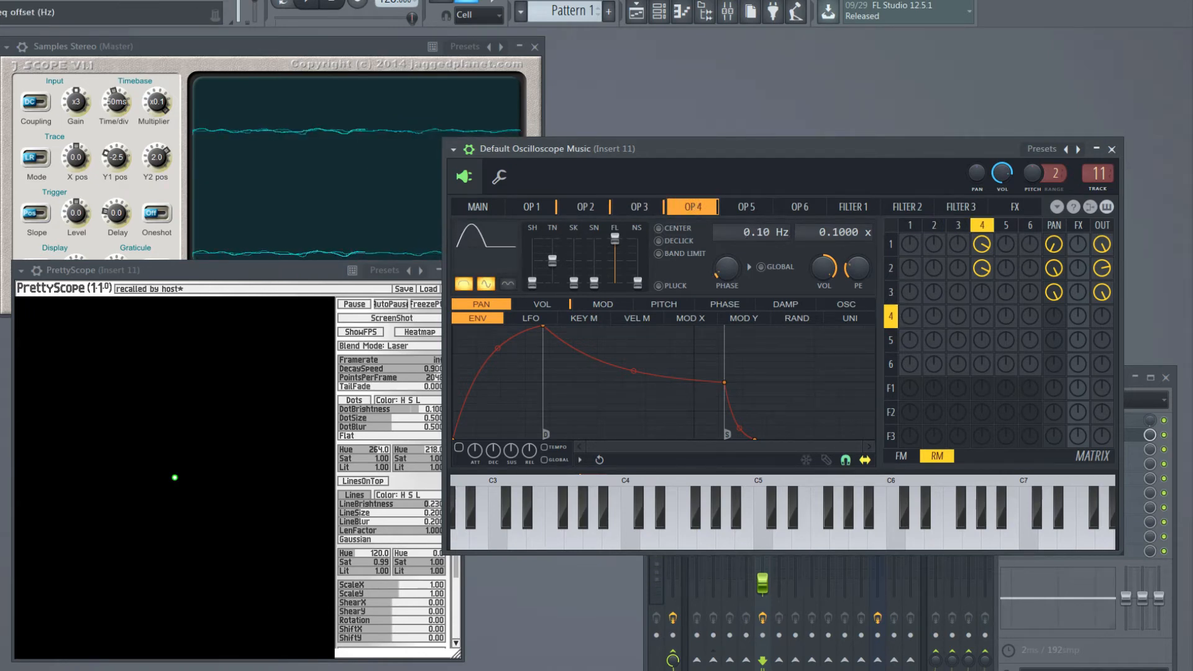
pyautogui.click(683, 524)
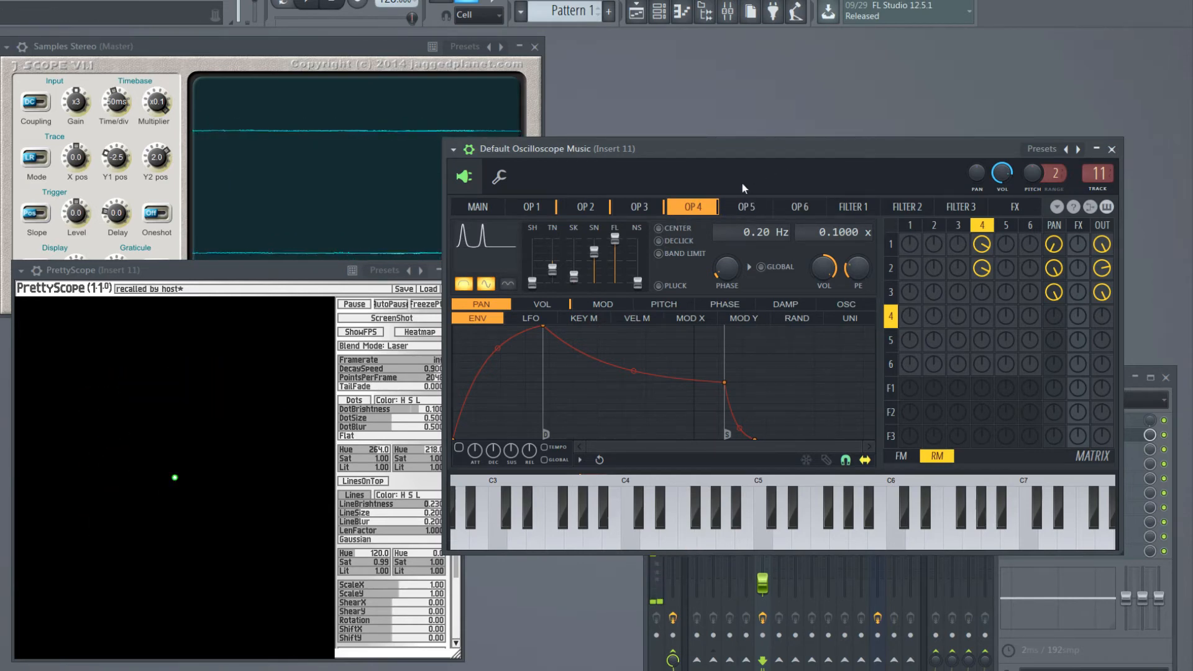
# Step: Reset operator 4's waveform to Sine and set operators 1 and 2 to ratio 4
pyautogui.click(684, 525)
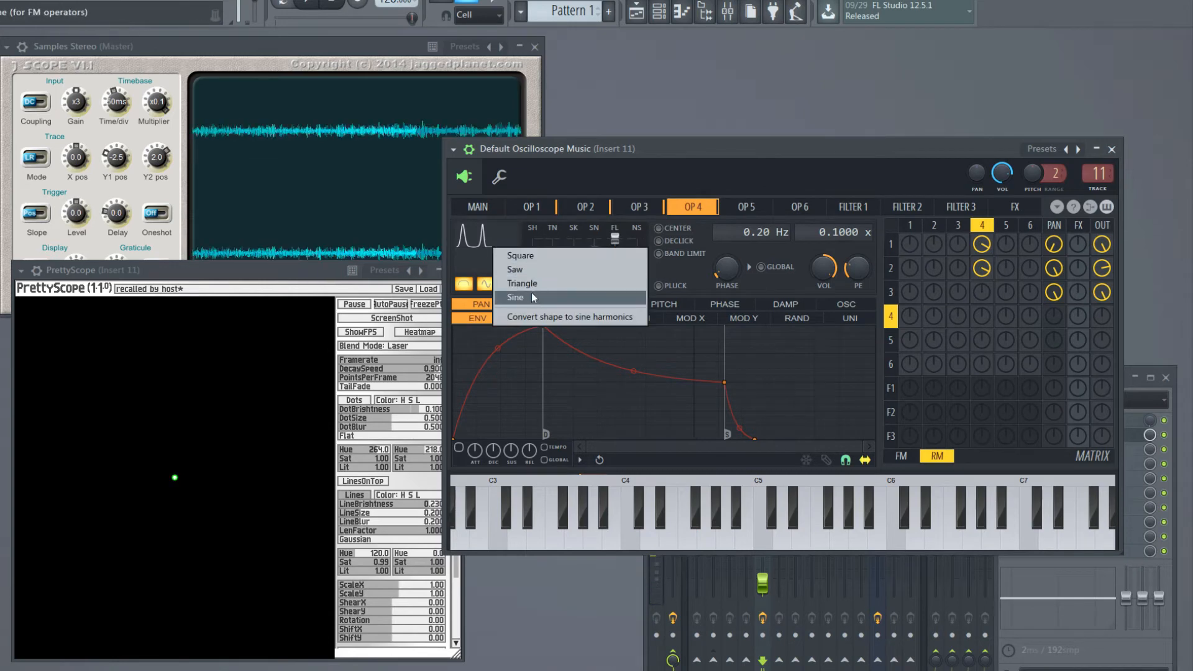
pyautogui.click(515, 297)
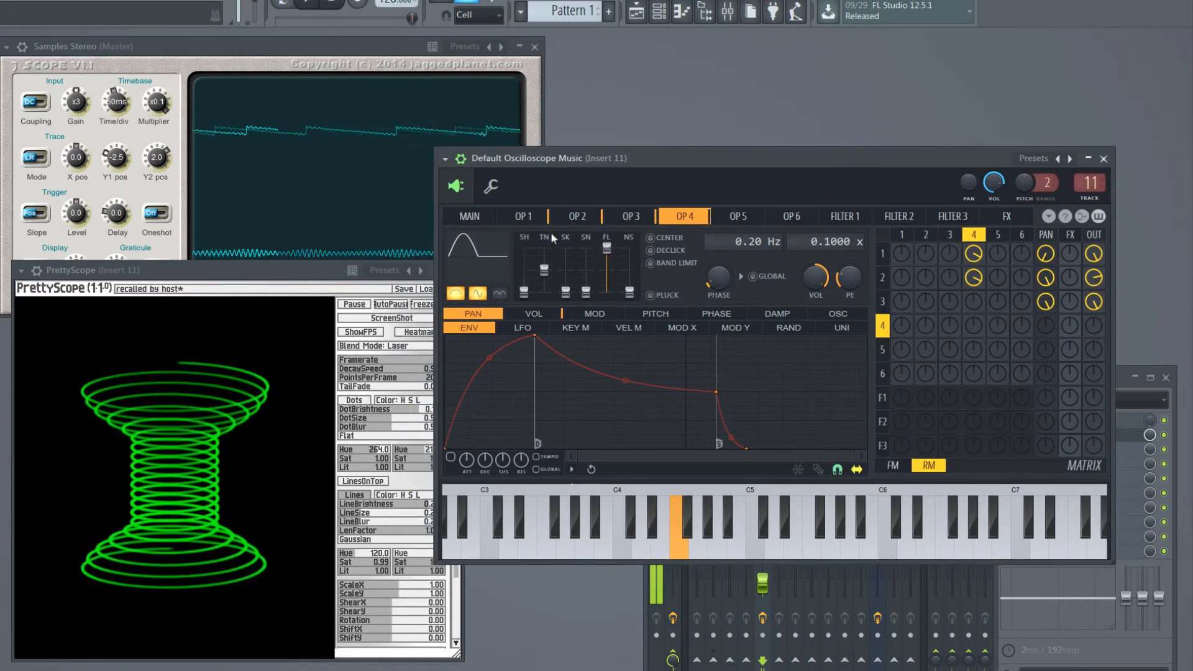
pyautogui.click(522, 216)
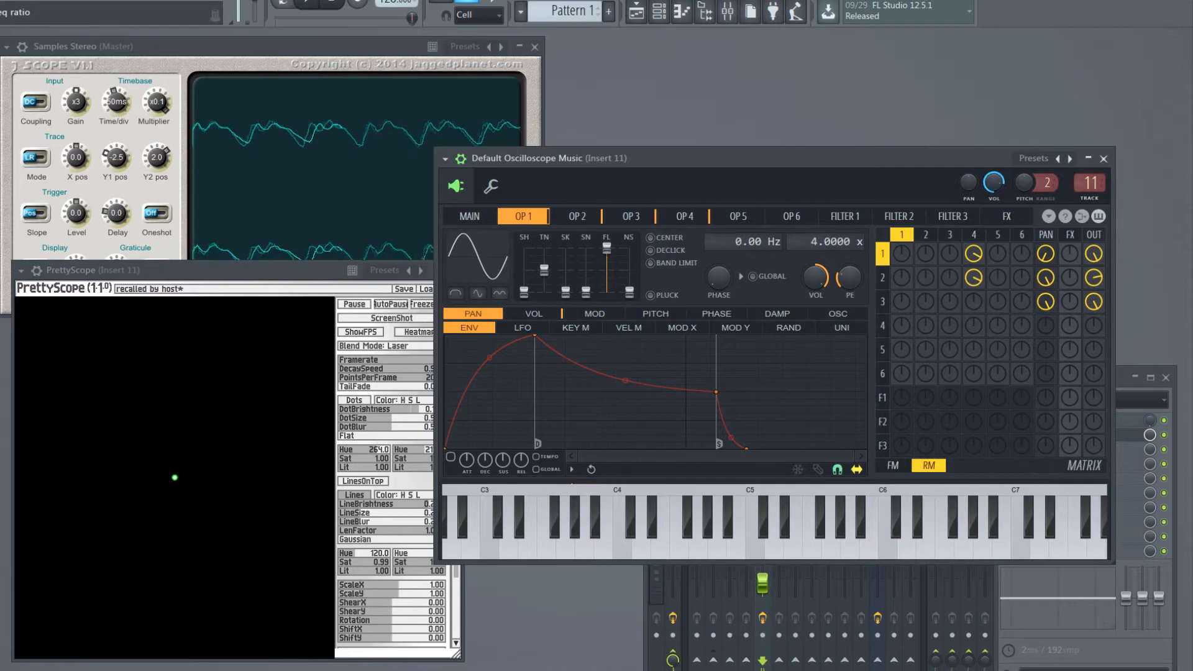
pyautogui.click(576, 217)
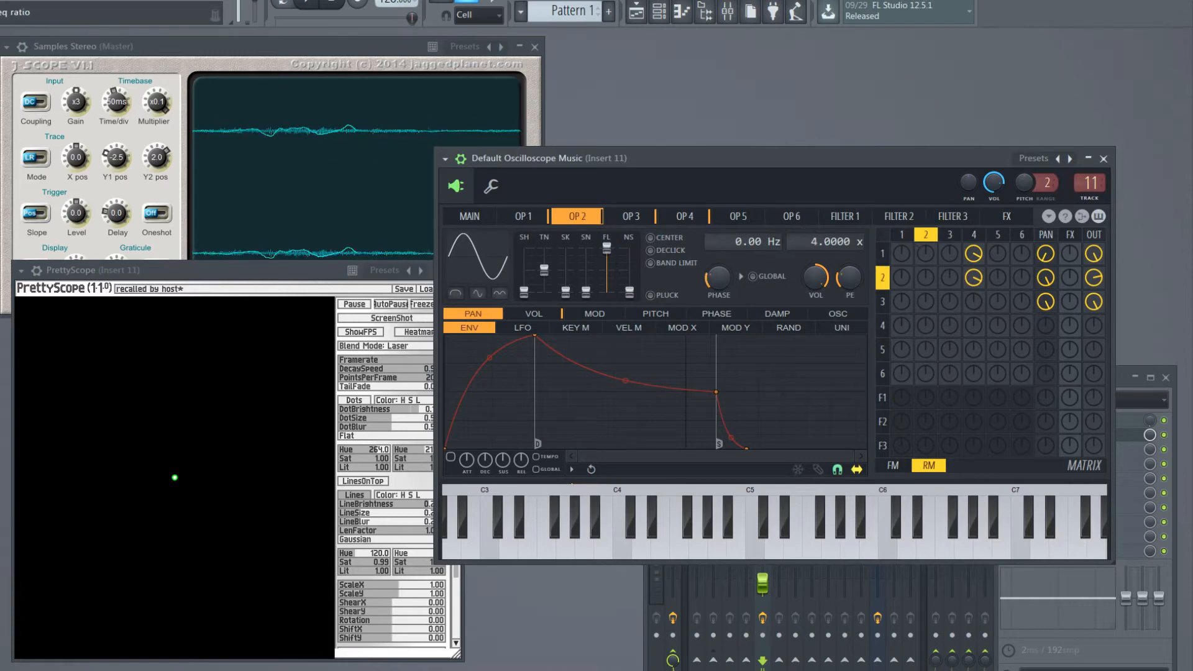
pyautogui.click(674, 525)
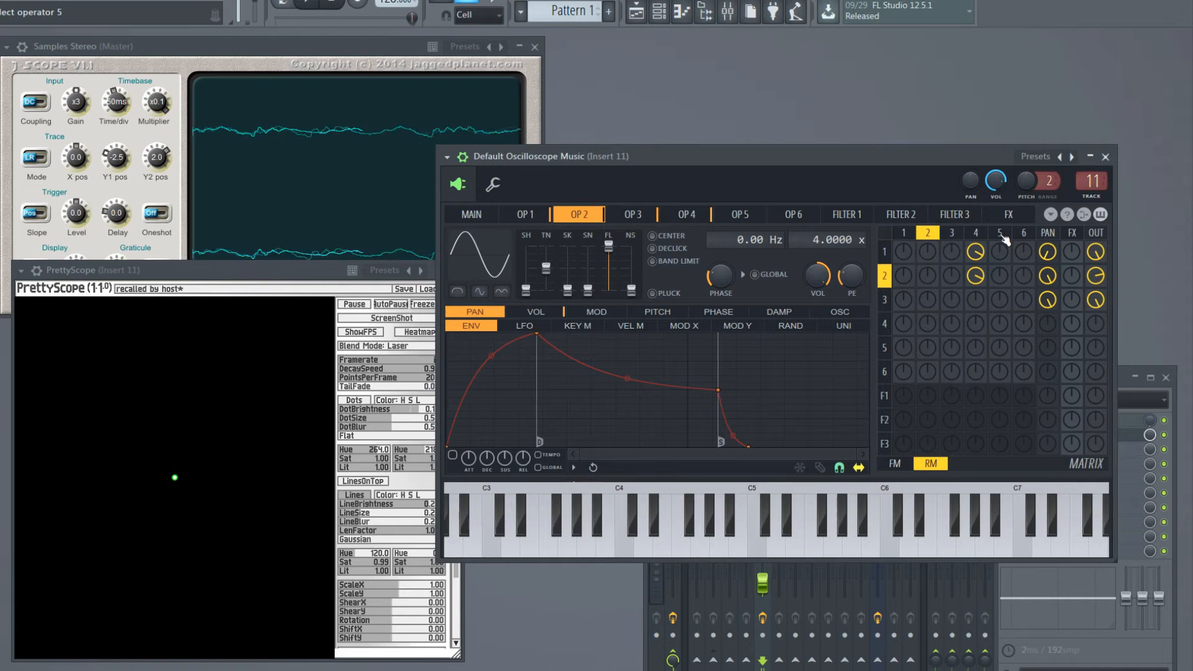
# Step: Give operator 5 a stepped waveform at frequency ratio 2
pyautogui.click(523, 214)
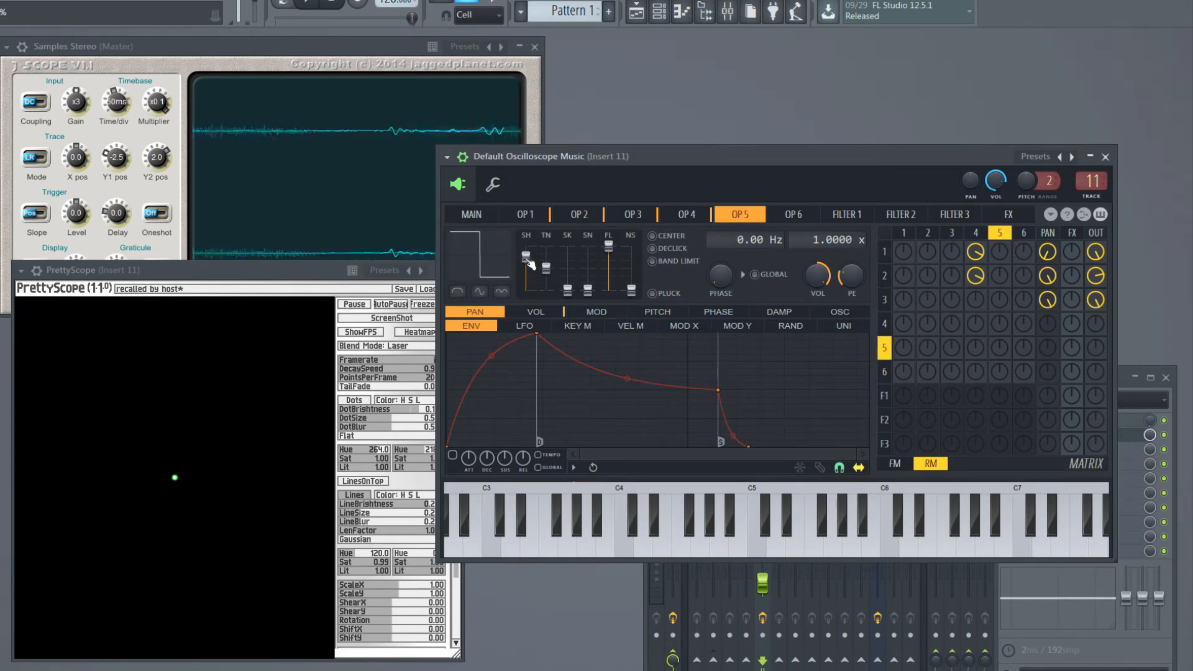
pyautogui.click(523, 214)
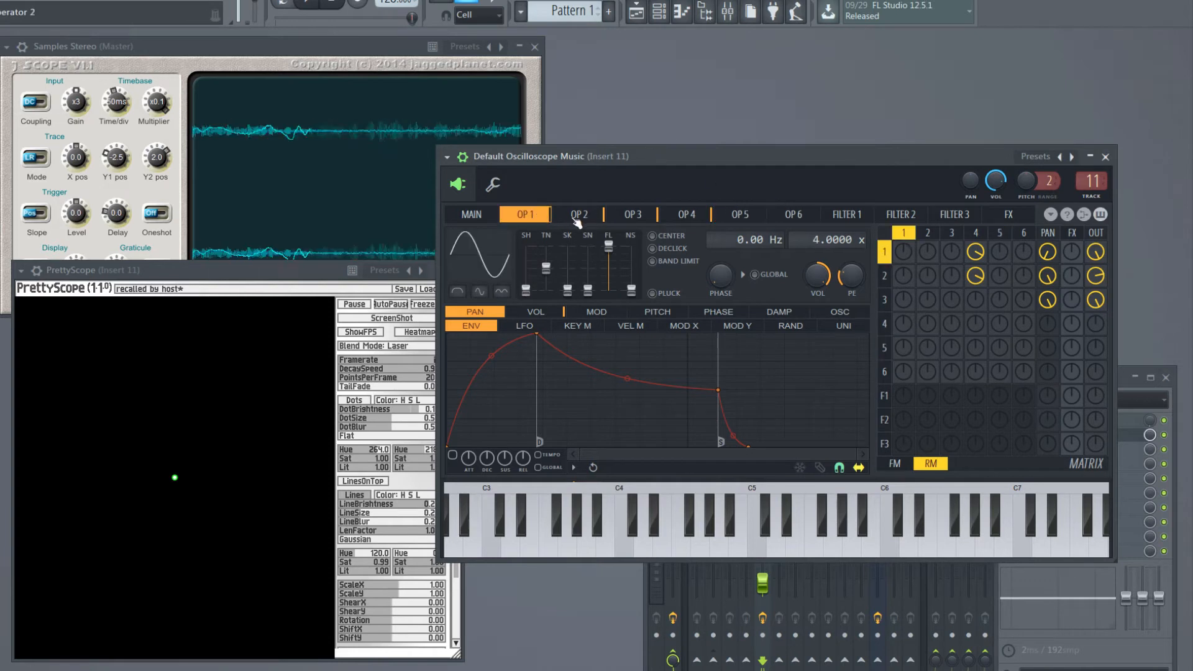
pyautogui.click(739, 213)
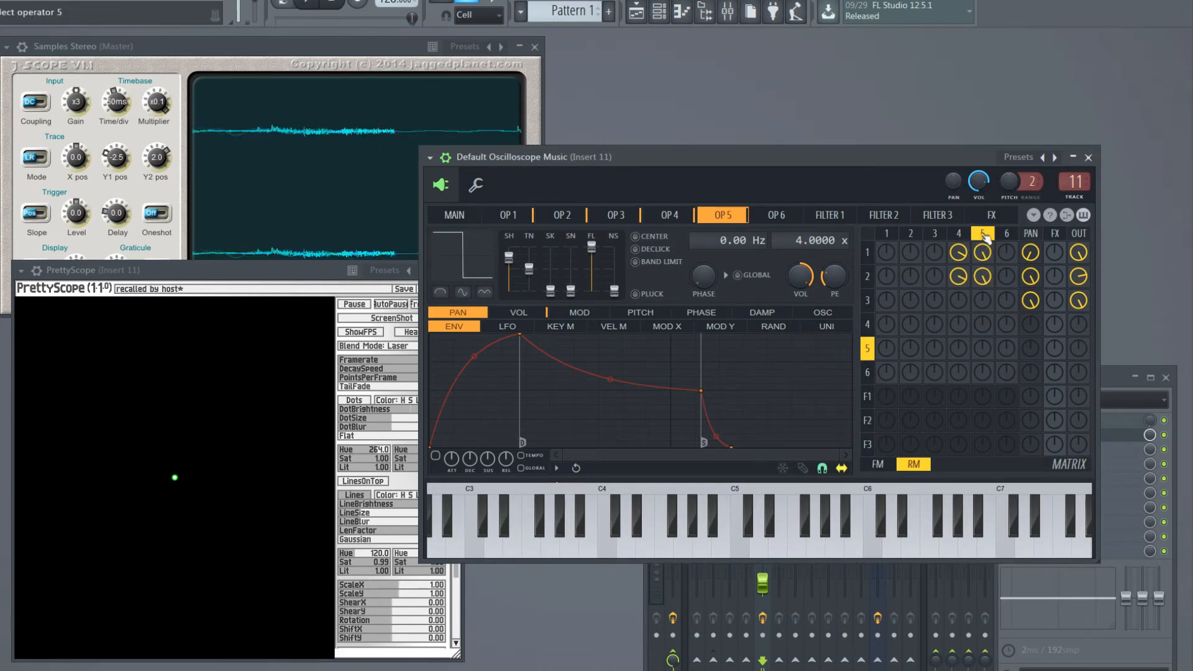
pyautogui.click(660, 521)
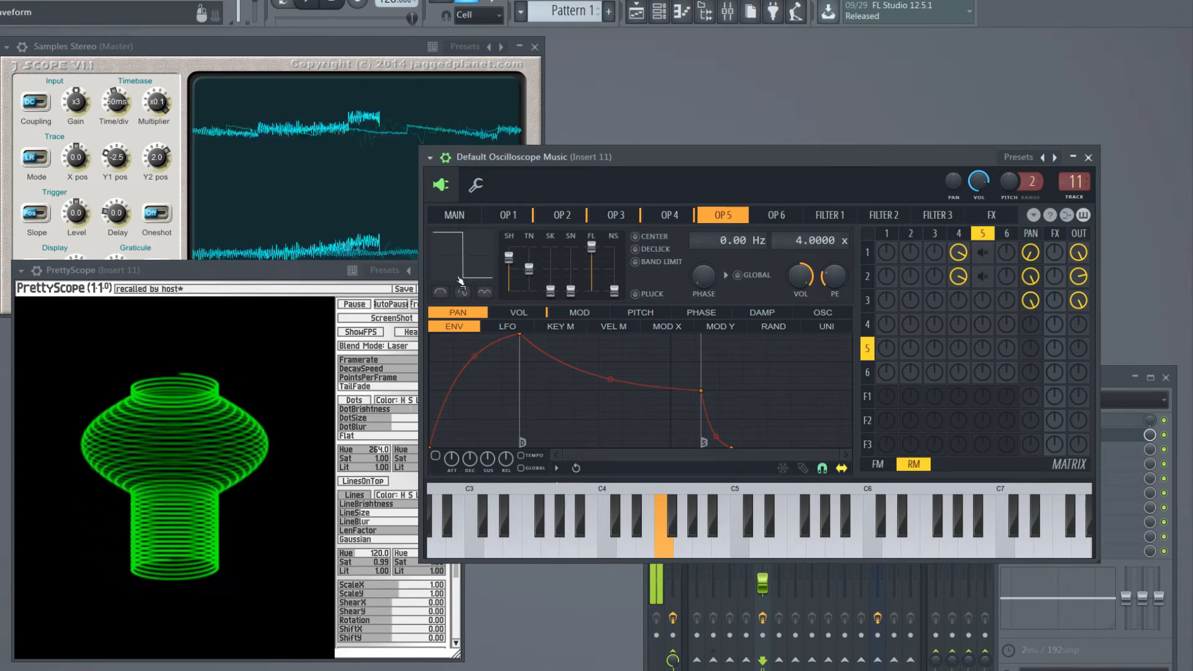
# Step: Ring-modulate operators 1 and 2 with operator 5 and set operator 2's ratio to 2
pyautogui.click(662, 532)
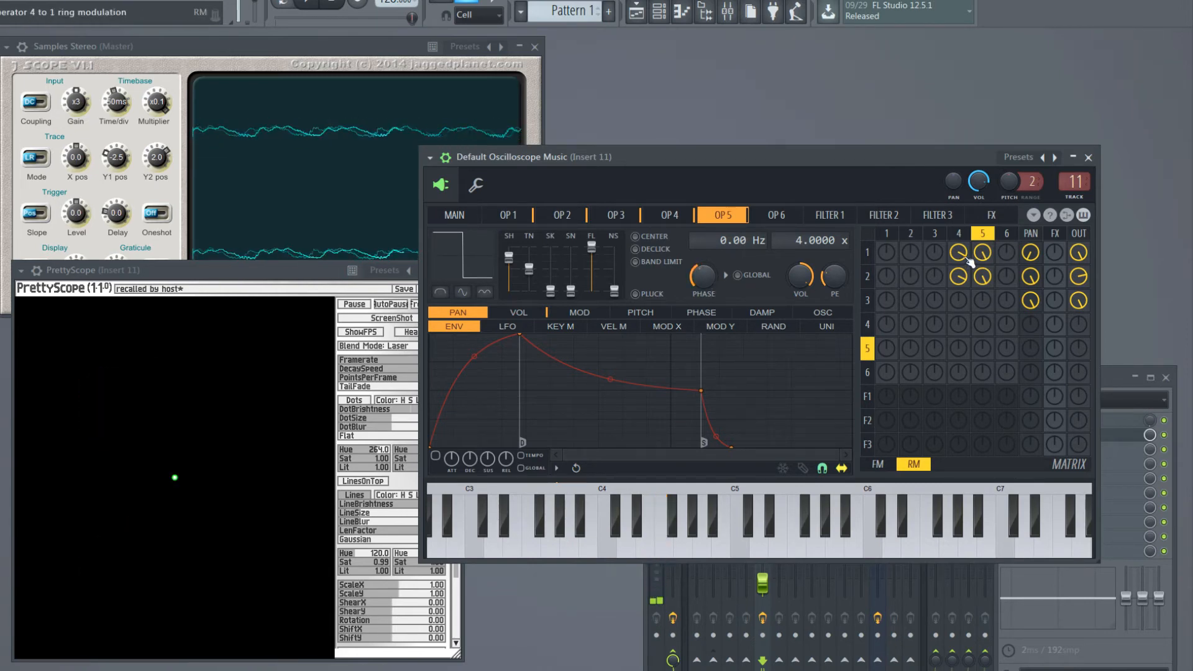
pyautogui.click(506, 214)
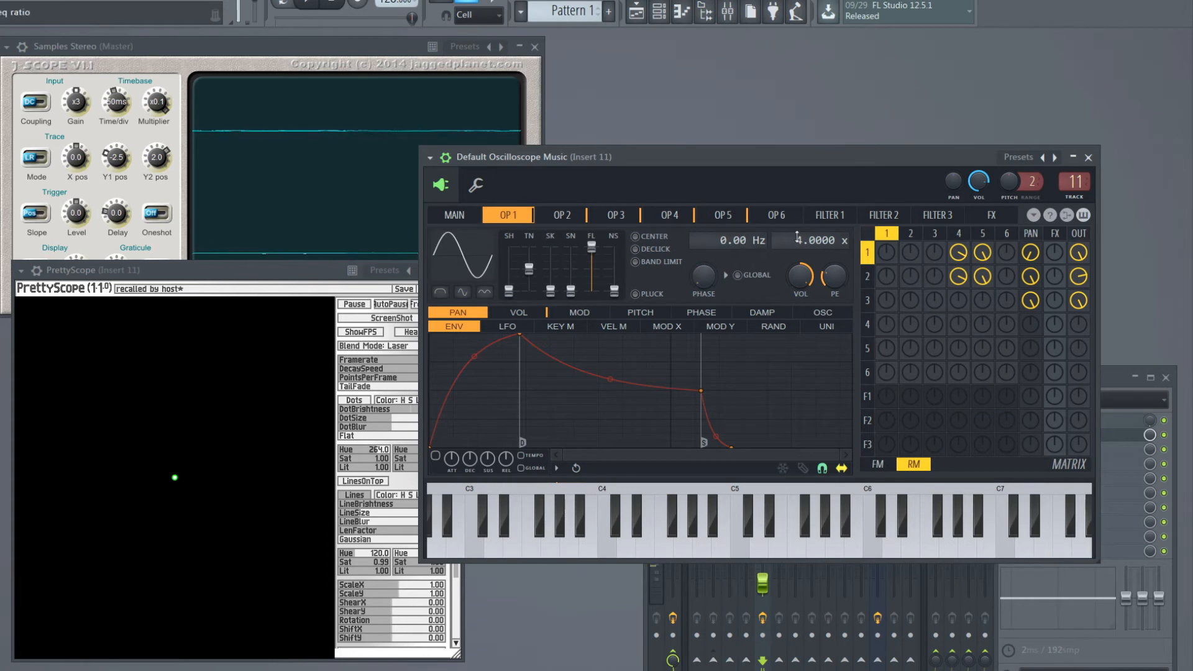
pyautogui.click(560, 214)
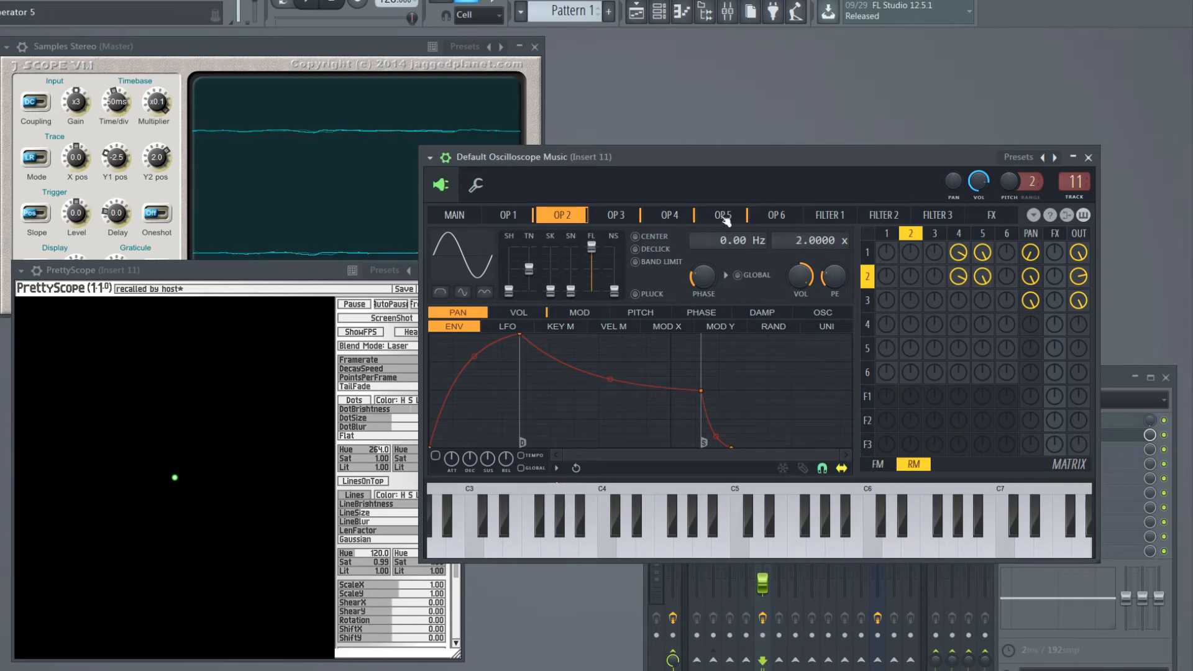
pyautogui.click(719, 214)
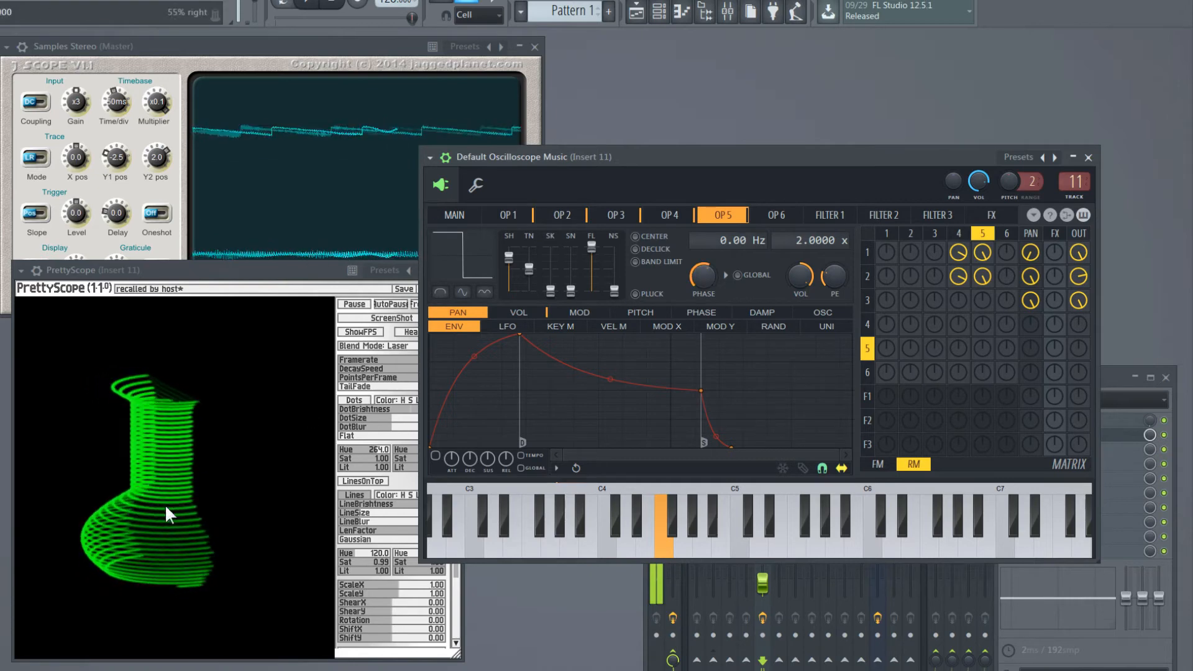
pyautogui.click(668, 214)
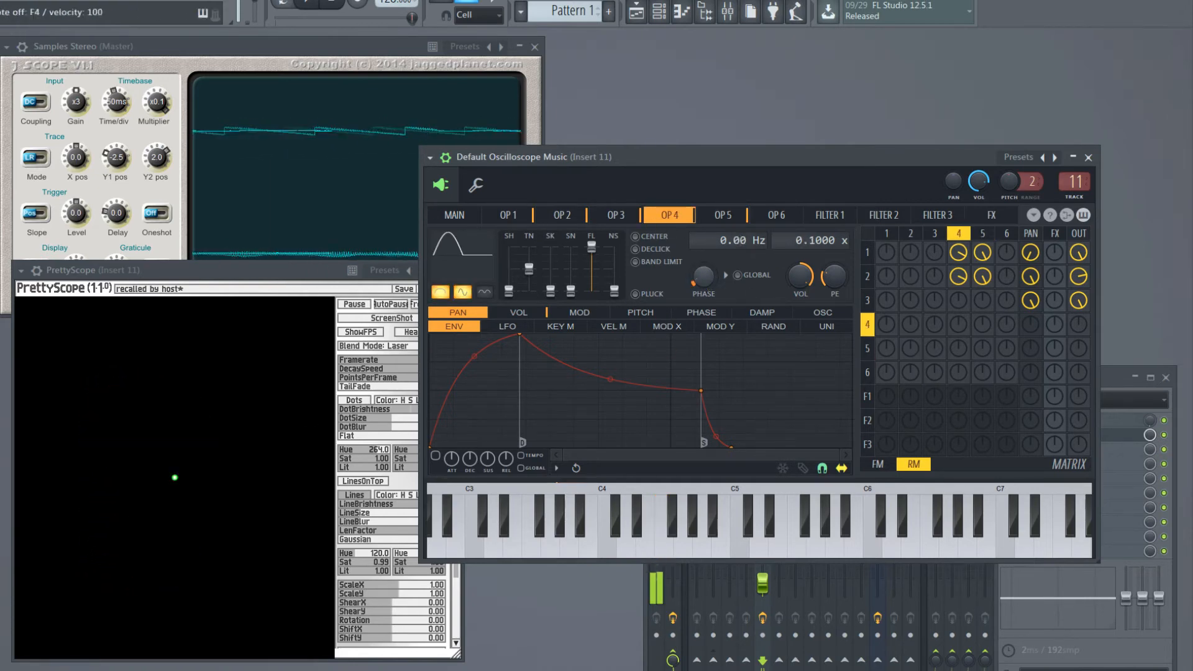
pyautogui.click(662, 525)
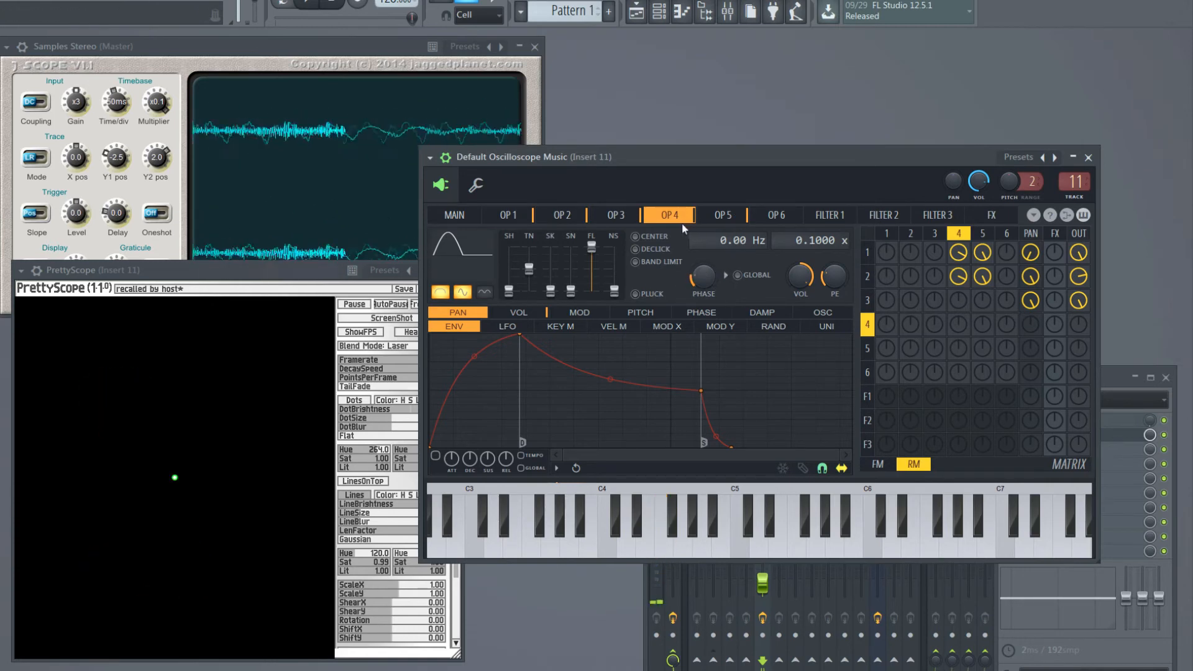
pyautogui.click(663, 525)
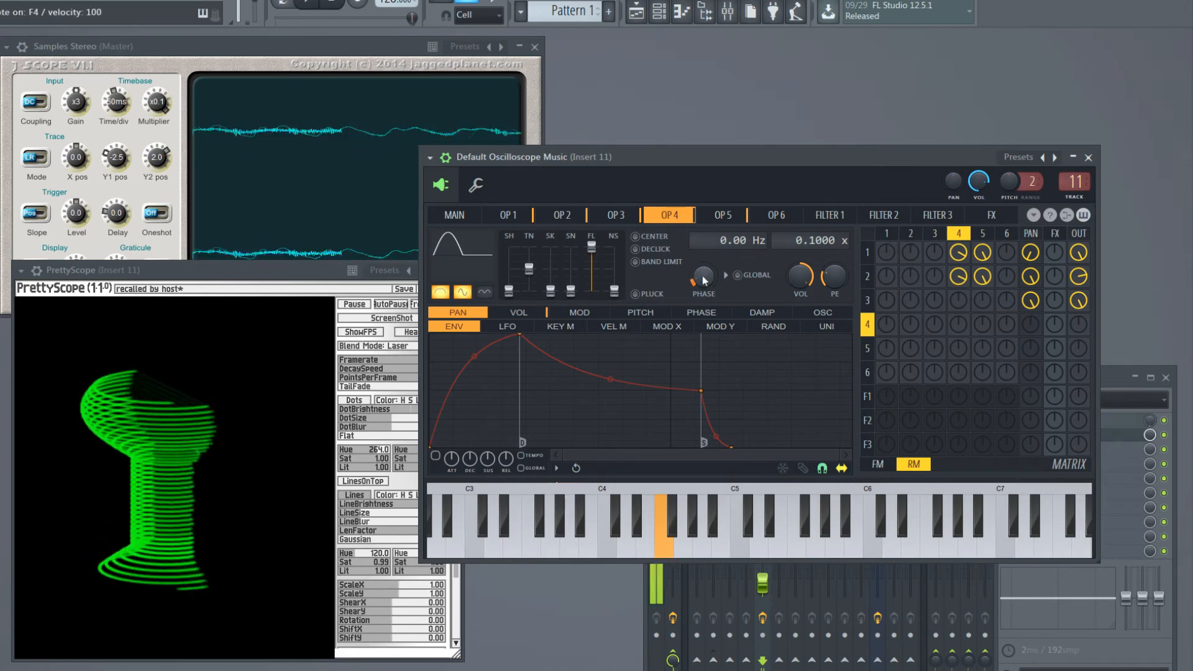
pyautogui.click(719, 215)
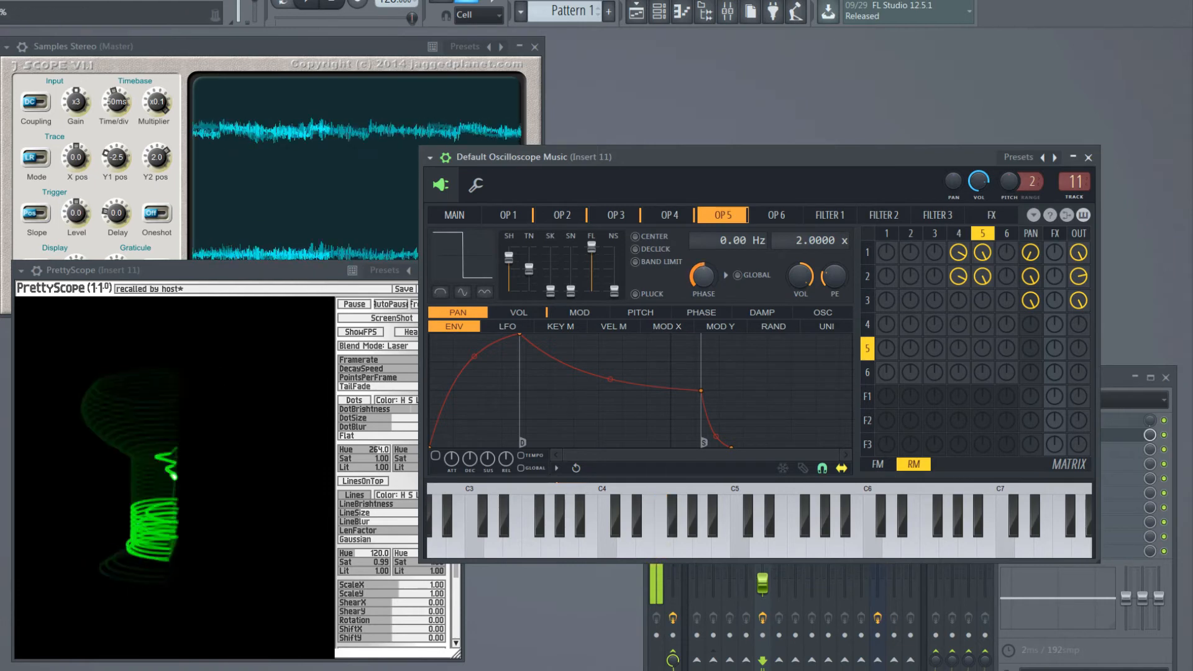
pyautogui.click(661, 525)
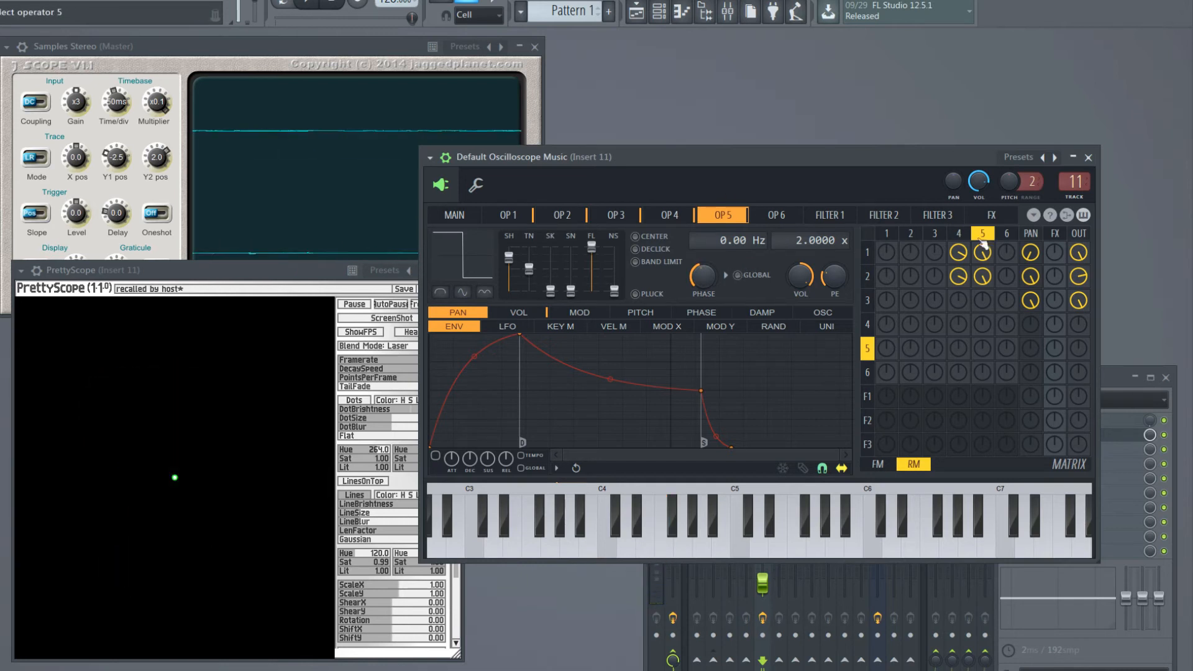
pyautogui.click(660, 521)
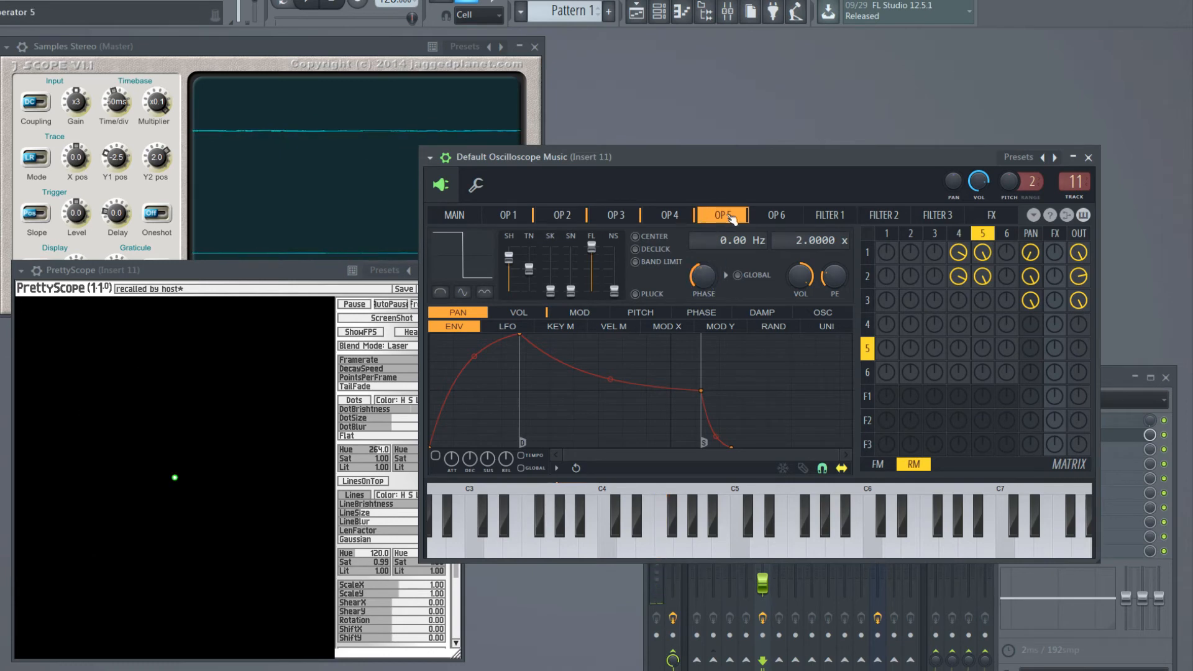
pyautogui.click(660, 525)
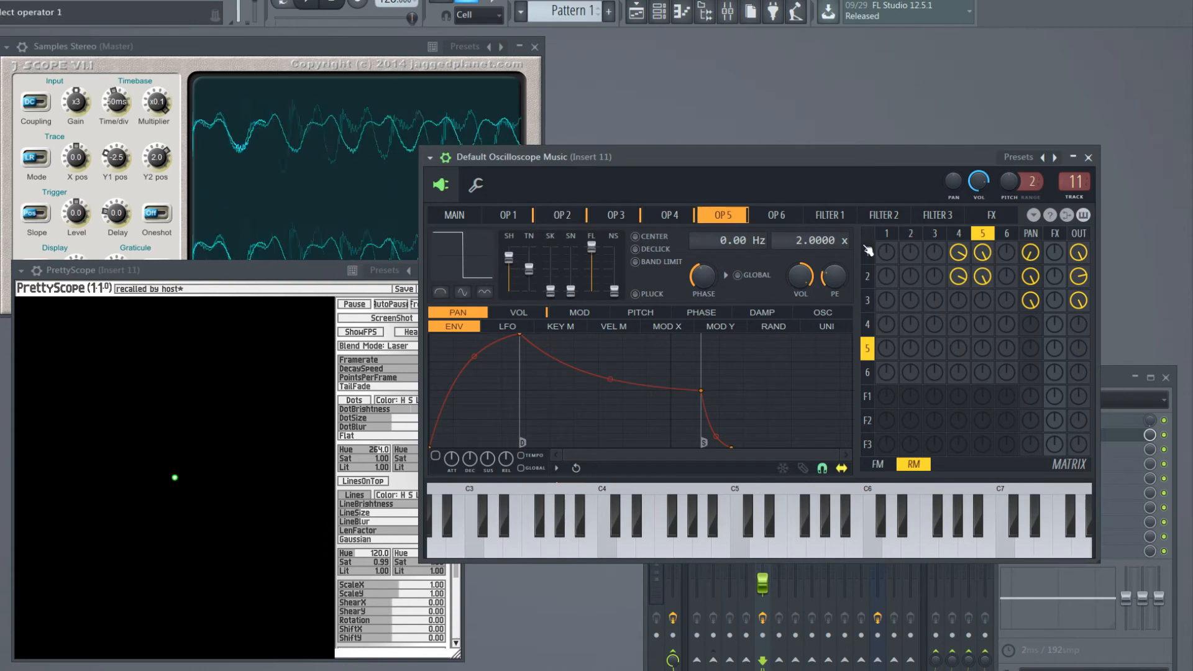
pyautogui.click(506, 215)
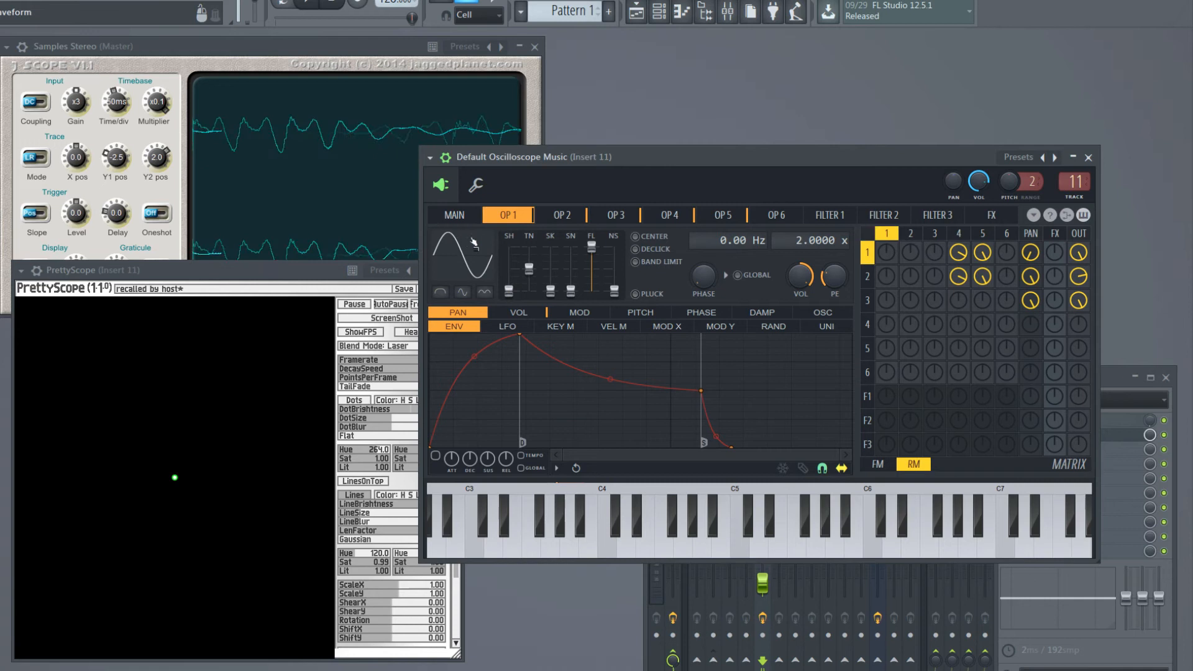
pyautogui.click(562, 215)
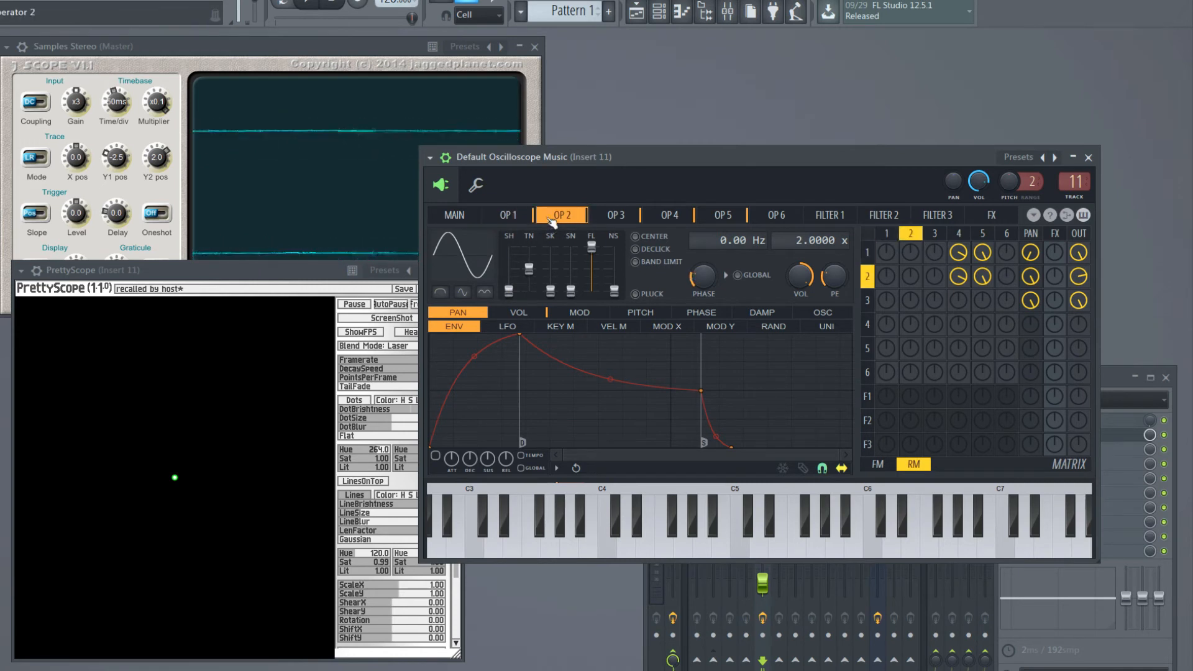
pyautogui.click(506, 214)
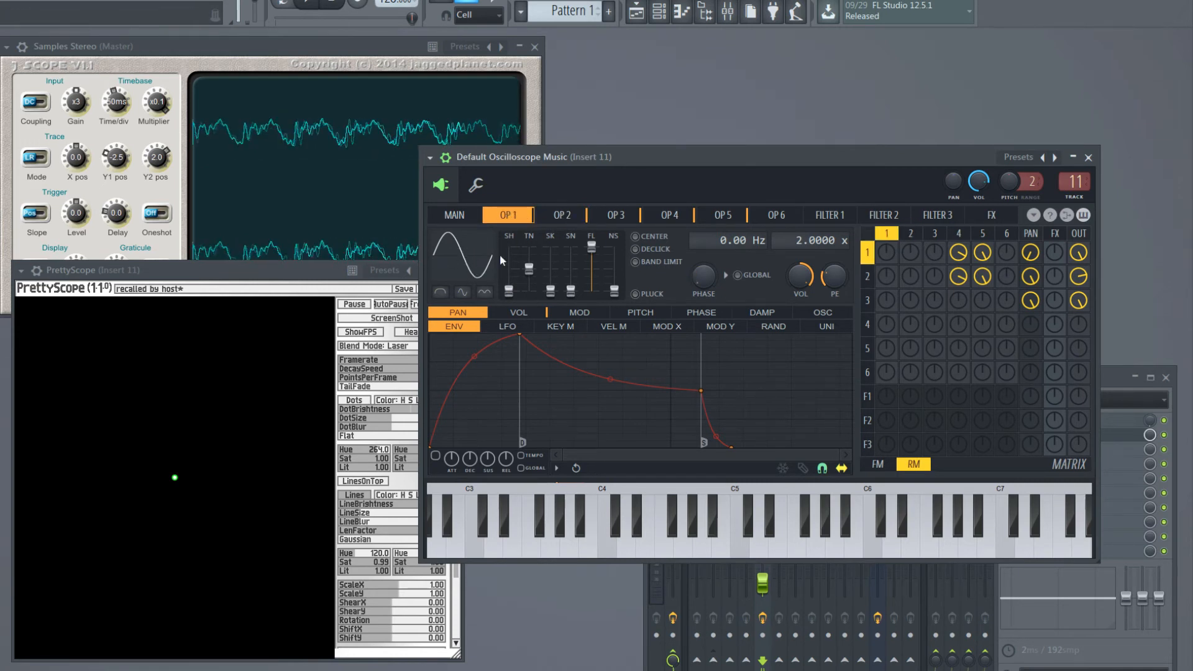
pyautogui.click(561, 215)
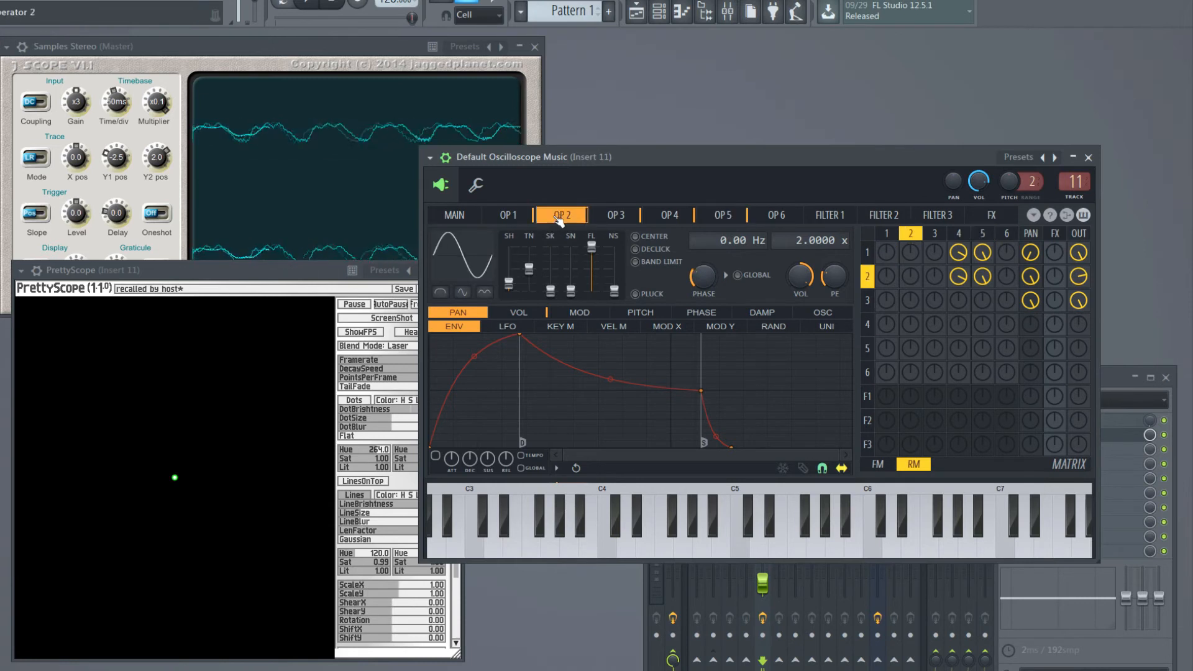
pyautogui.click(507, 214)
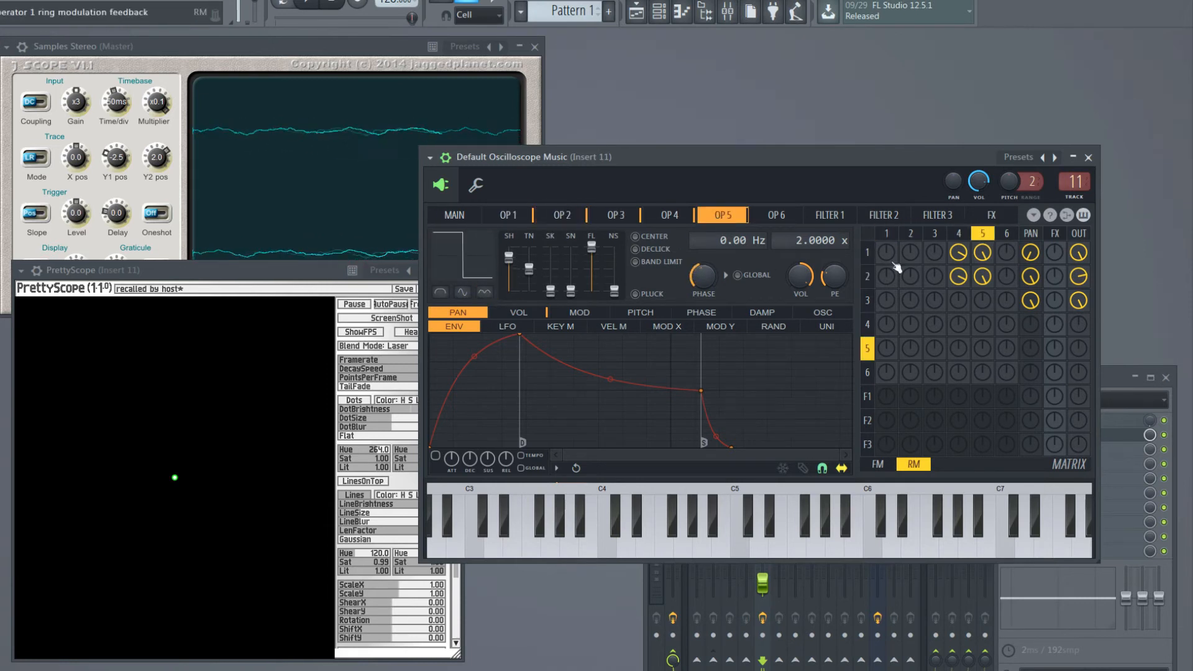
# Step: Turn off operator 5's ring modulation and set operator 4's frequency offset to 0.20 Hz
pyautogui.click(663, 540)
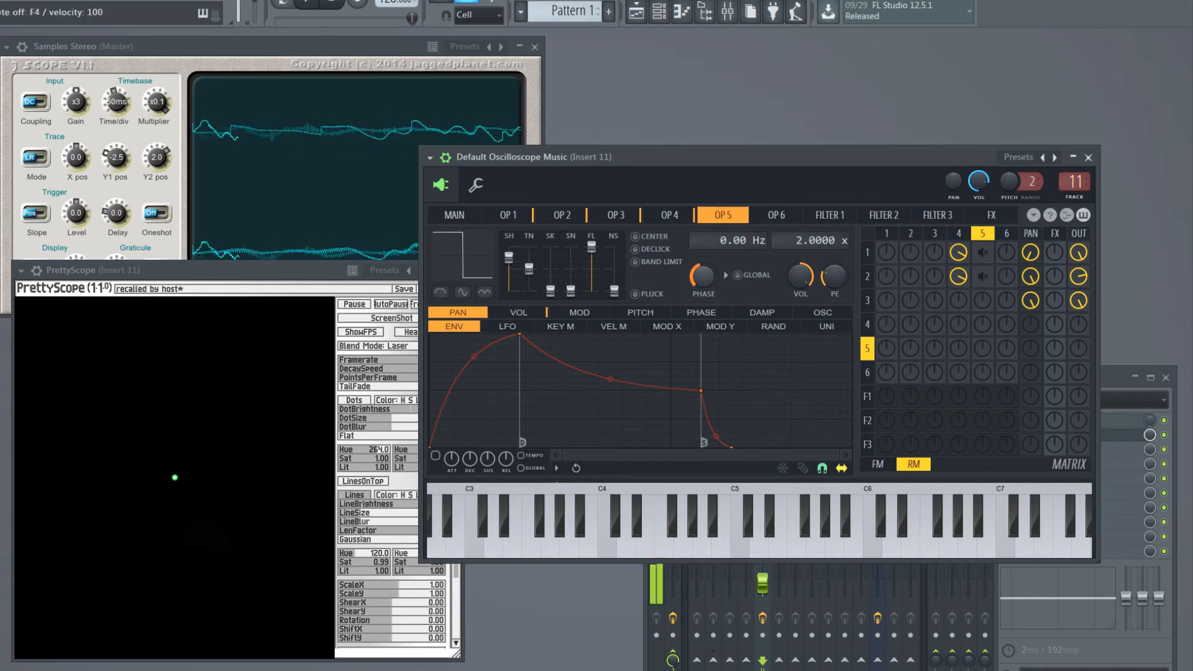
pyautogui.click(505, 214)
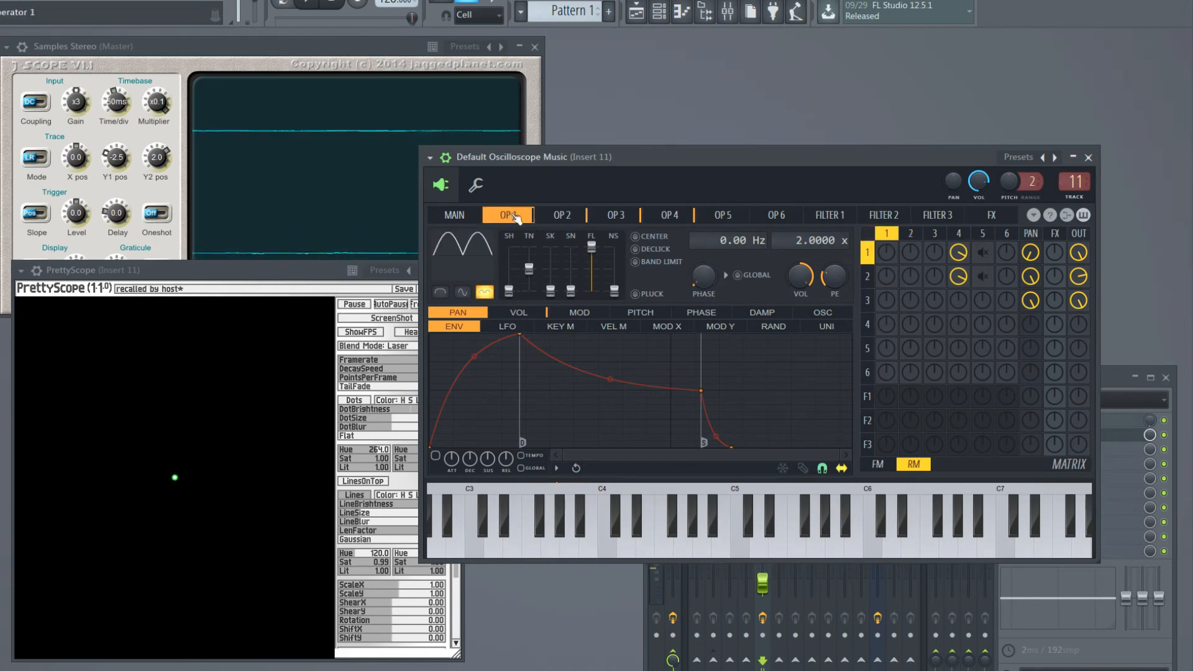
pyautogui.click(560, 214)
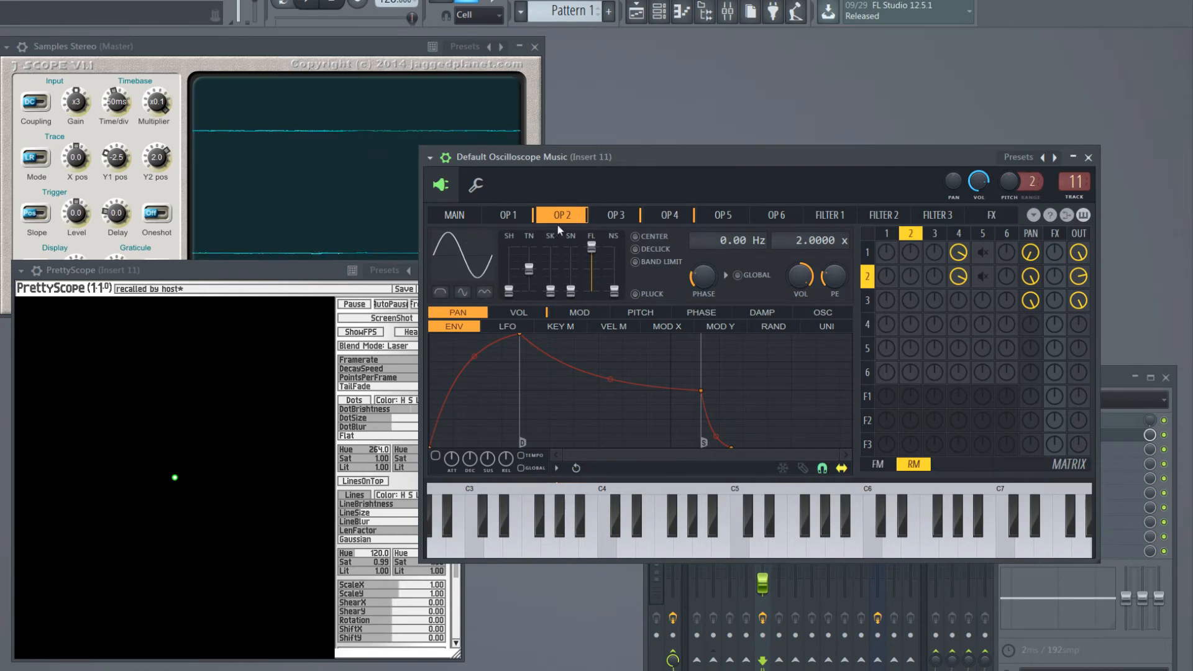
pyautogui.click(722, 214)
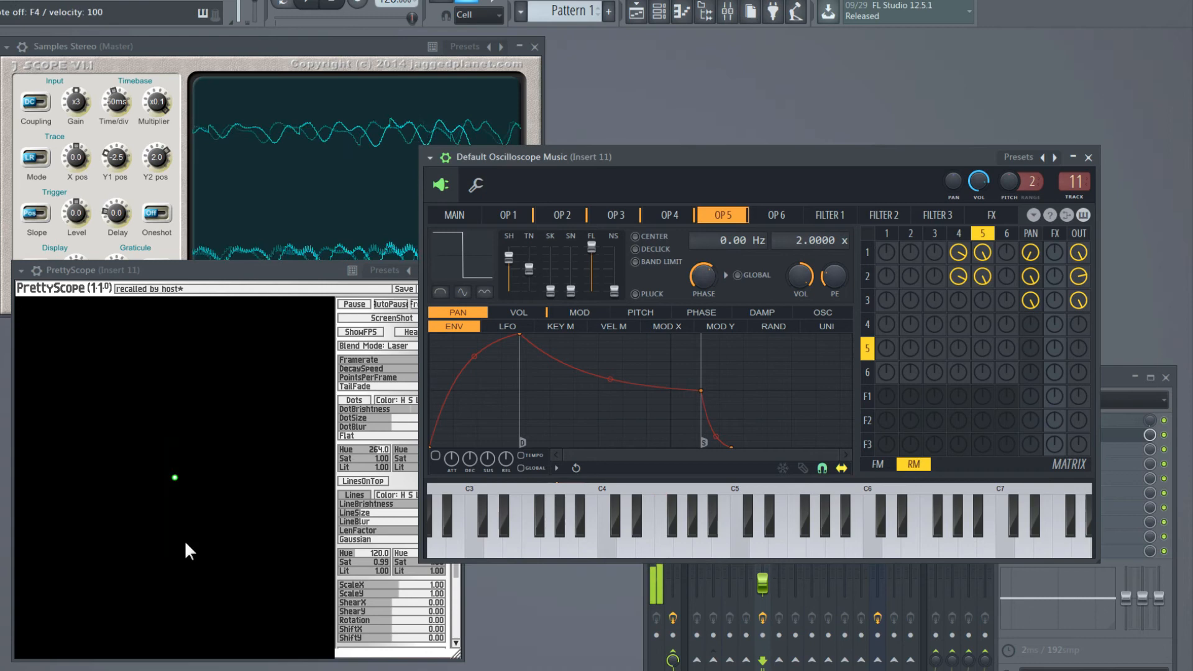
pyautogui.click(667, 215)
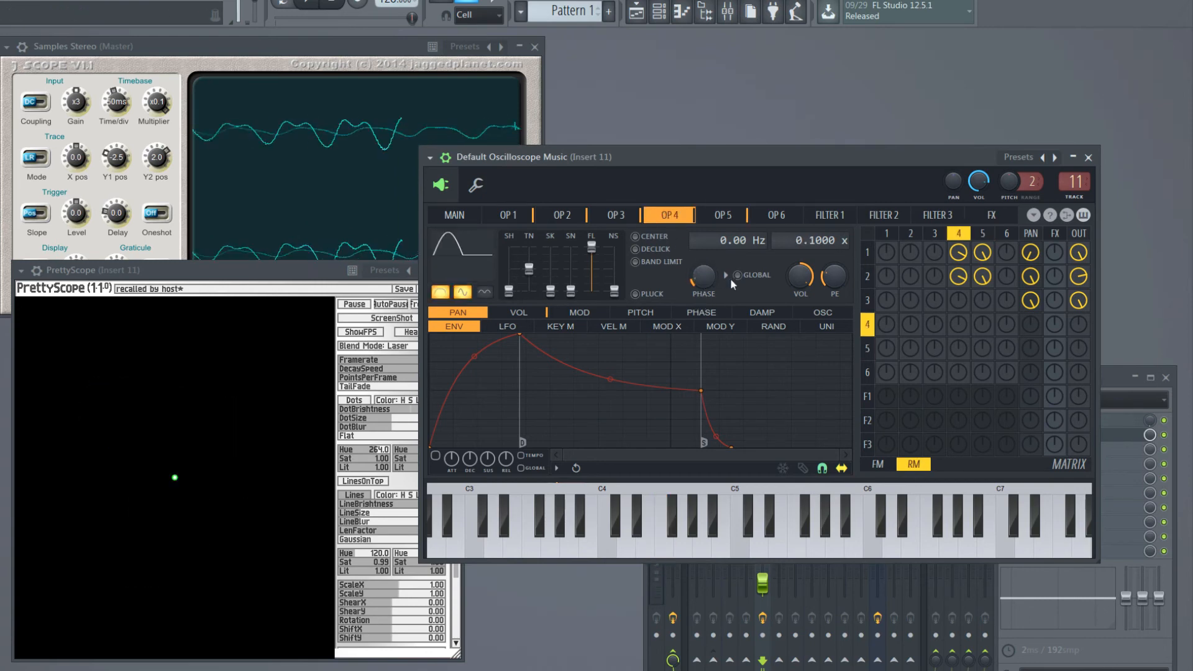
pyautogui.click(661, 521)
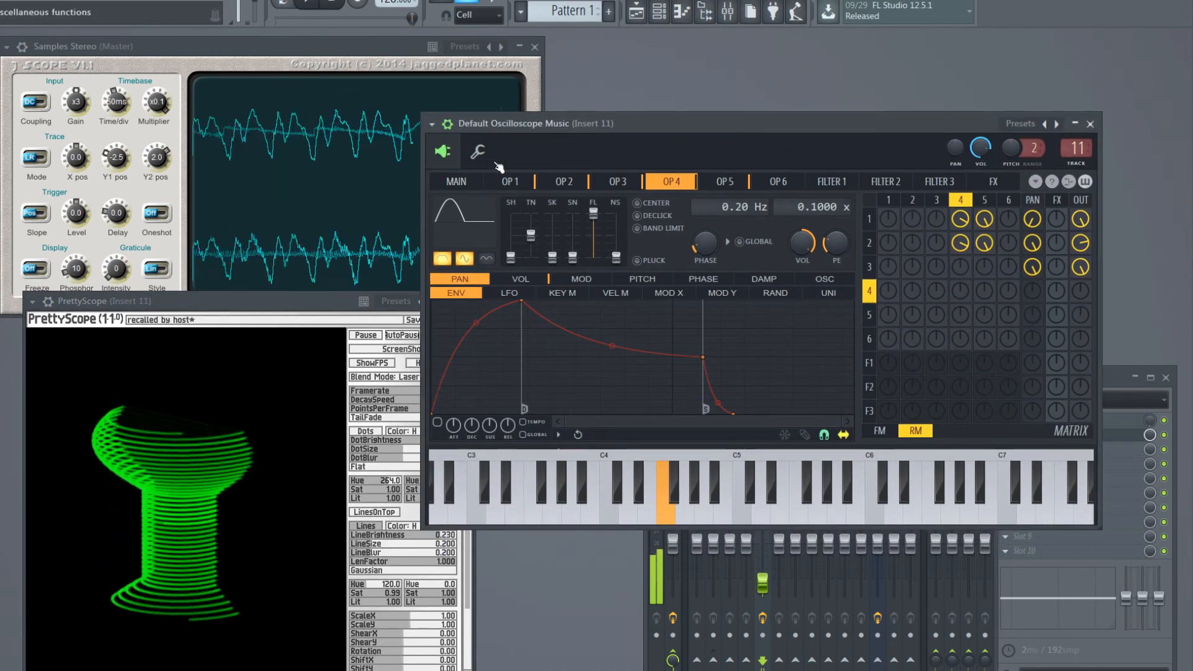
# Step: Give operators 1 and 2 triangle waveforms, then check the operator 3 settings
pyautogui.click(508, 180)
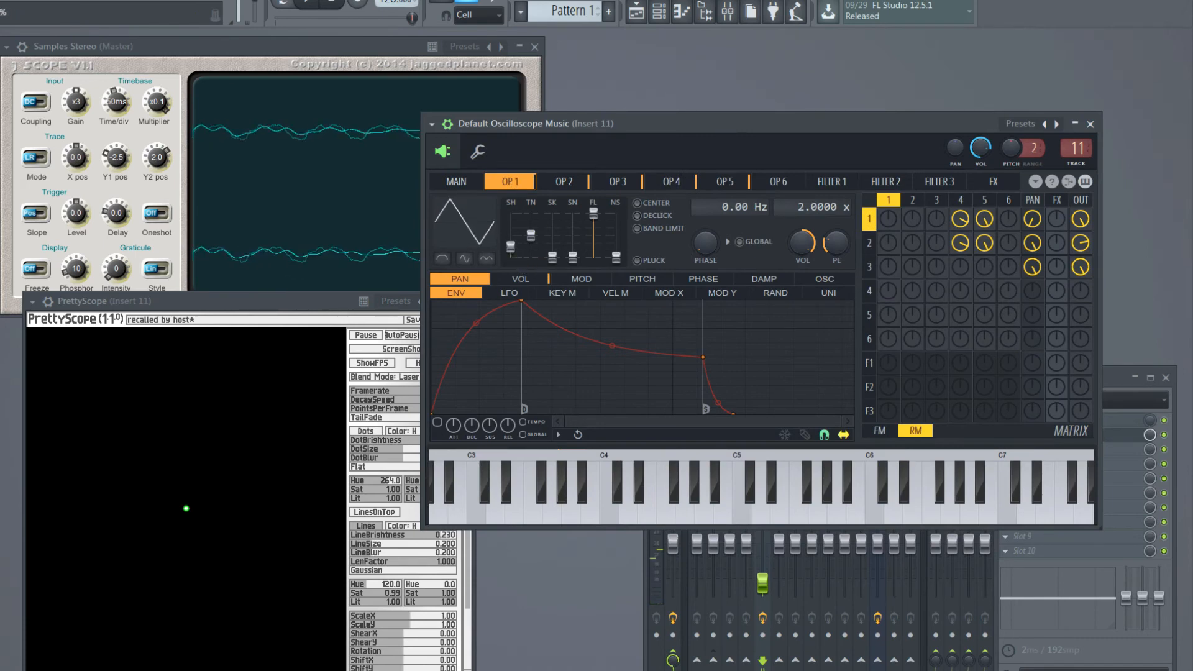
pyautogui.click(562, 181)
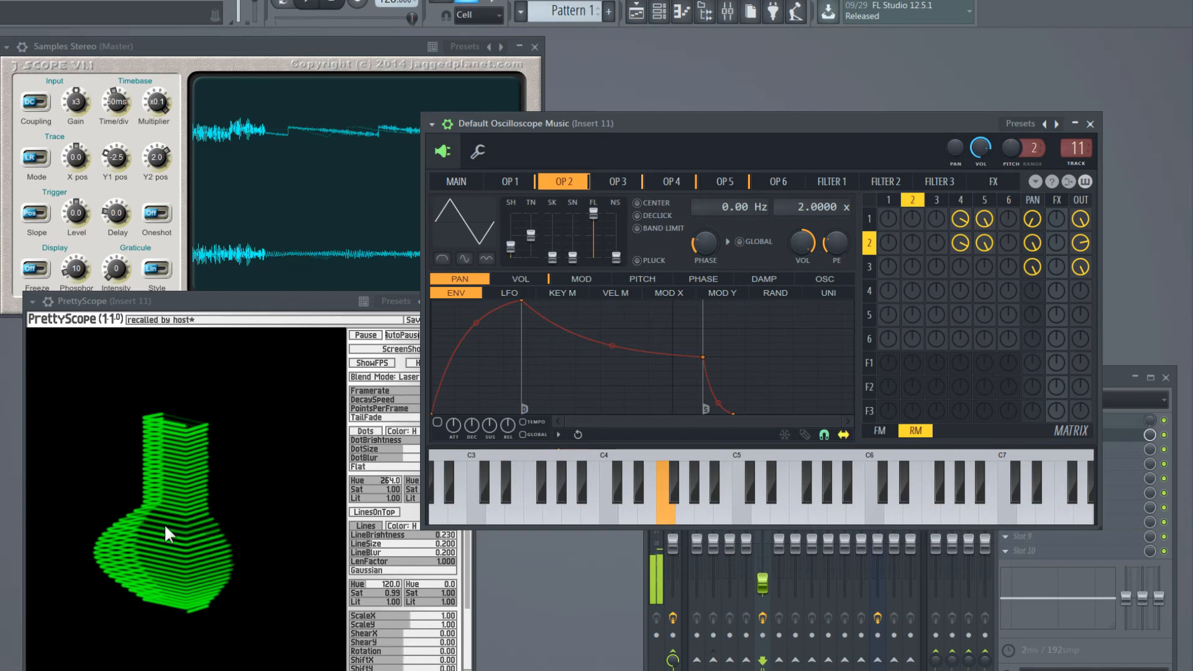
pyautogui.click(616, 180)
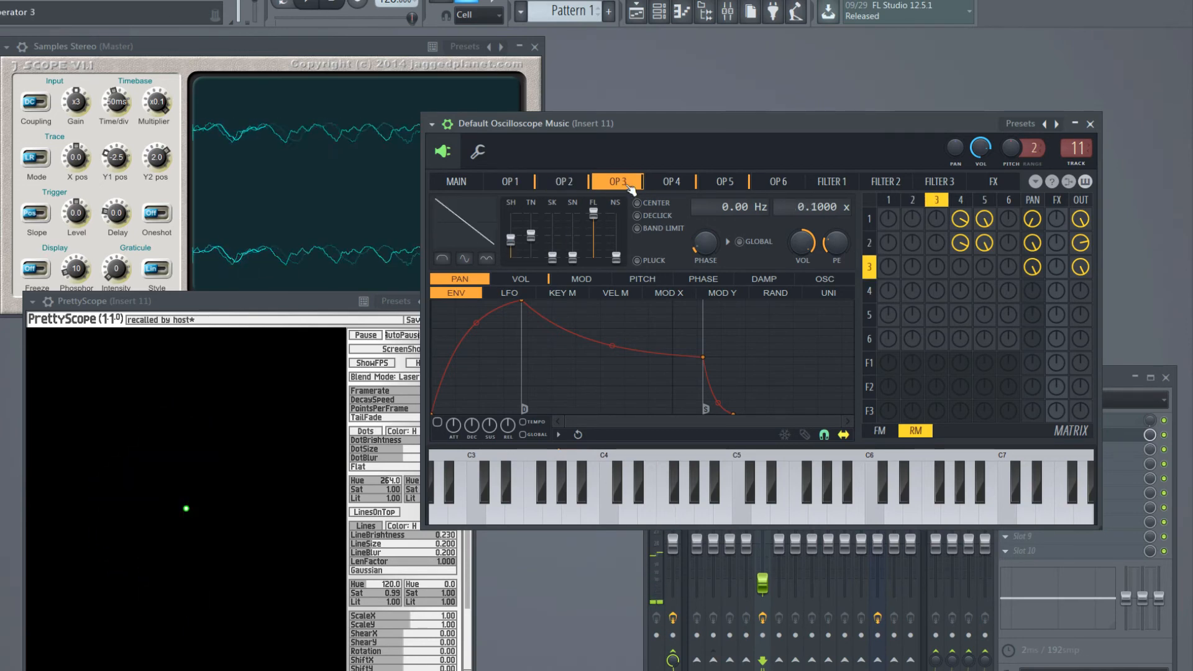
pyautogui.click(671, 181)
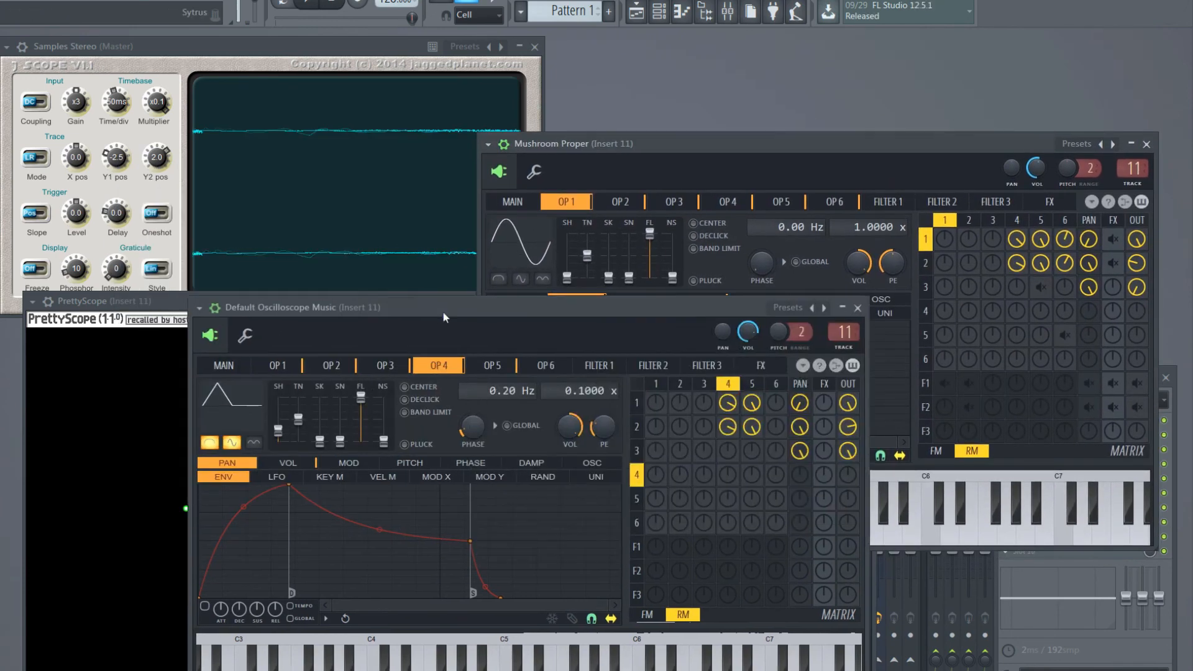
# Step: Close the Mushroom Proper window and return to operator 3's ramp settings
pyautogui.click(527, 192)
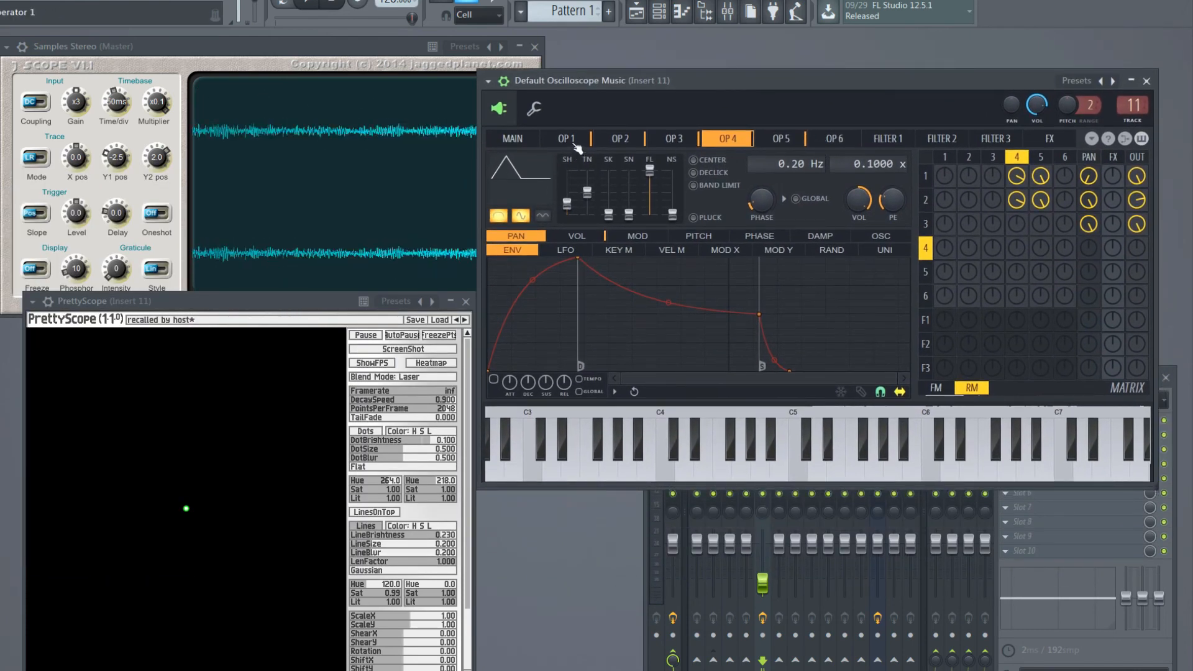
pyautogui.click(671, 139)
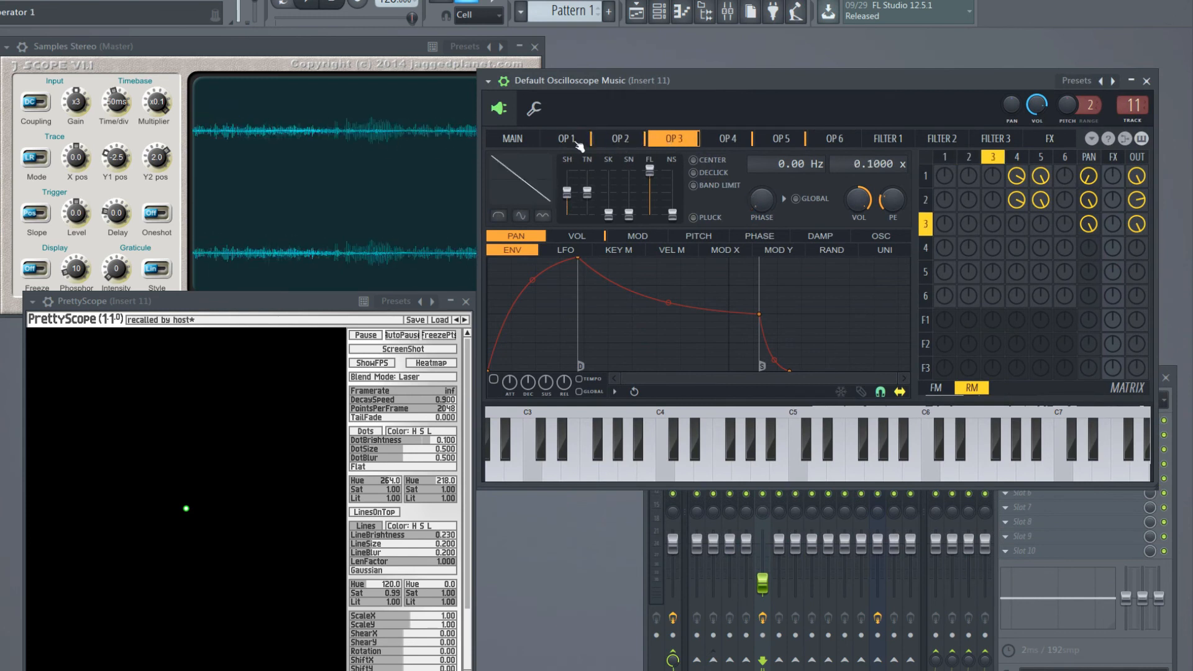
# Step: Review operators 1, 3, 4 and 5, then play a note to draw the narrow-waisted vase
pyautogui.click(565, 141)
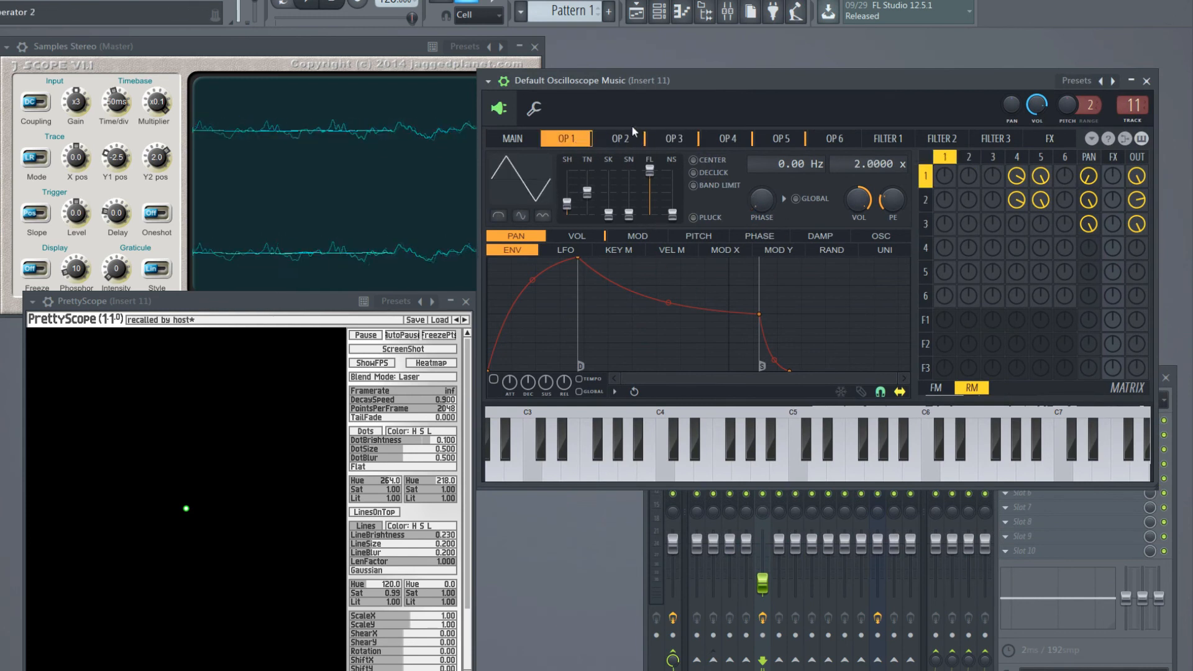
pyautogui.click(671, 138)
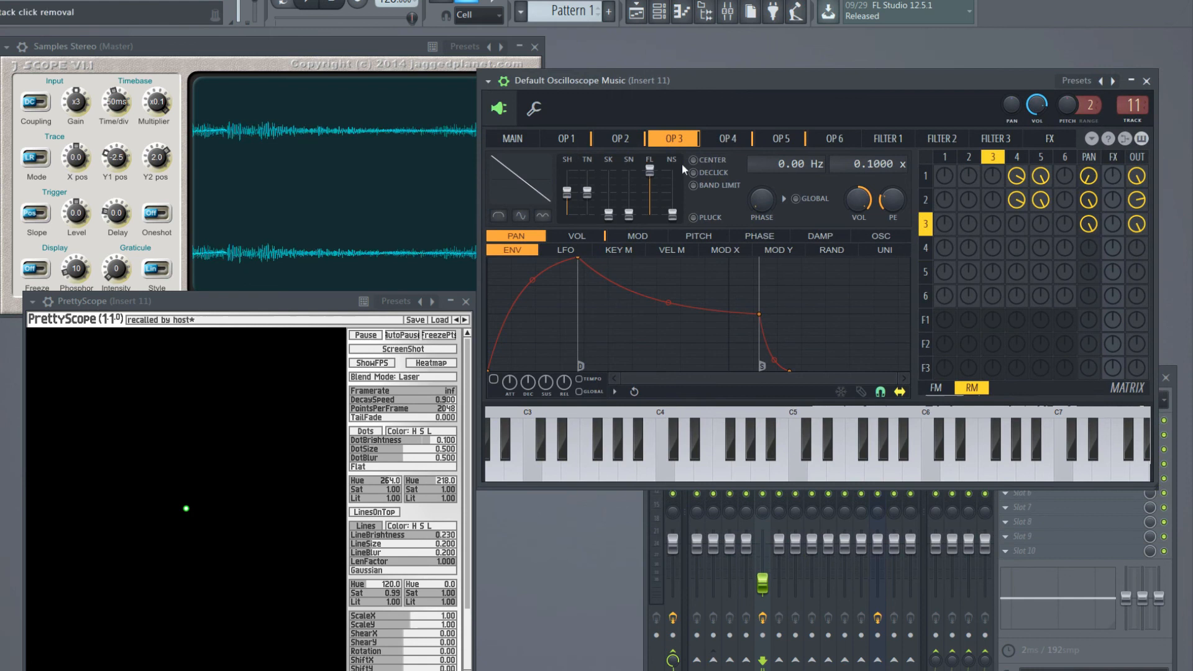
pyautogui.click(725, 138)
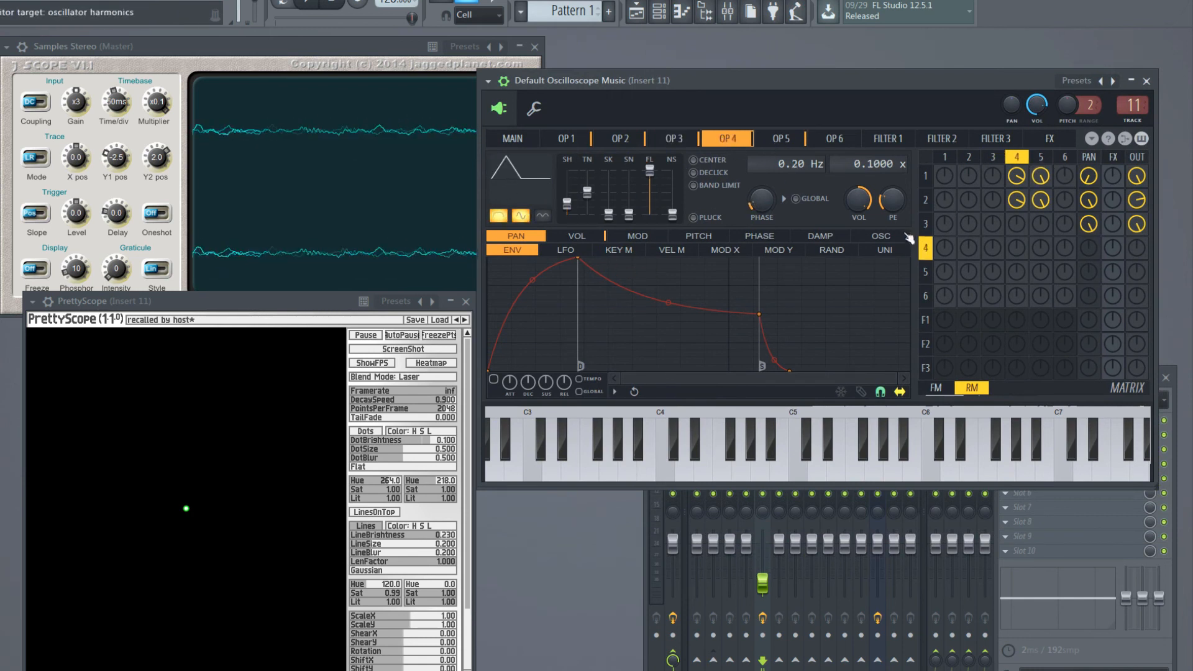
pyautogui.click(779, 138)
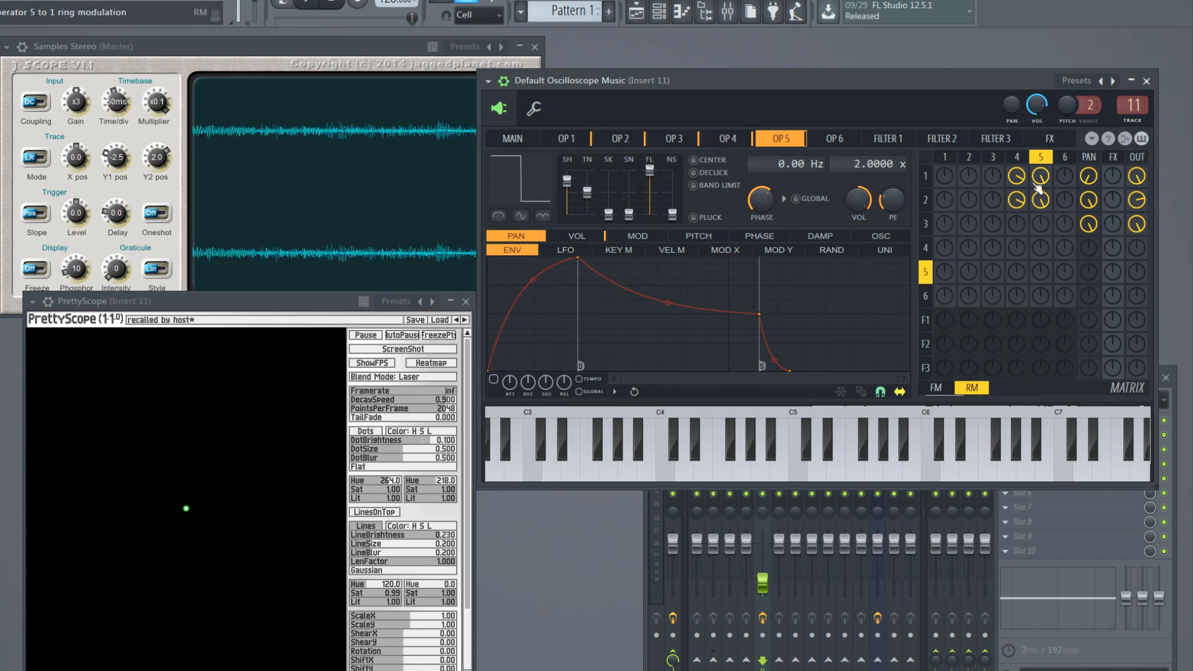
pyautogui.click(725, 138)
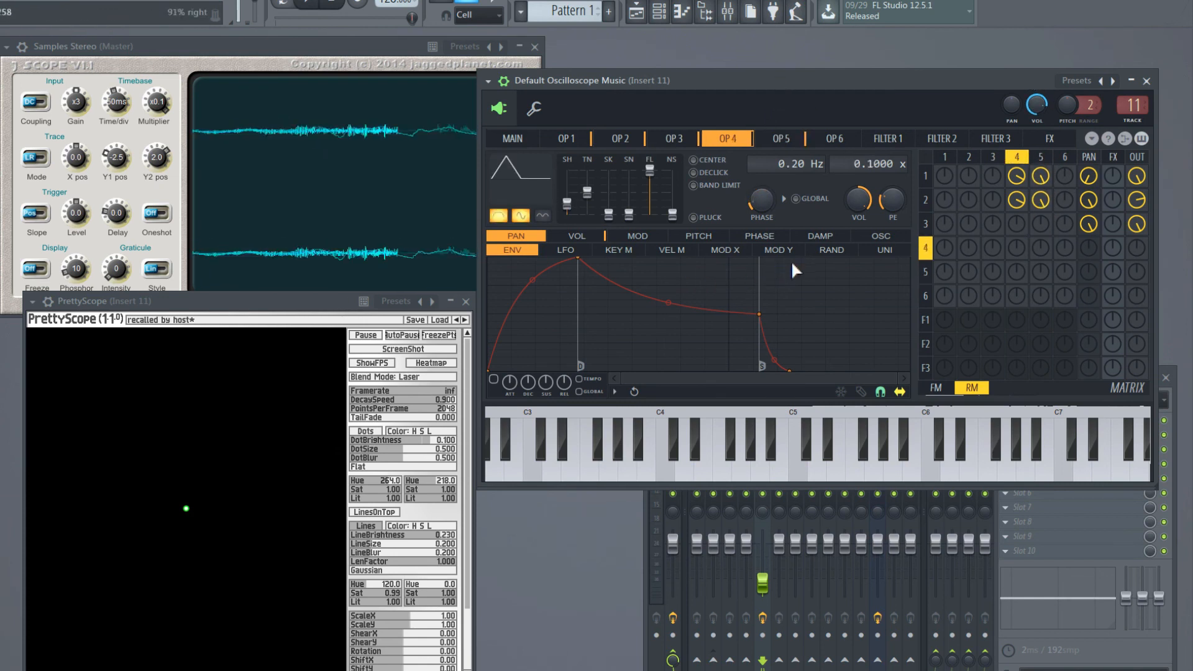
pyautogui.click(683, 456)
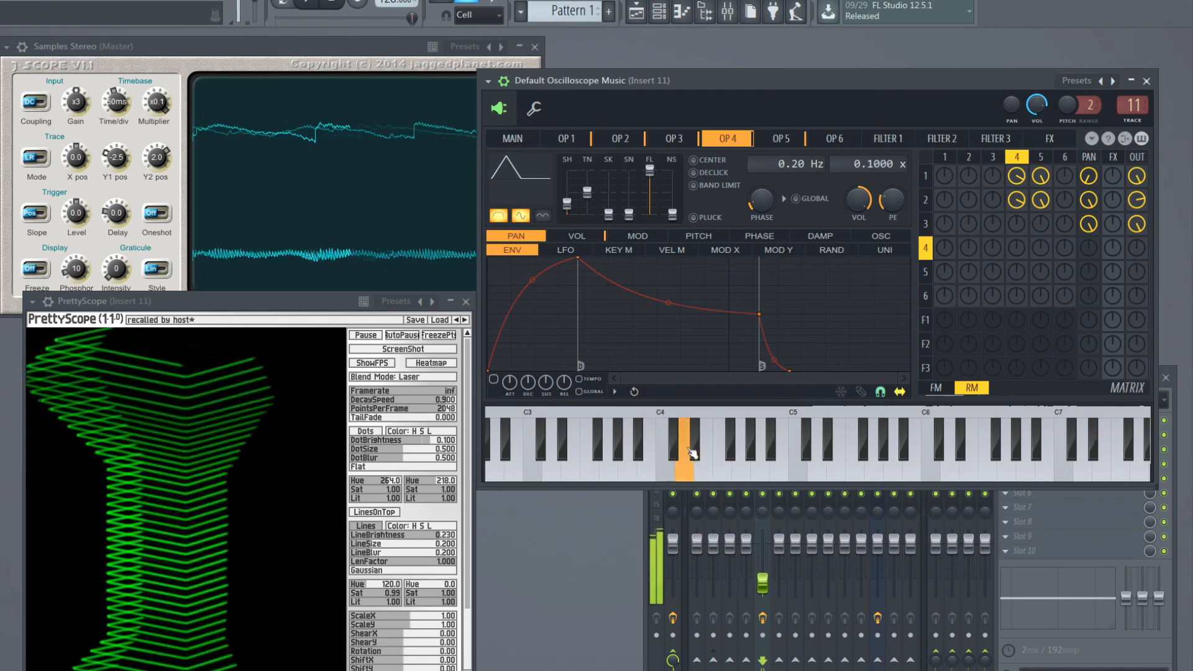